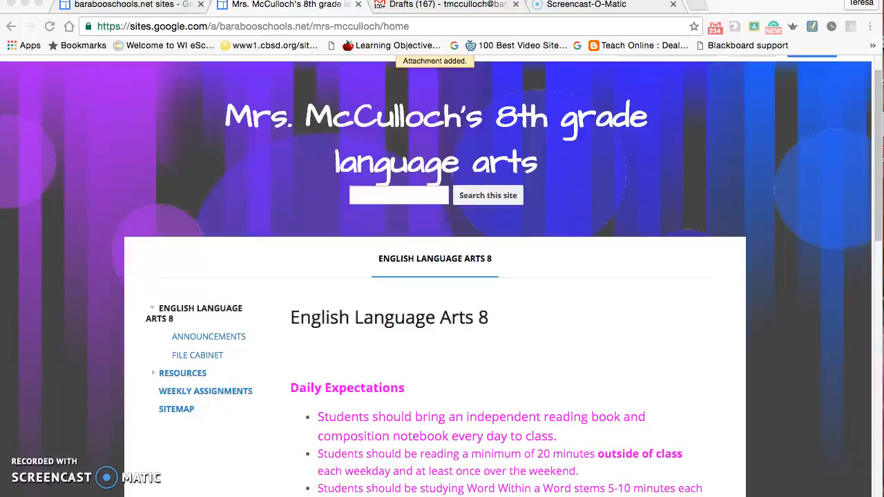
mouse_move(876, 173)
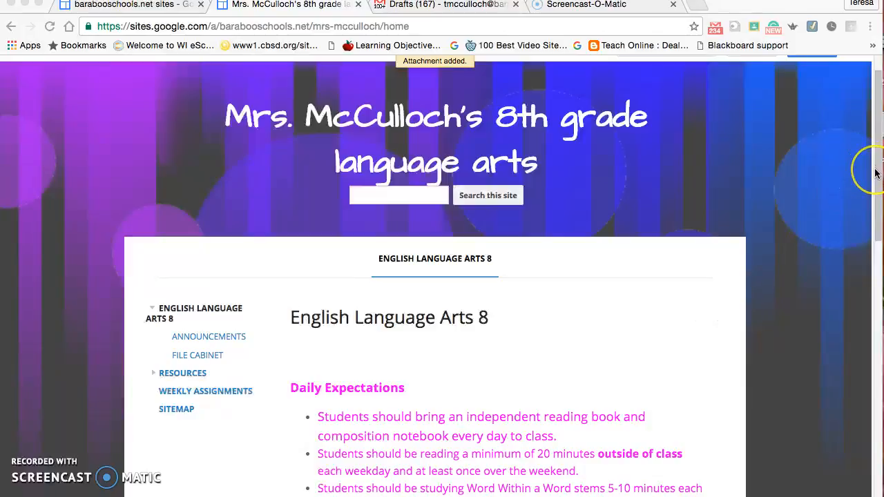
mouse_move(876, 177)
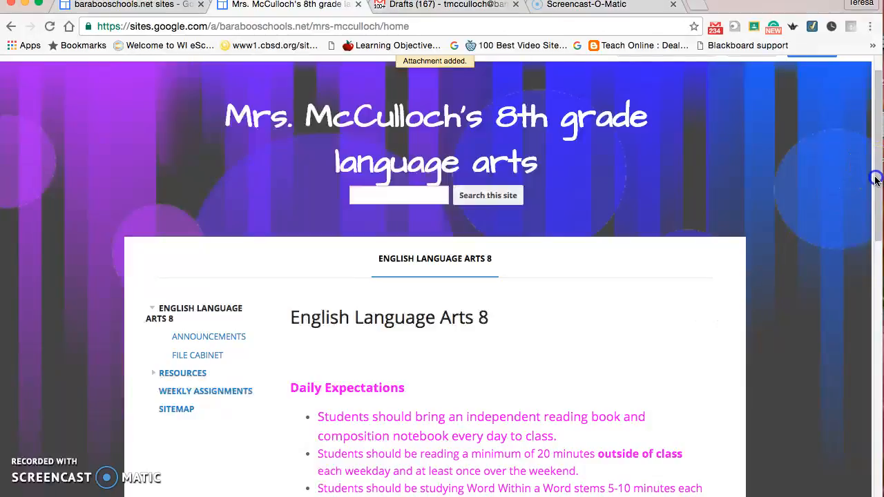
Scroll the class home page and open the linked class syllabus.
scroll("down", 3)
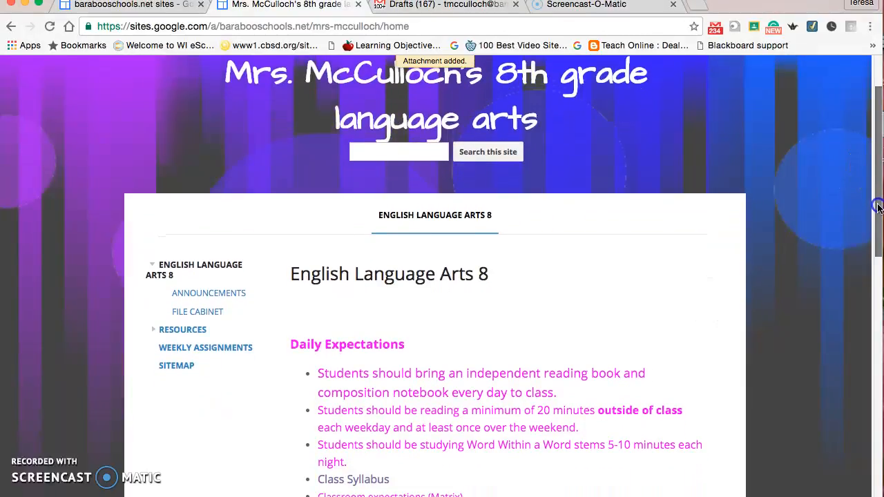
scroll("down", 3)
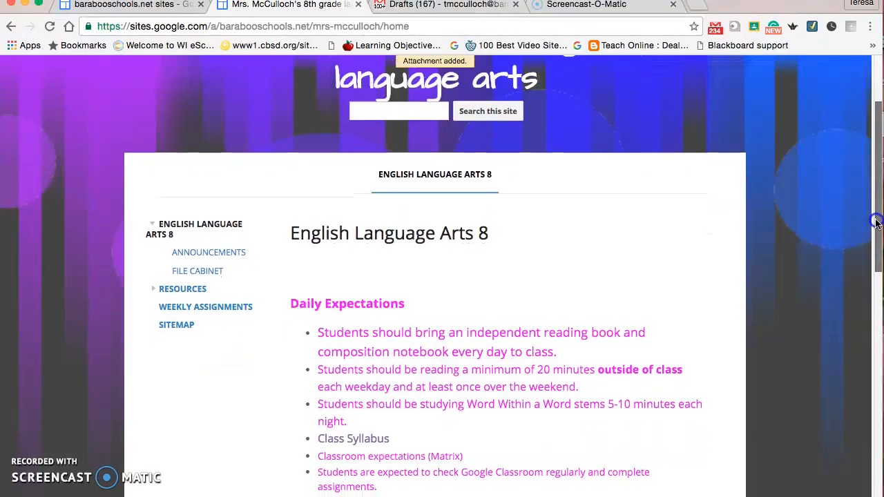
scroll("down", 3)
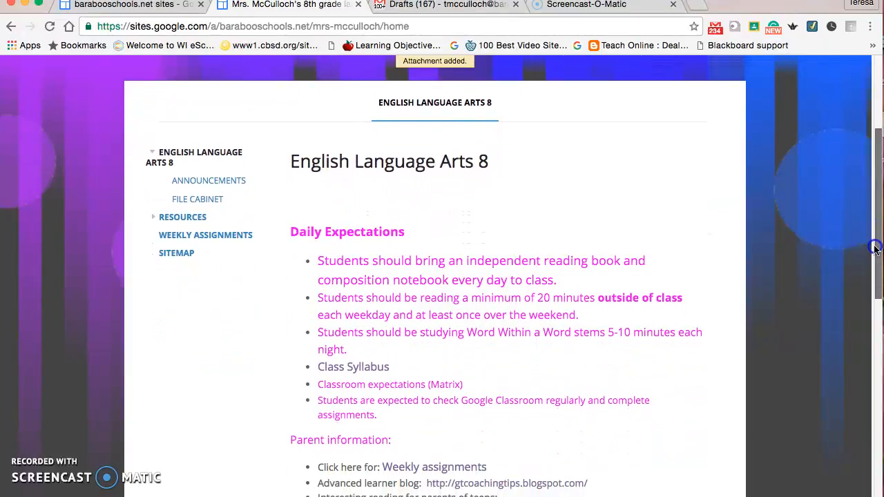
scroll("down", 3)
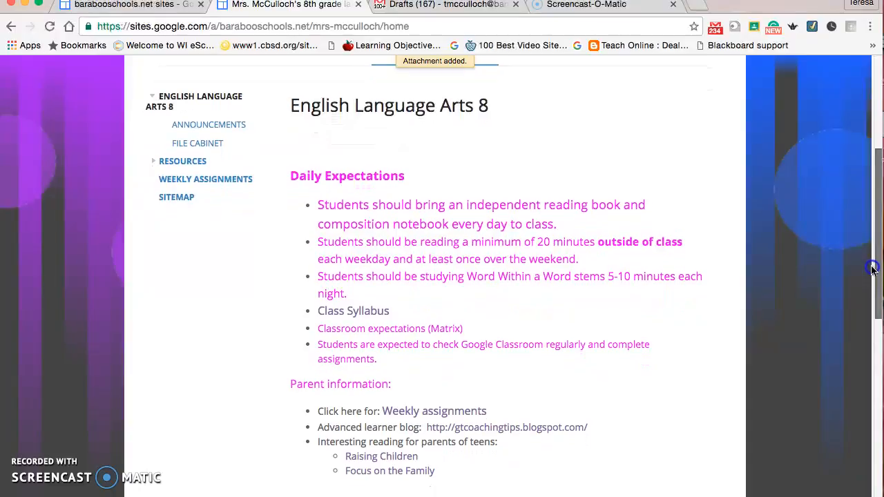
scroll("up", 3)
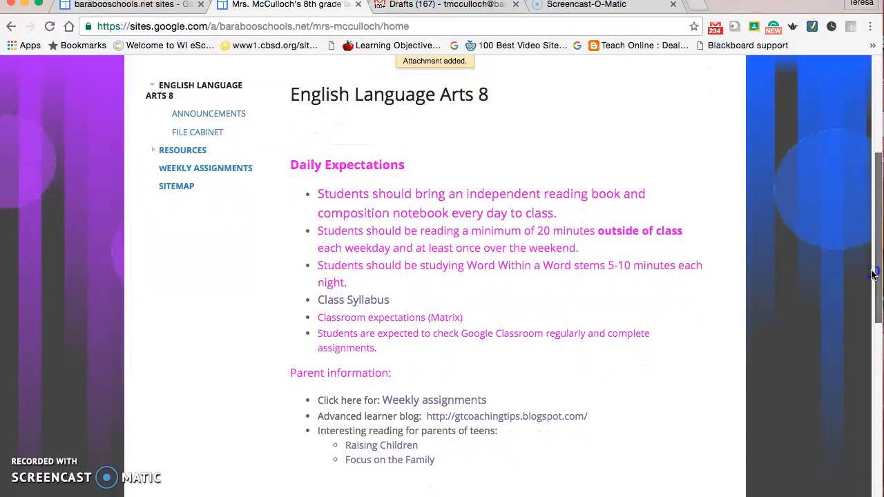
mouse_move(539, 179)
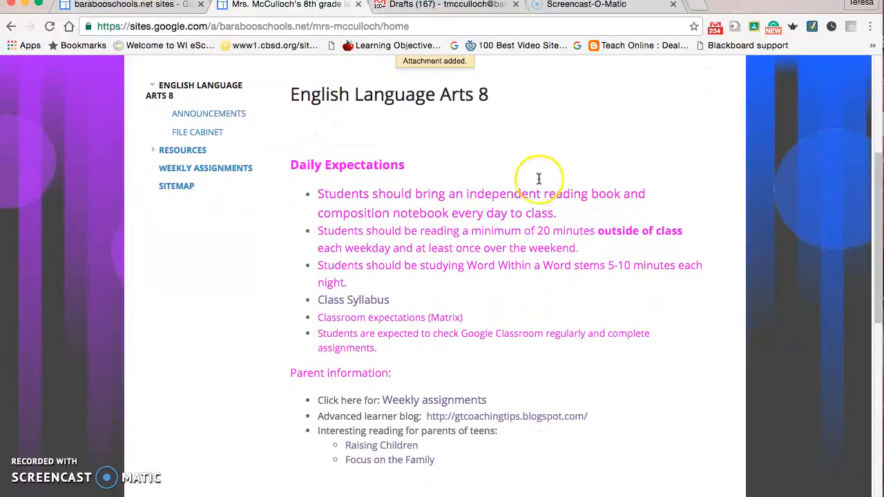
left_click(354, 298)
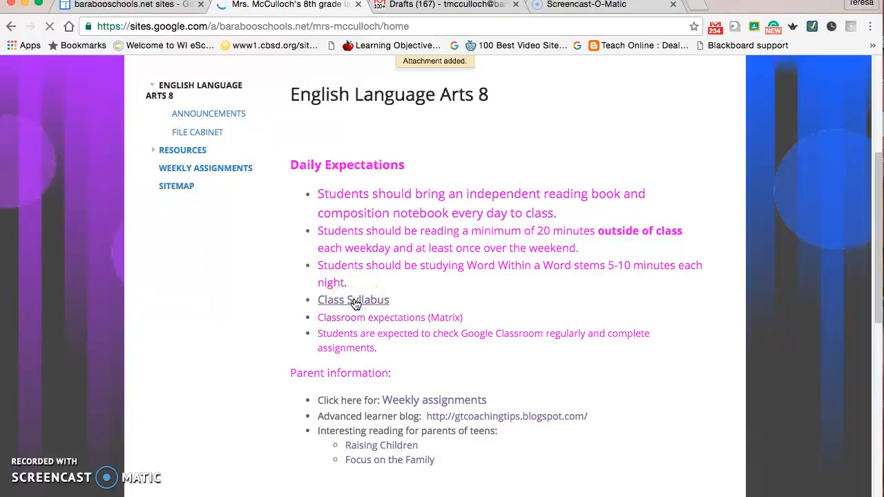
left_click(354, 298)
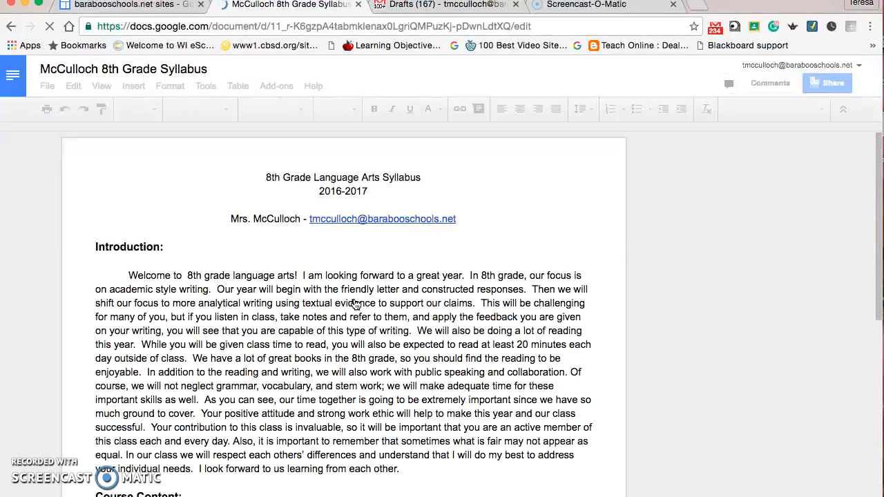
mouse_move(859, 169)
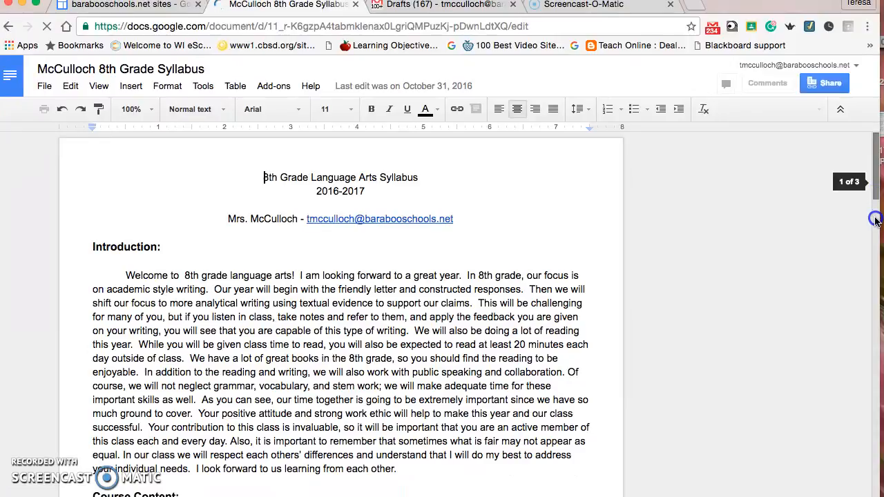
Read through the syllabus, then expand the Resources pages in the site navigation.
scroll("down", 3)
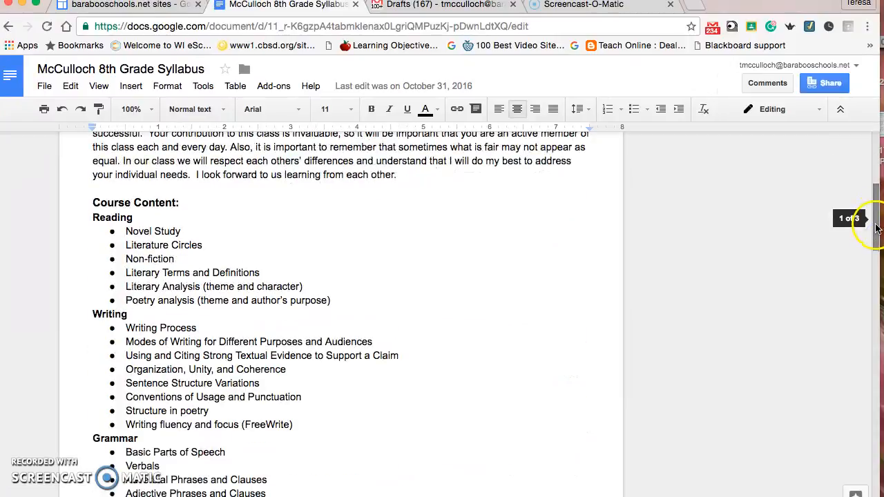
scroll("down", 3)
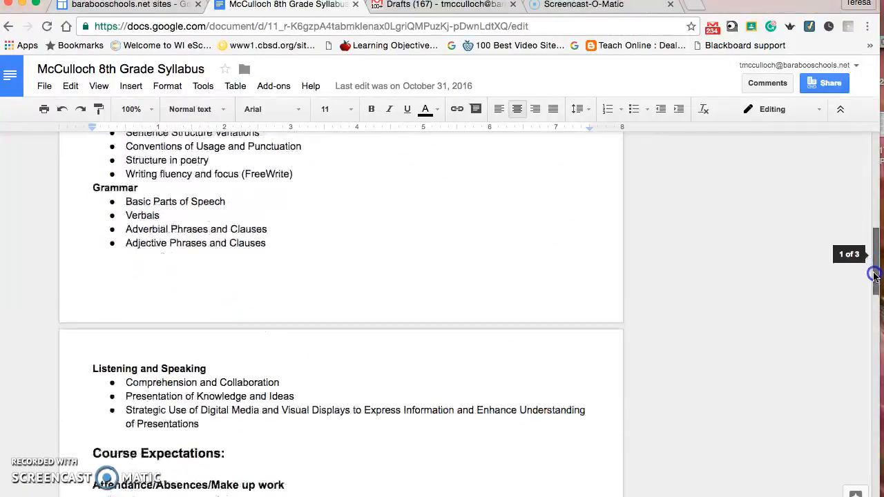
scroll("down", 3)
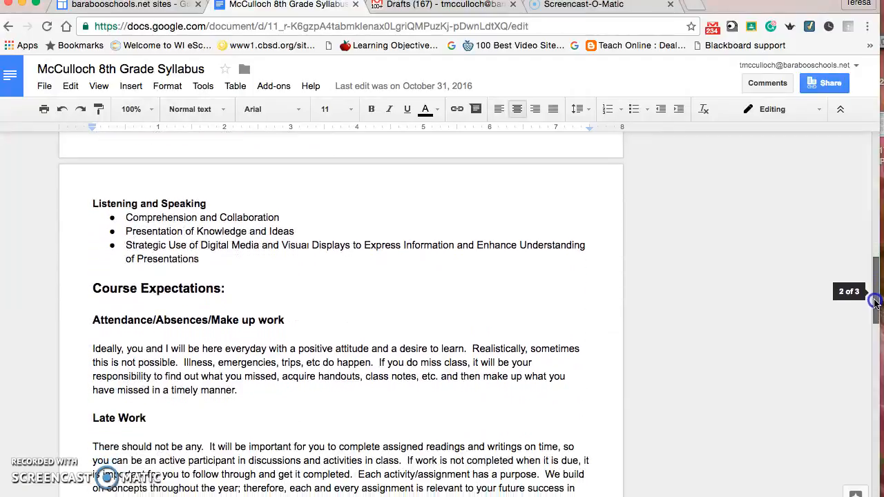
scroll("down", 3)
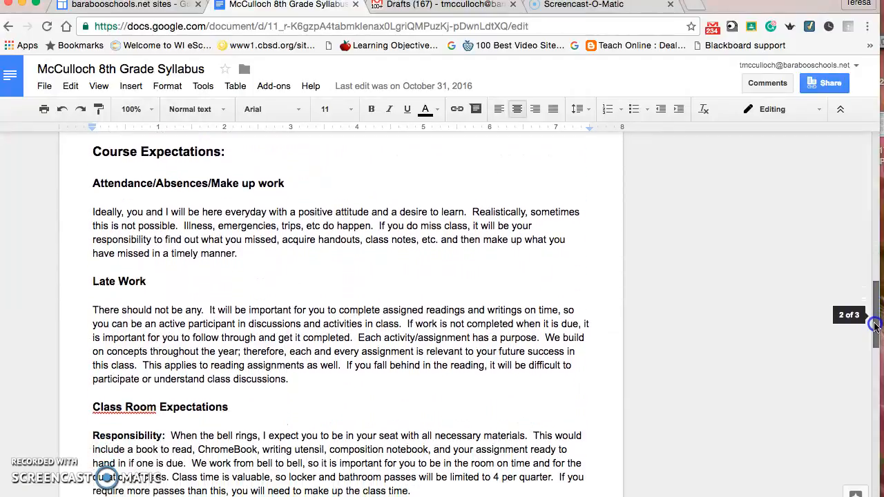
scroll("down", 3)
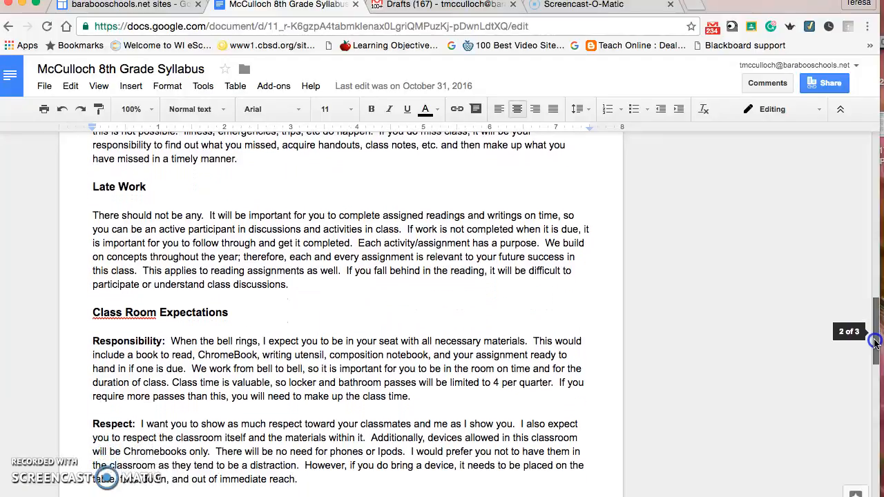
scroll("down", 3)
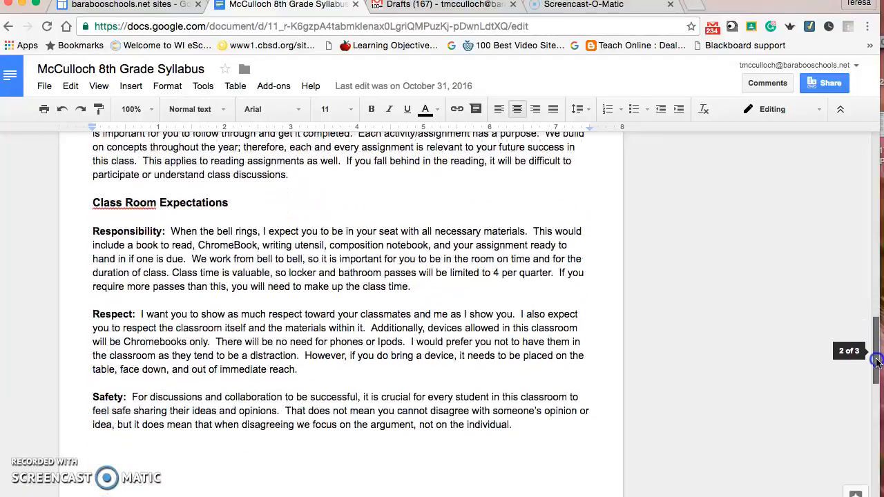
scroll("down", 3)
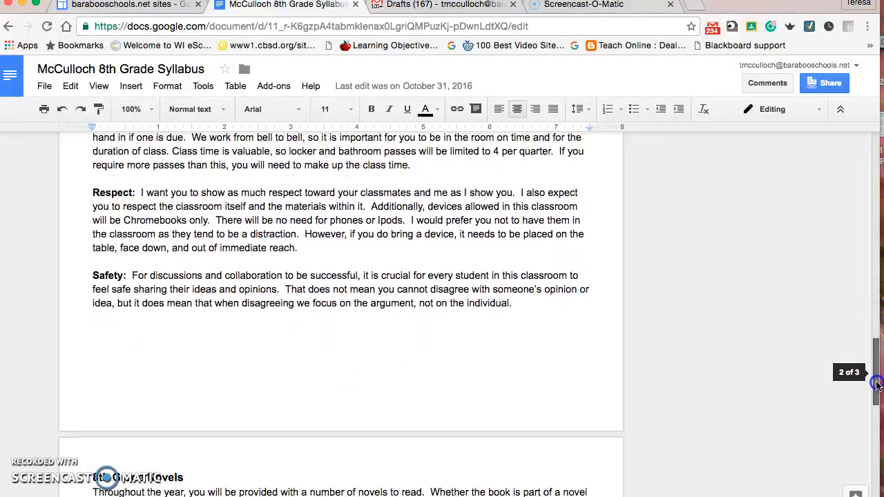
scroll("down", 3)
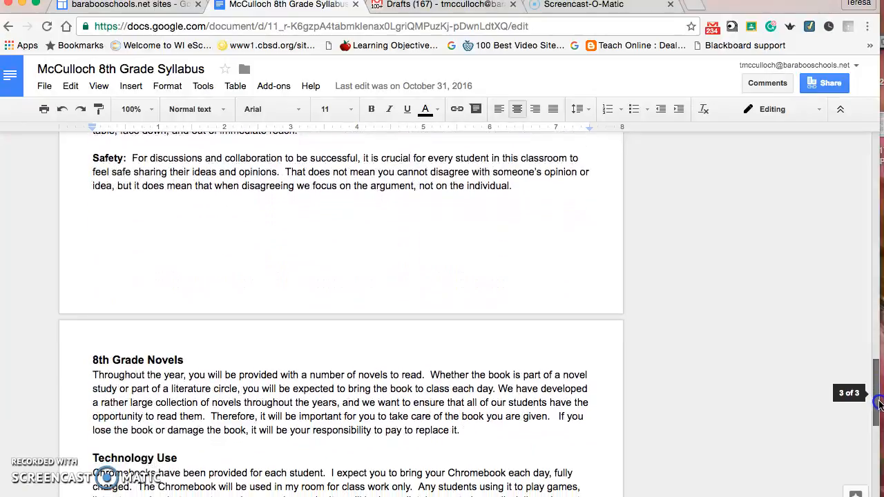
scroll("down", 3)
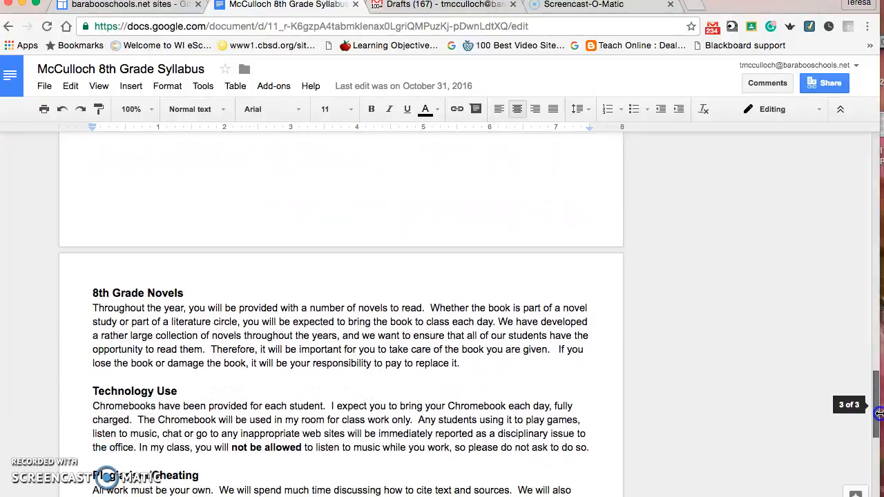
scroll("down", 3)
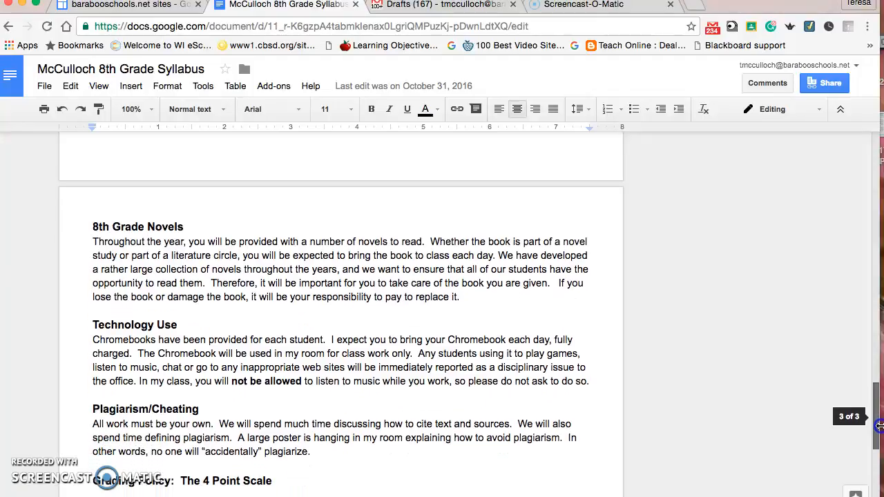
scroll("up", 3)
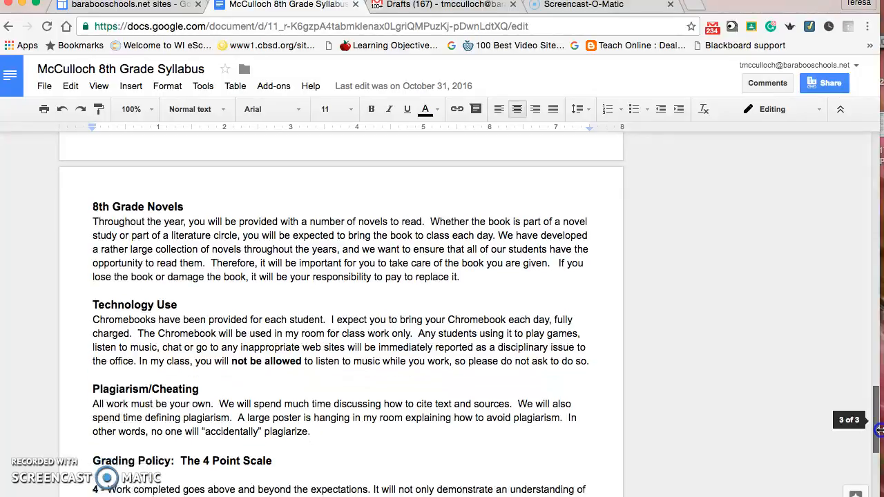
scroll("down", 3)
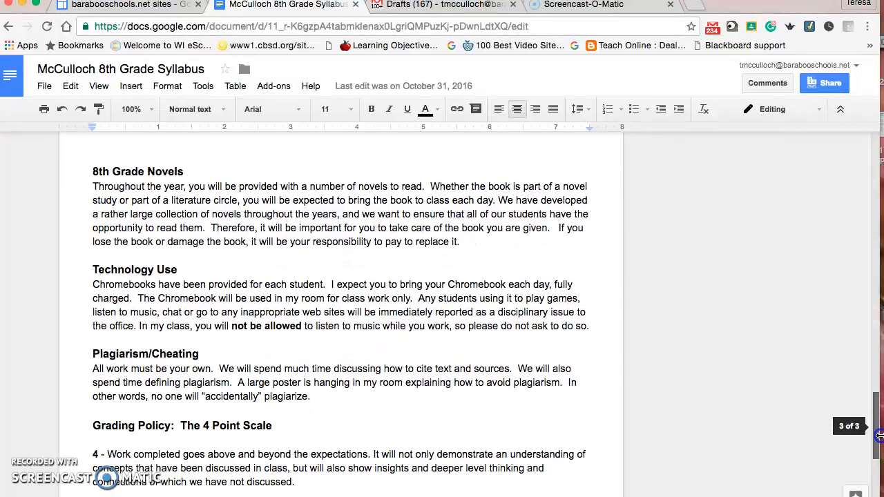
scroll("down", 3)
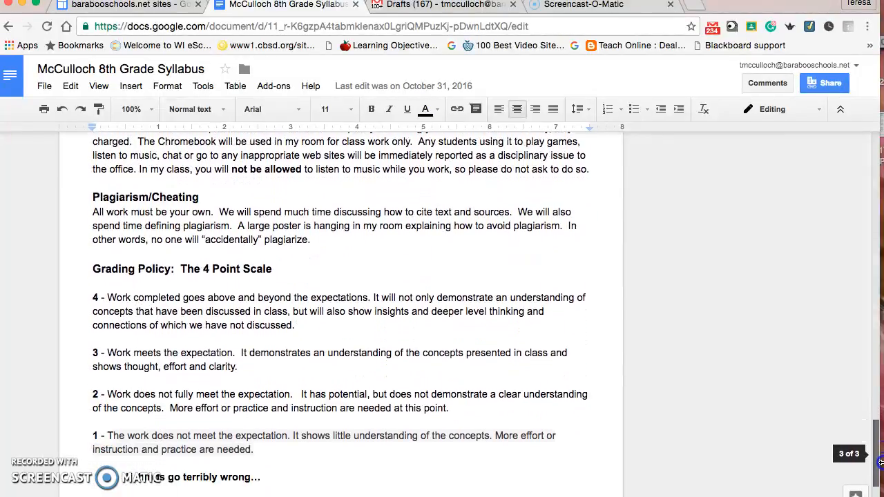
scroll("down", 3)
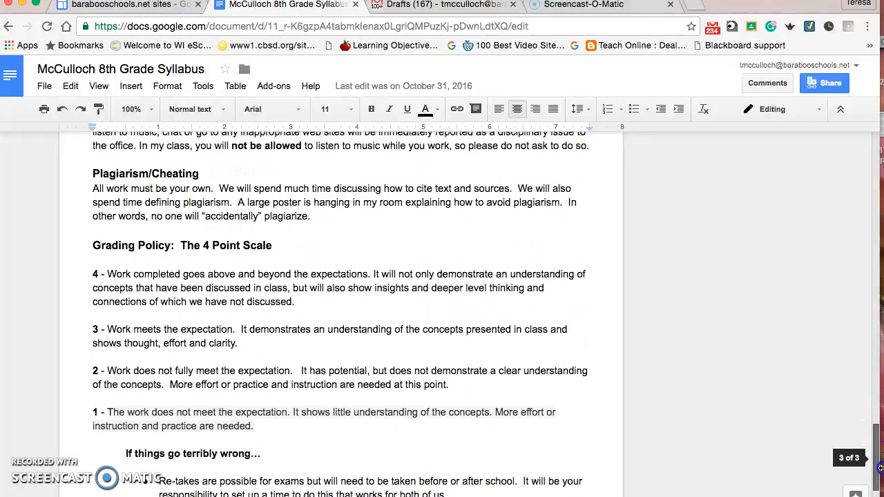
scroll("down", 3)
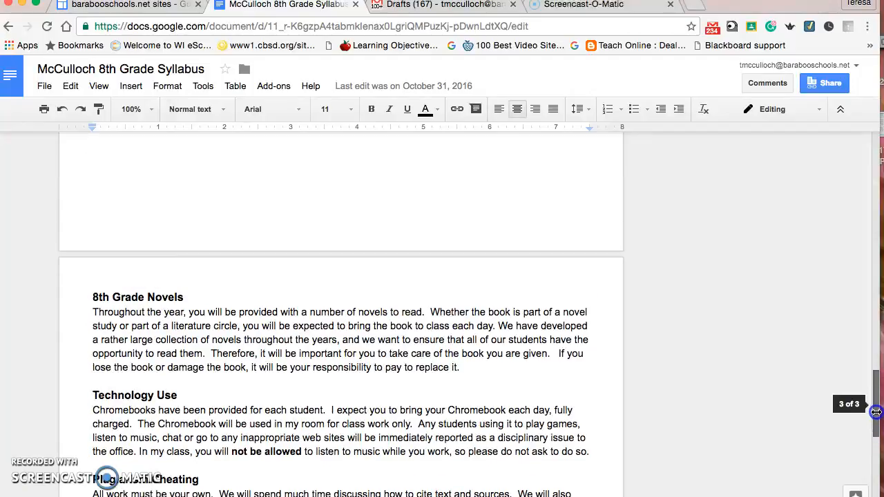
scroll("up", 3)
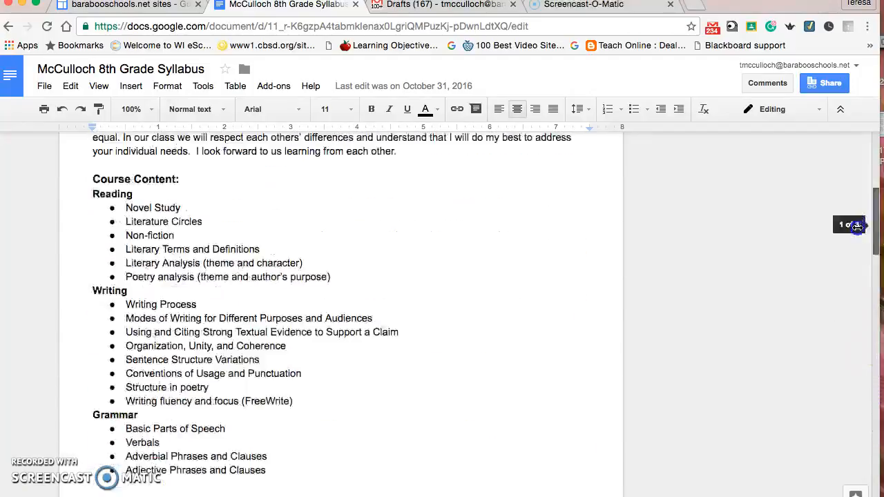
scroll("up", 3)
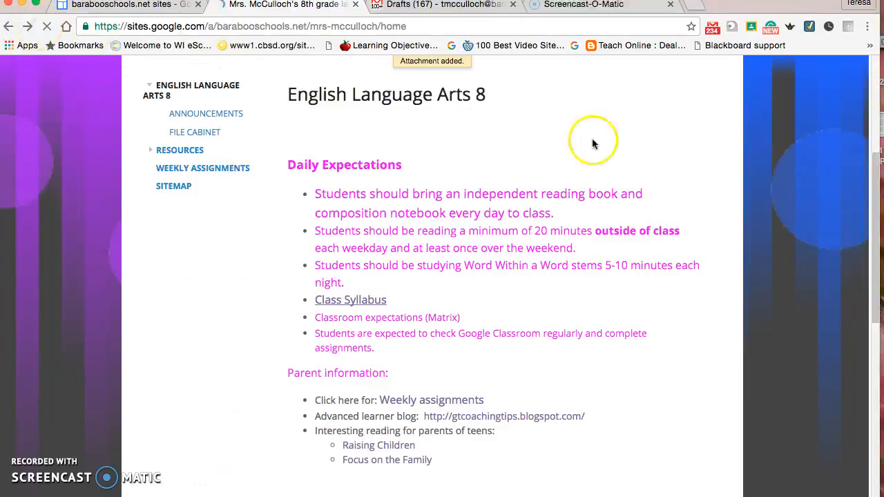
left_click(180, 149)
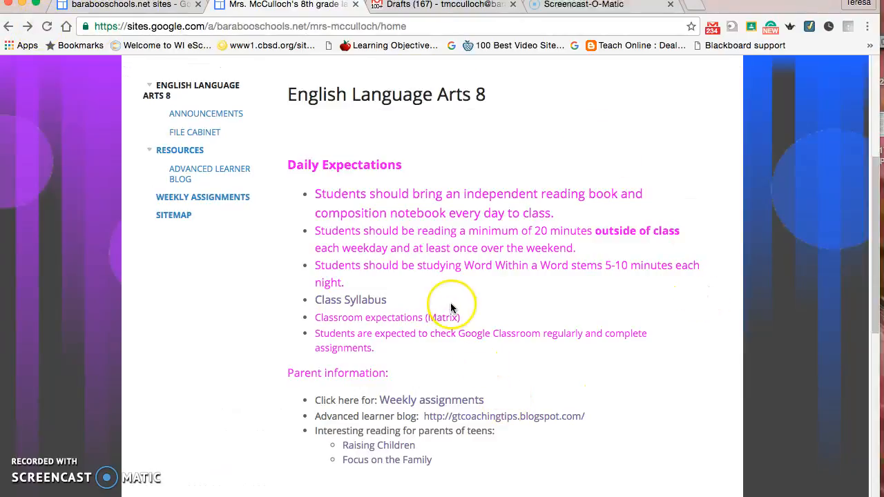
mouse_move(337, 385)
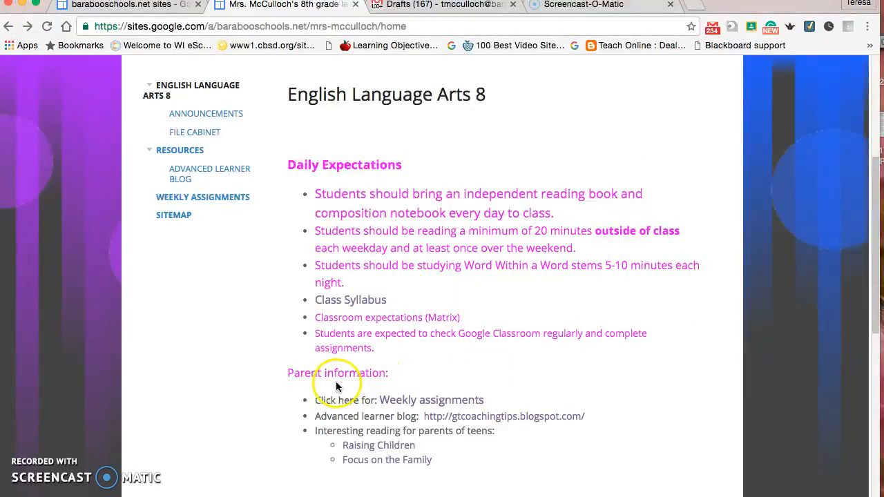
mouse_move(431, 400)
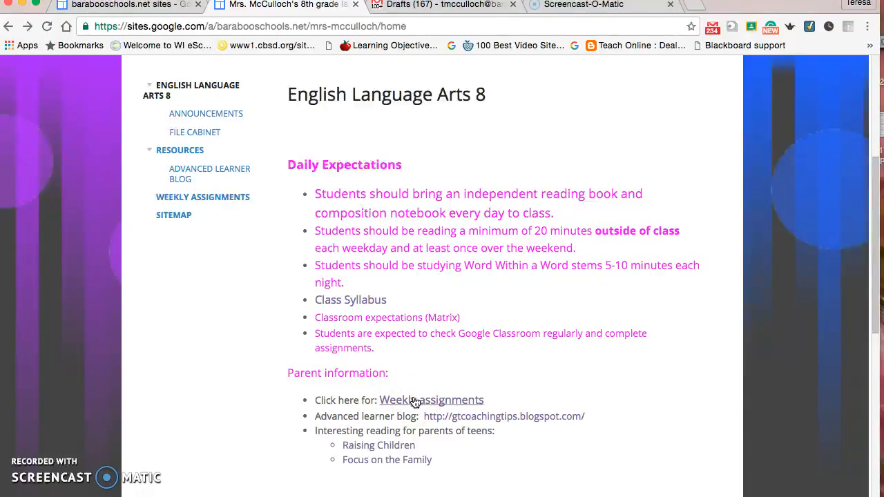
mouse_move(218, 234)
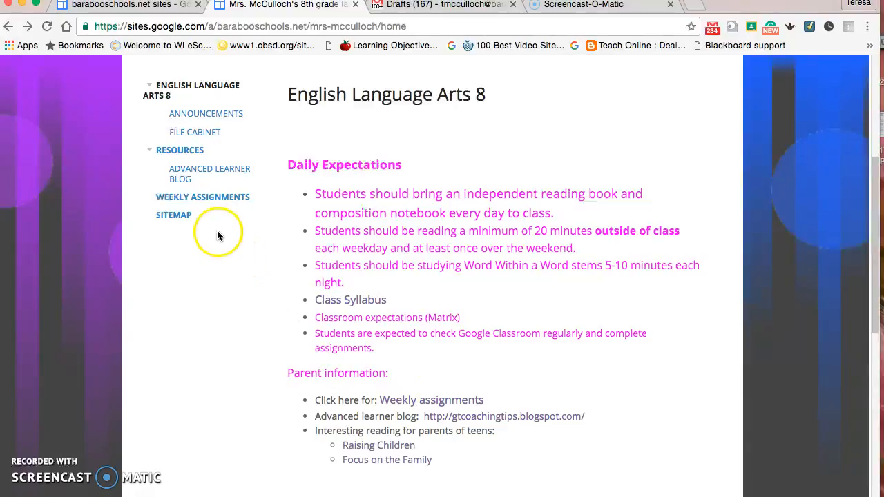
mouse_move(202, 197)
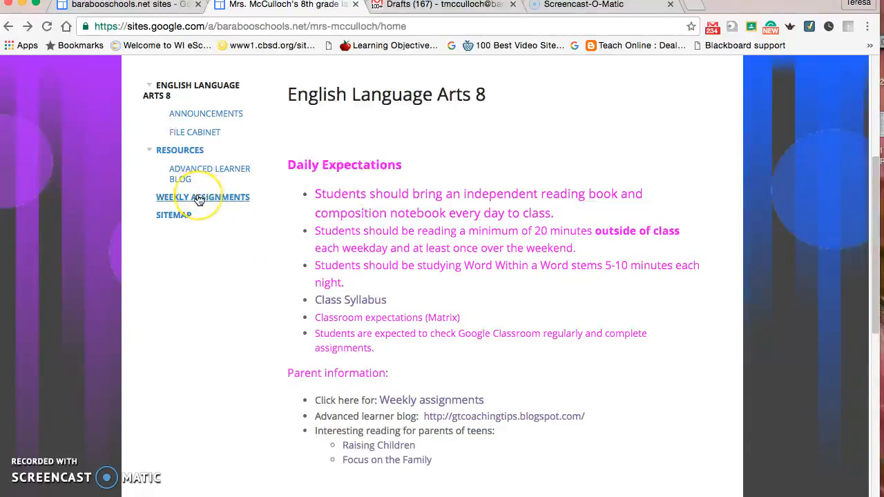
Open the Weekly Assignments page and review the week-of-January-16 schedule from Monday to Friday.
left_click(201, 196)
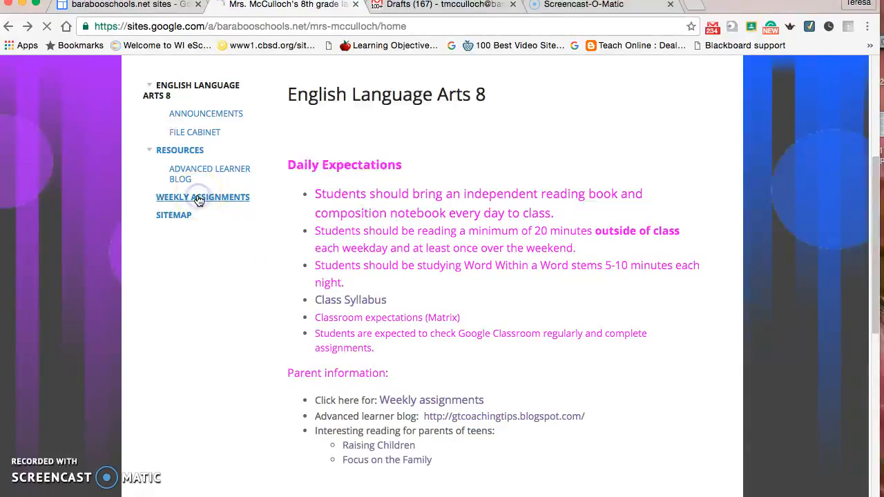
left_click(202, 196)
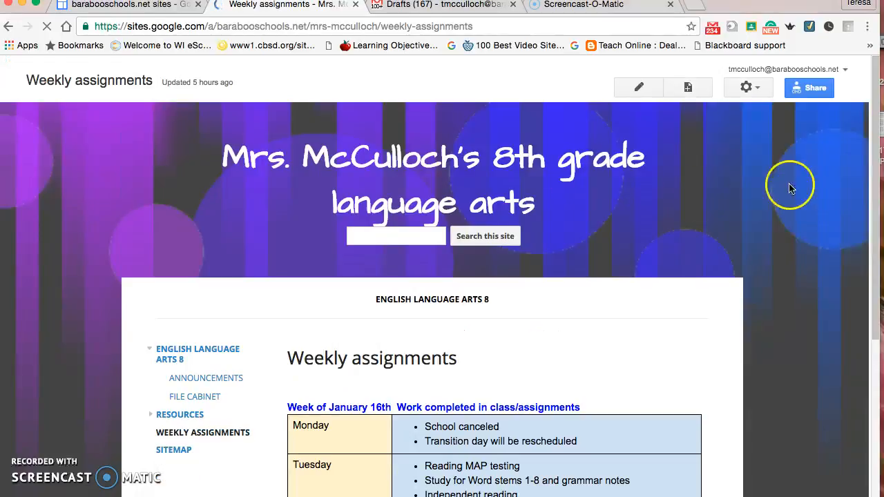
scroll("down", 3)
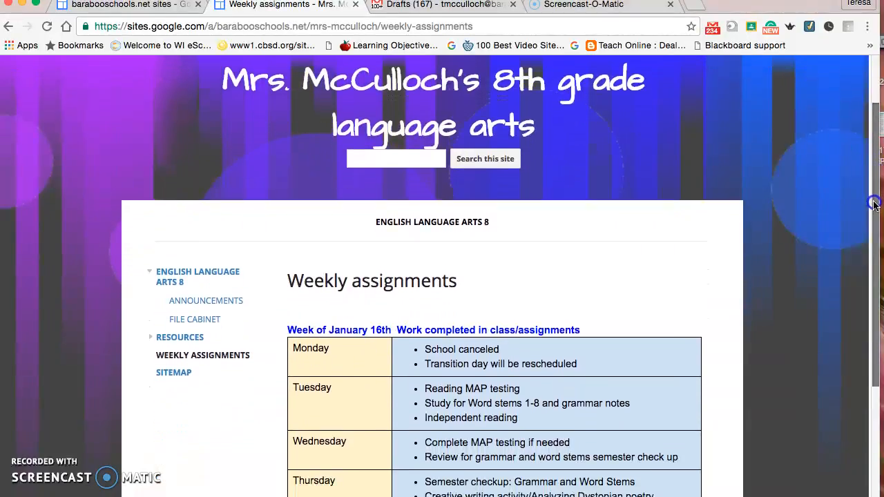
scroll("down", 3)
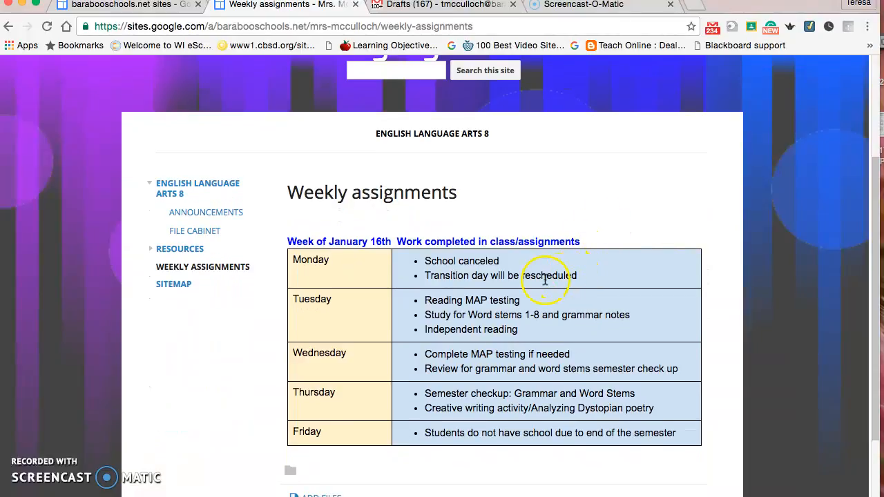
mouse_move(458, 260)
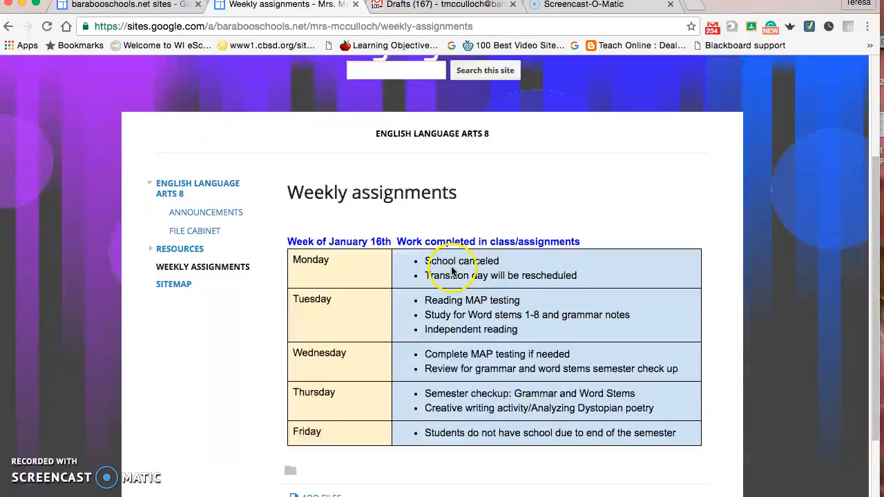
mouse_move(508, 283)
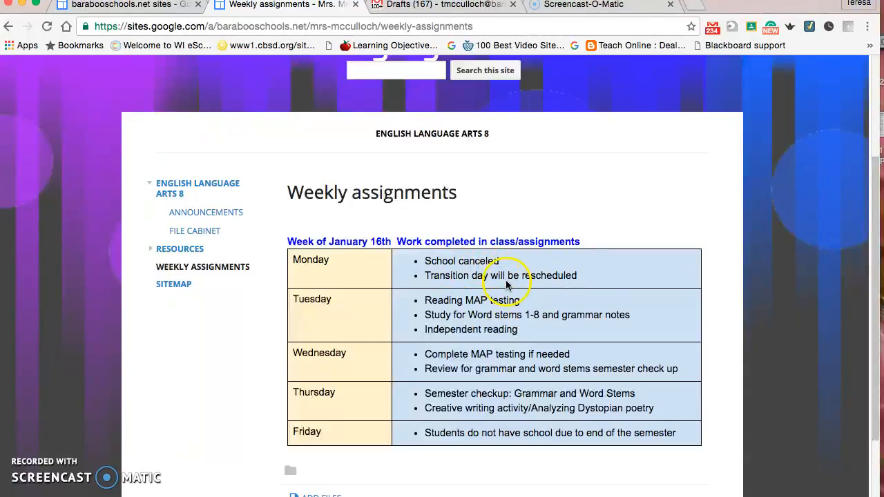
mouse_move(573, 279)
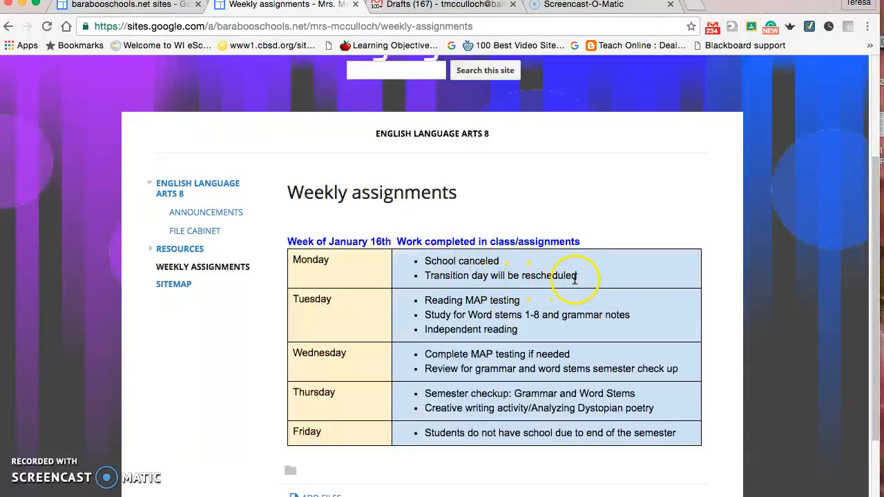
mouse_move(523, 276)
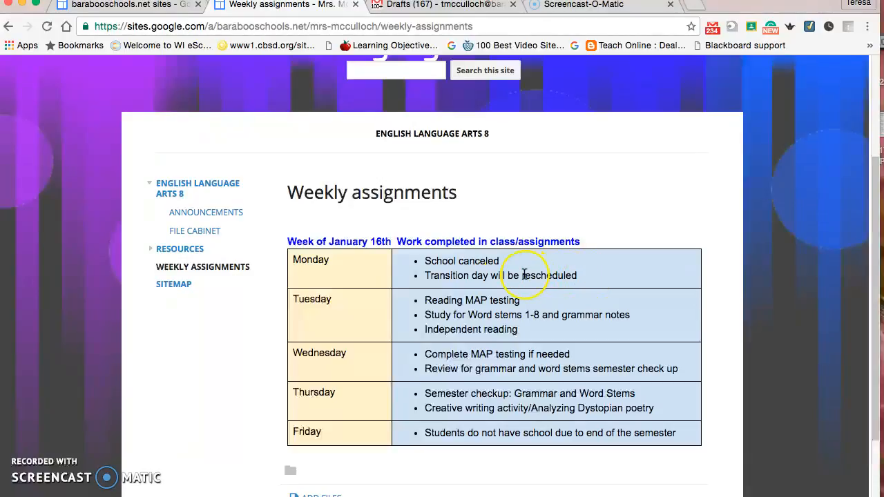
mouse_move(494, 311)
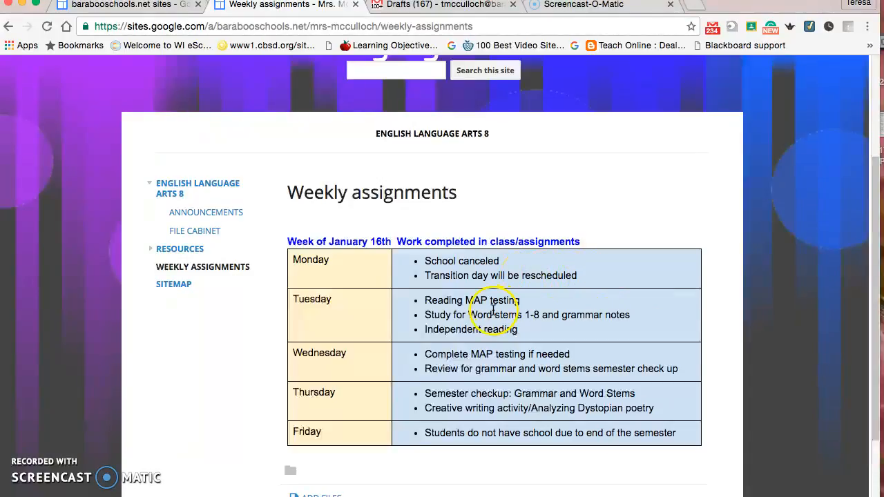
mouse_move(484, 408)
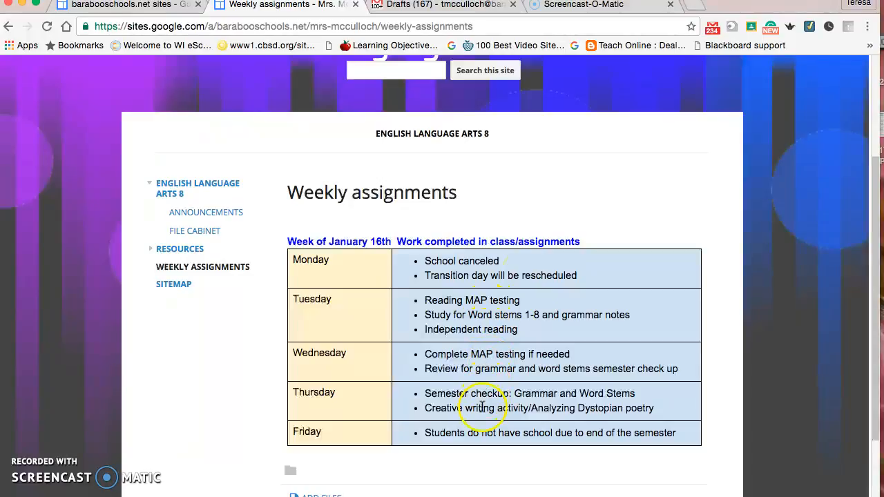
mouse_move(478, 445)
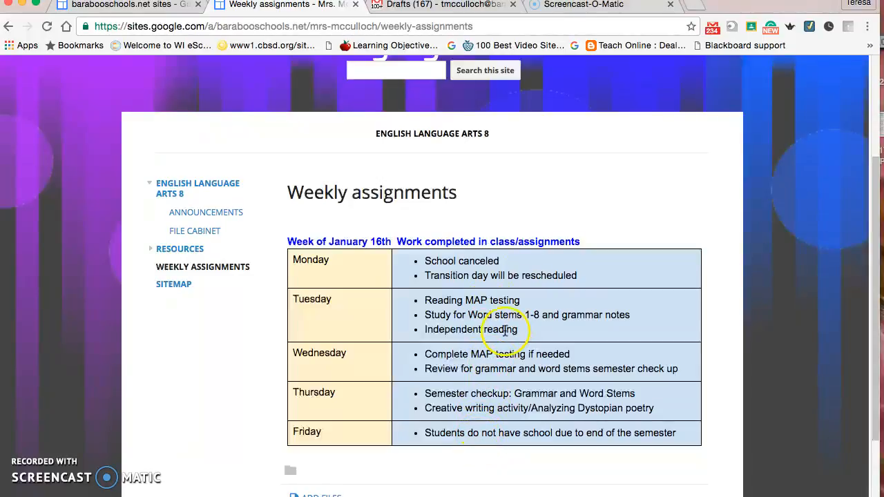
mouse_move(856, 258)
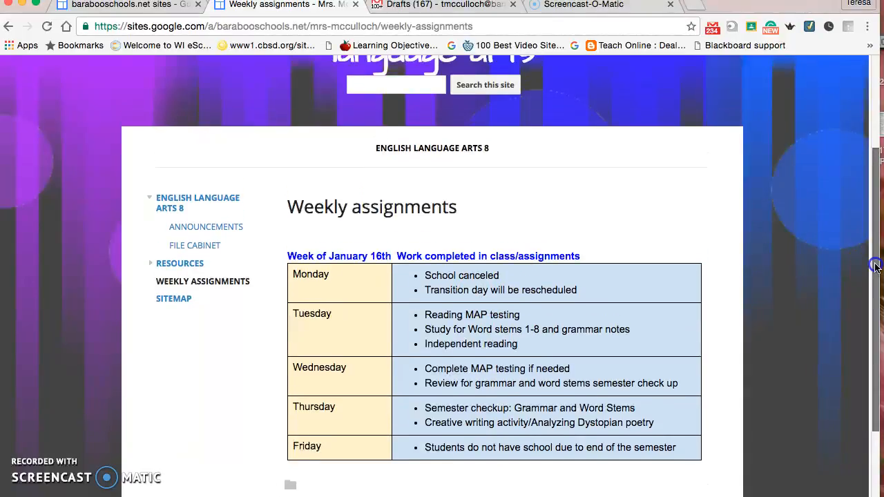
scroll("up", 3)
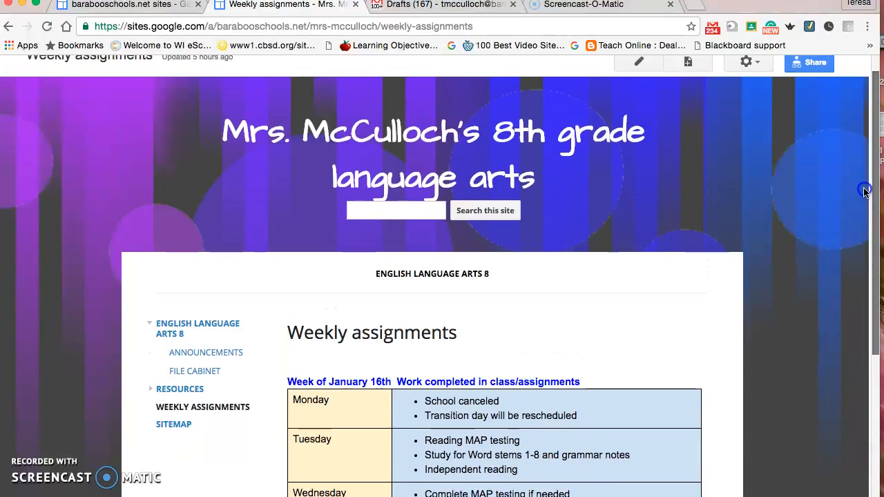
scroll("down", 3)
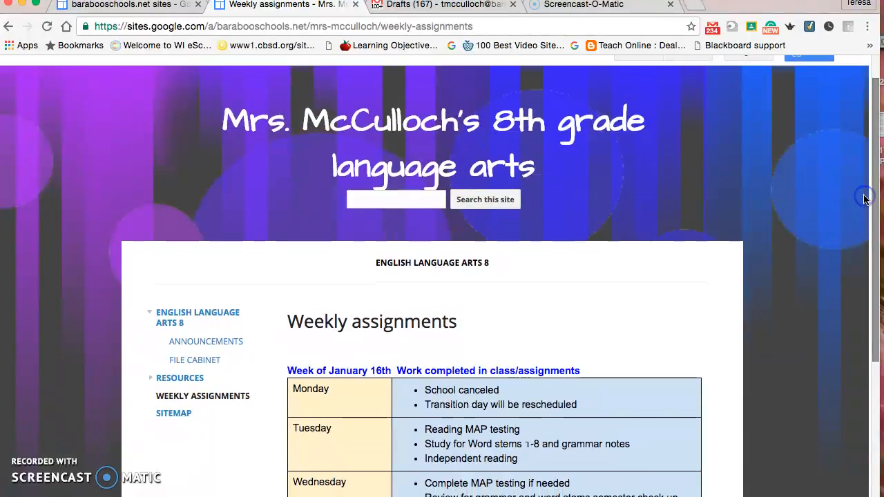
mouse_move(662, 303)
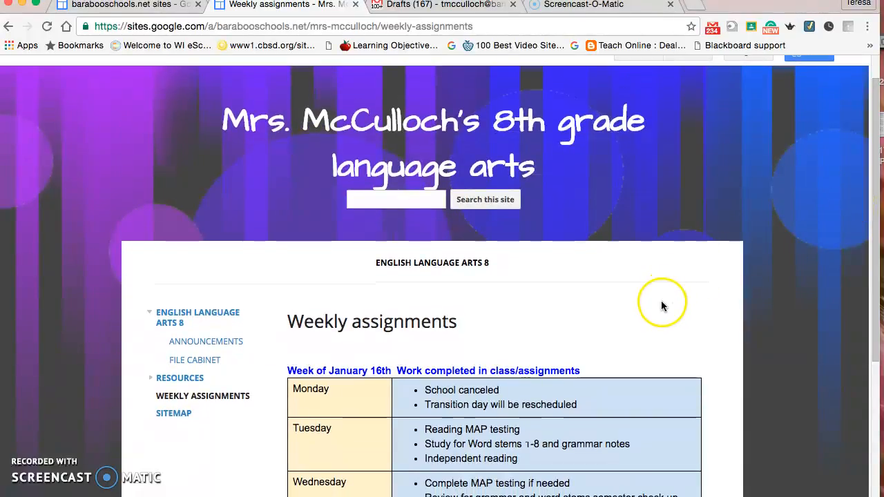
mouse_move(633, 338)
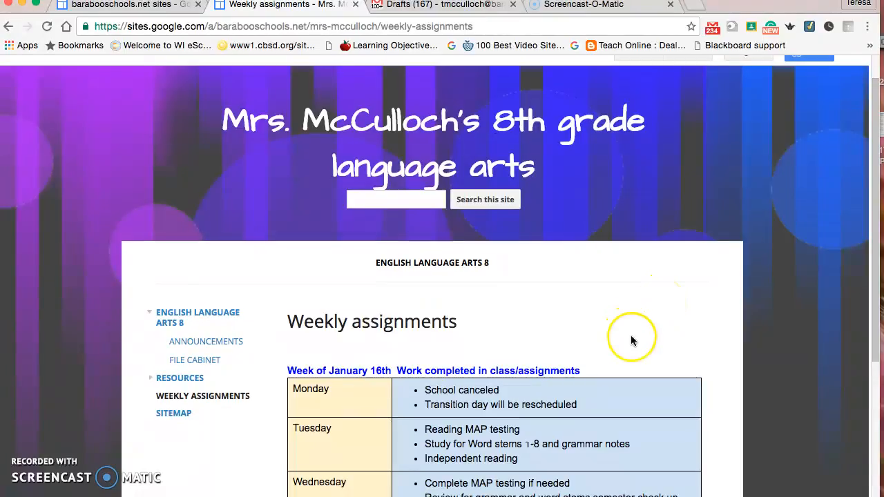
mouse_move(633, 343)
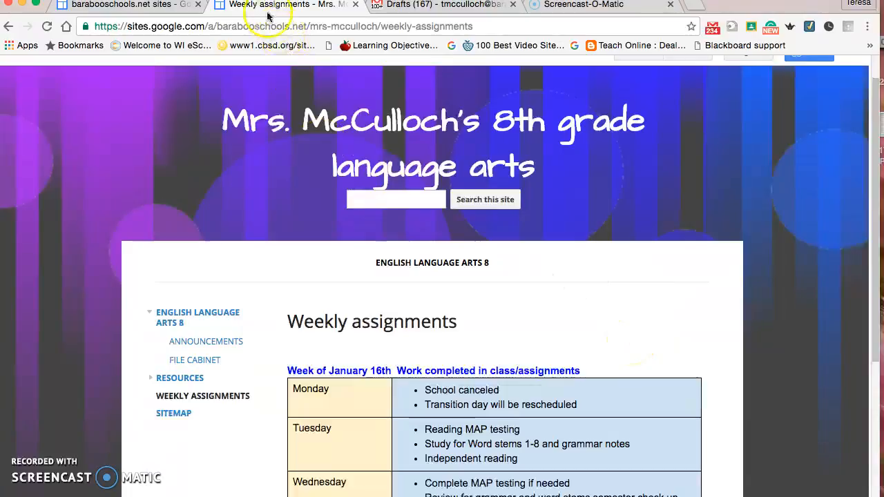
left_click(8, 27)
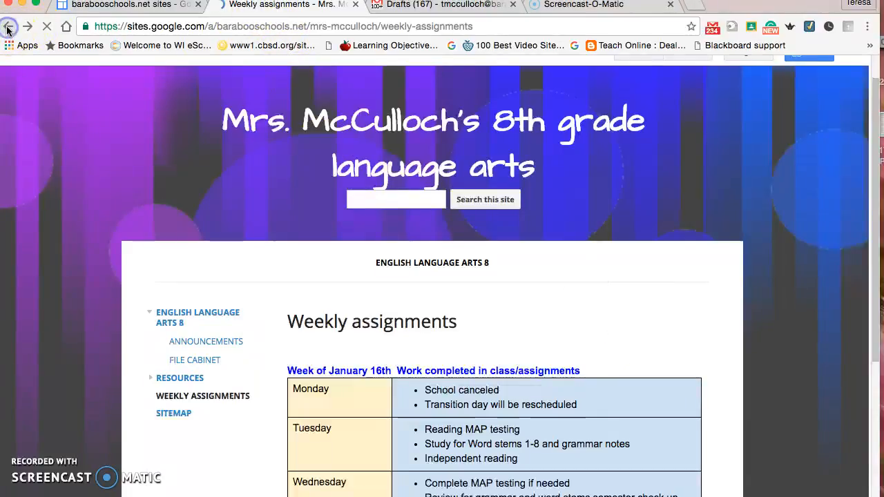
Go back to the class home page and open the Focus on the Family parenting link.
left_click(8, 26)
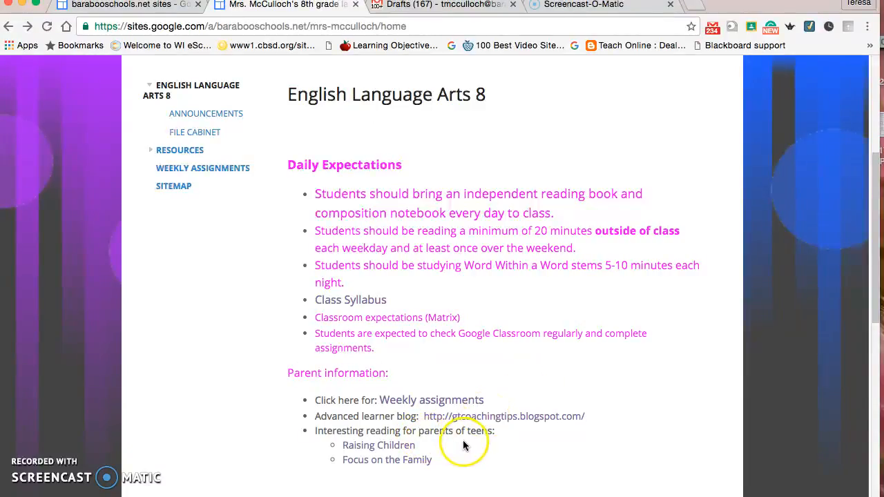
mouse_move(449, 486)
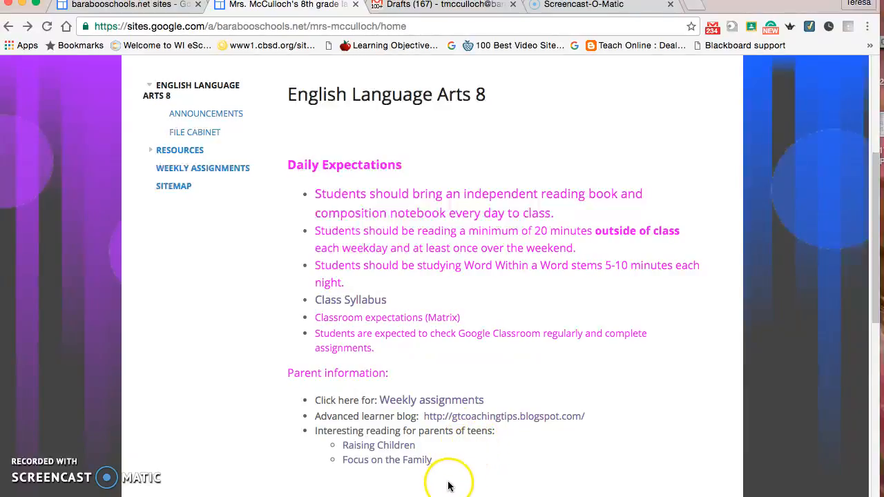
mouse_move(398, 449)
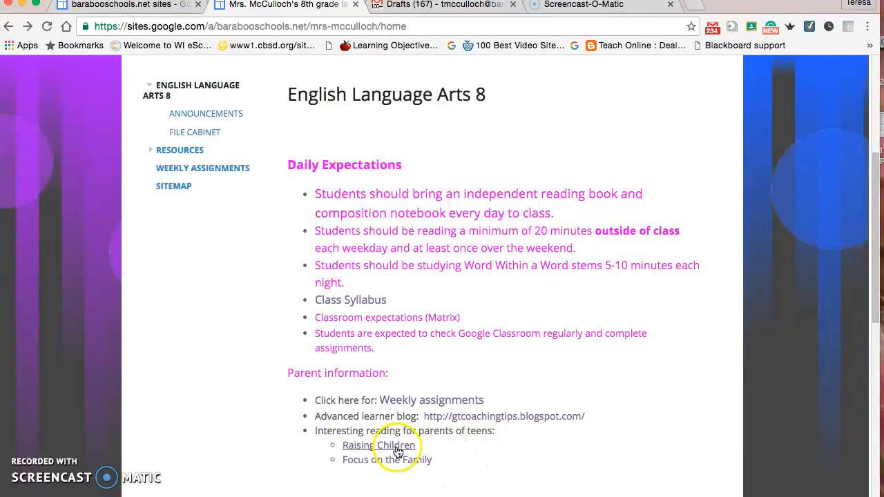
mouse_move(398, 453)
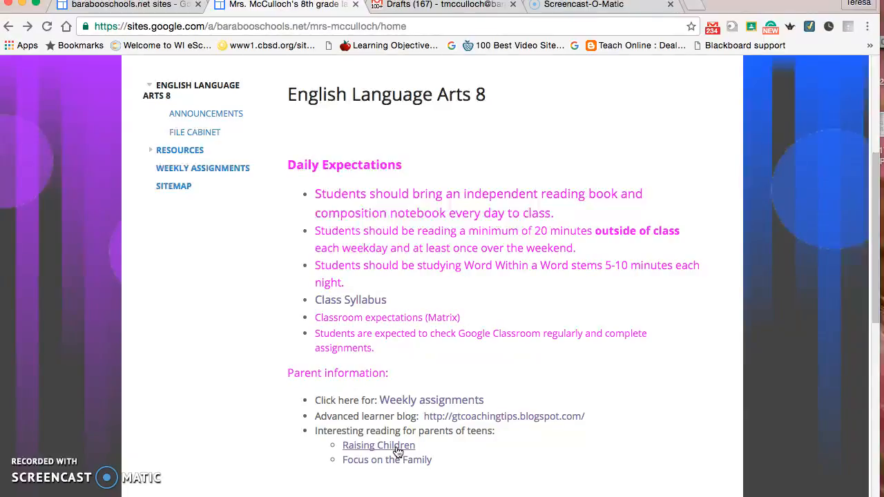
left_click(387, 459)
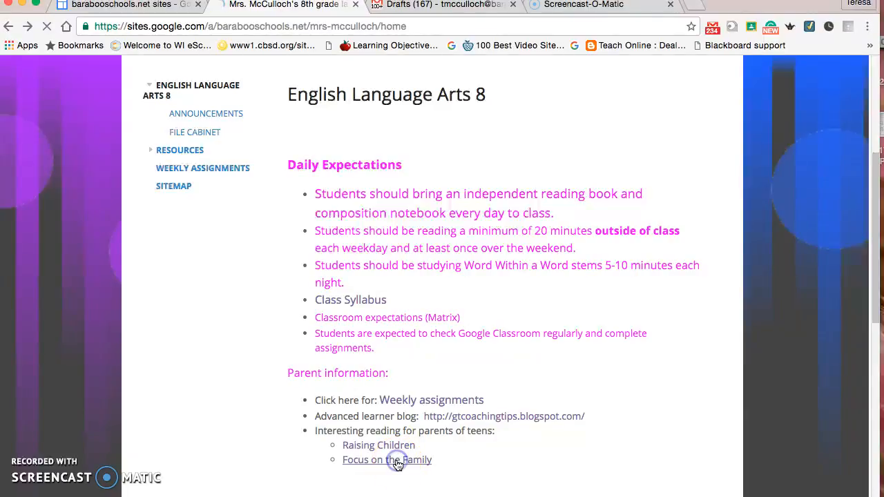
left_click(386, 460)
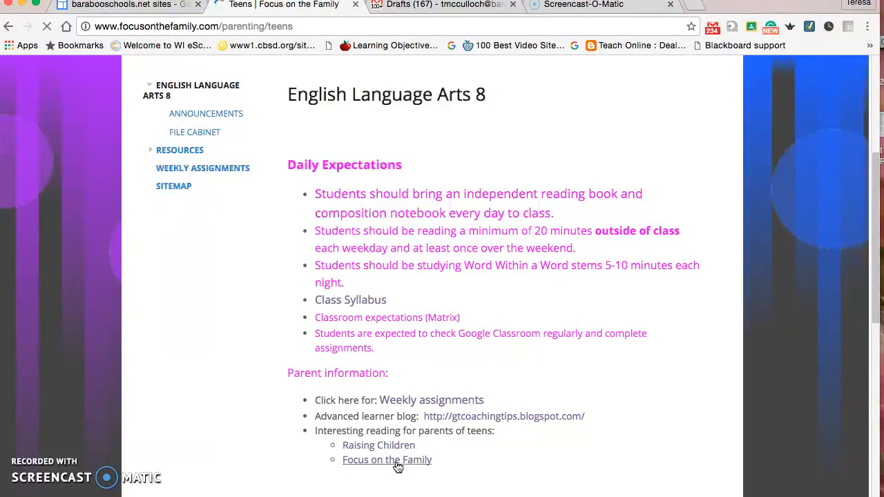
left_click(387, 459)
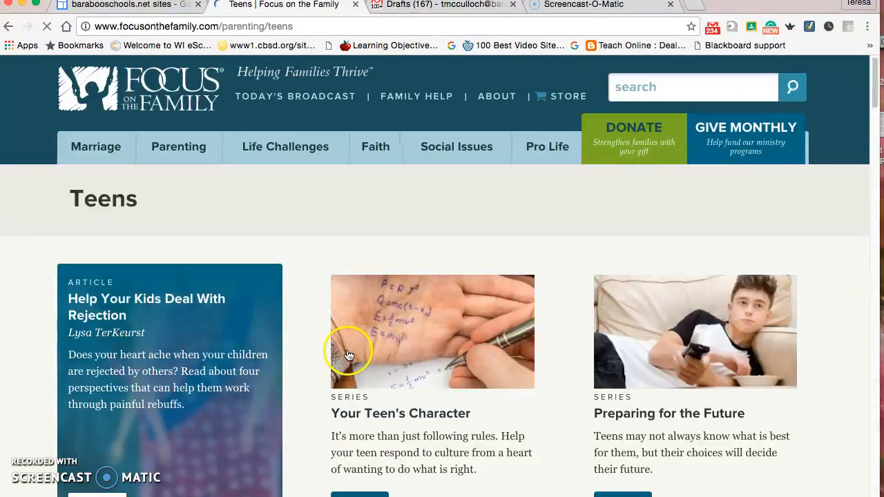
mouse_move(869, 88)
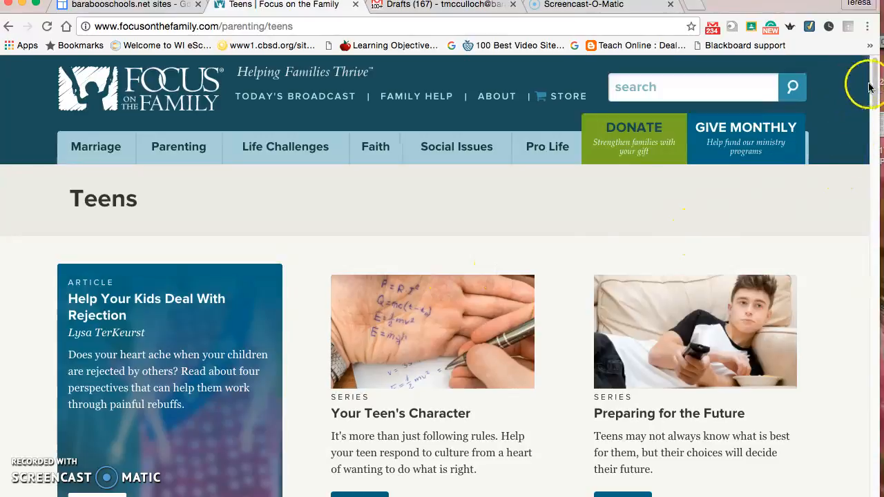
scroll("down", 3)
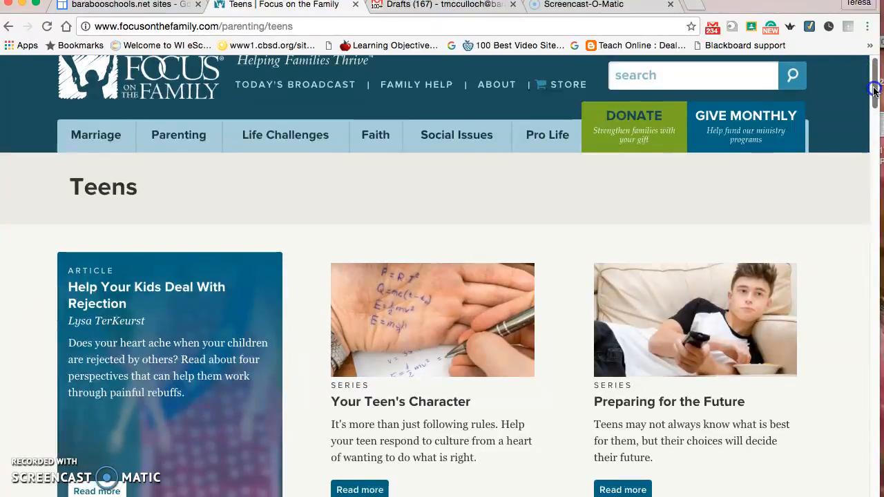
scroll("down", 3)
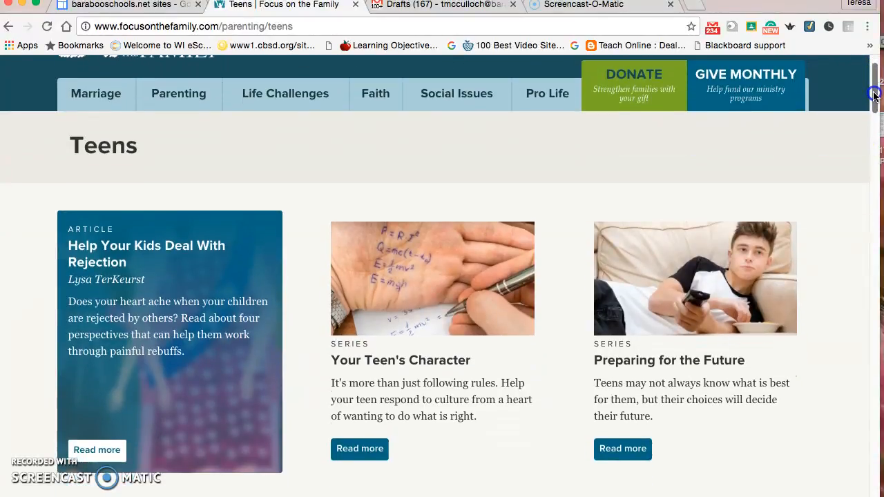
scroll("down", 3)
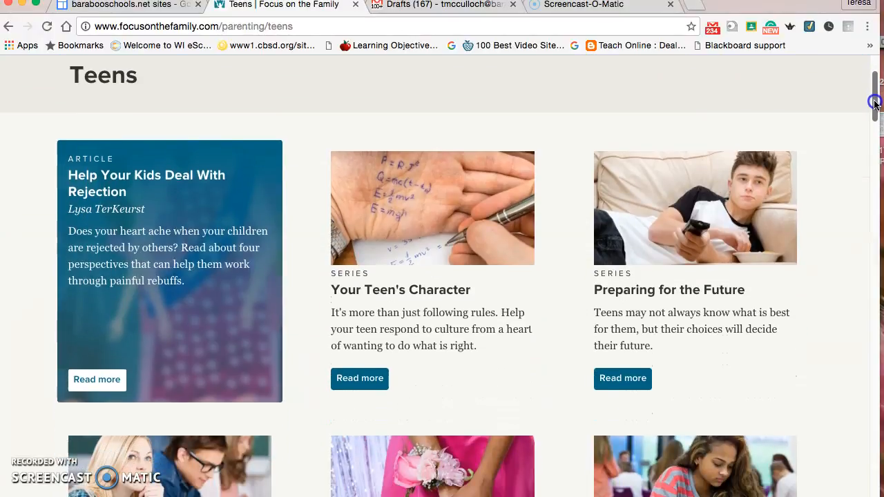
scroll("down", 3)
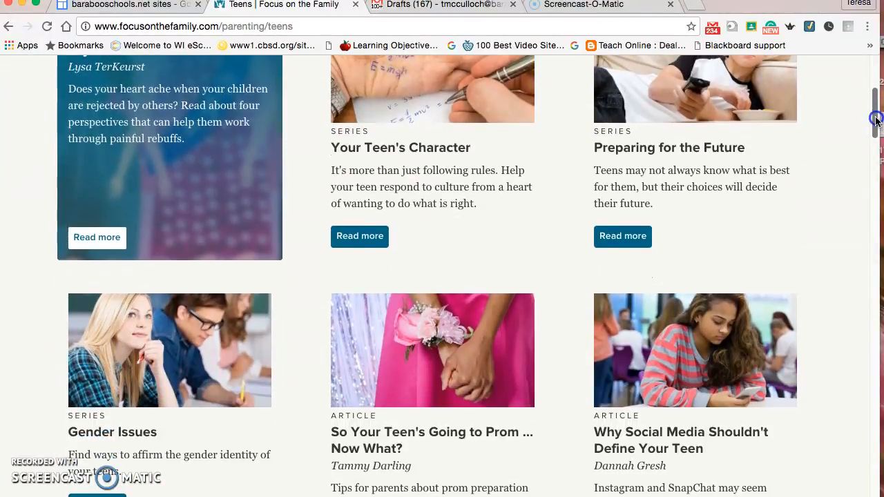
scroll("down", 3)
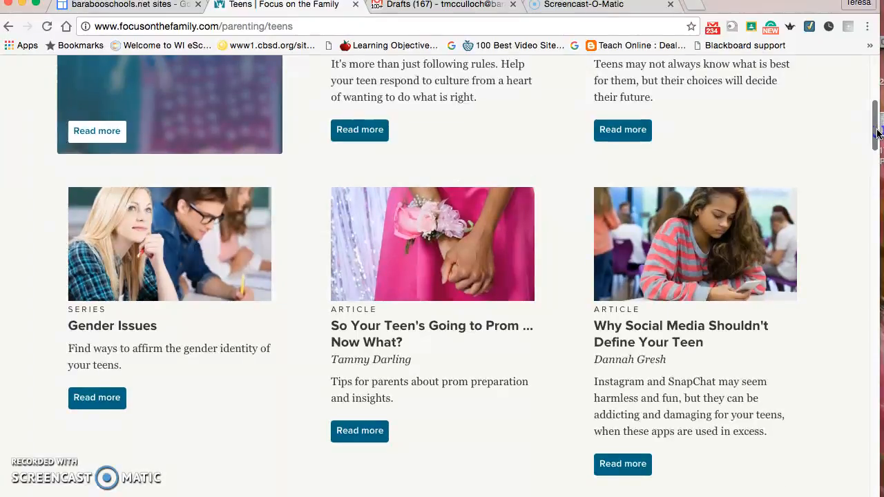
scroll("down", 3)
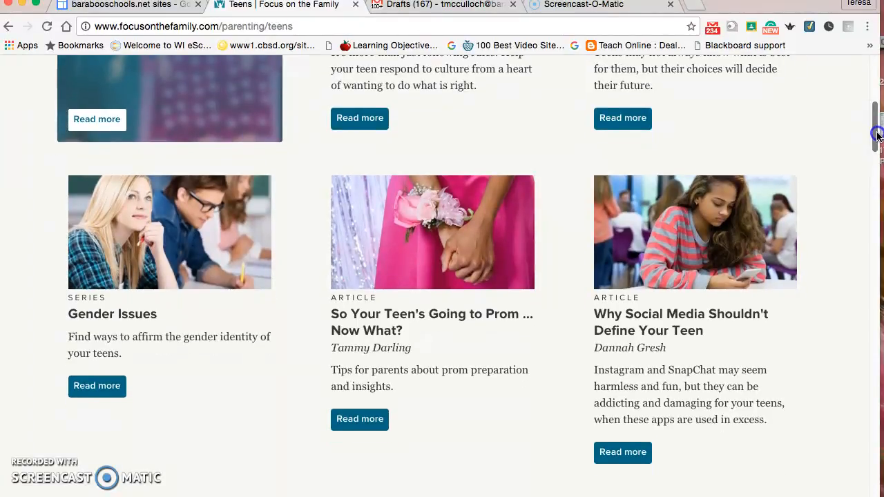
scroll("down", 3)
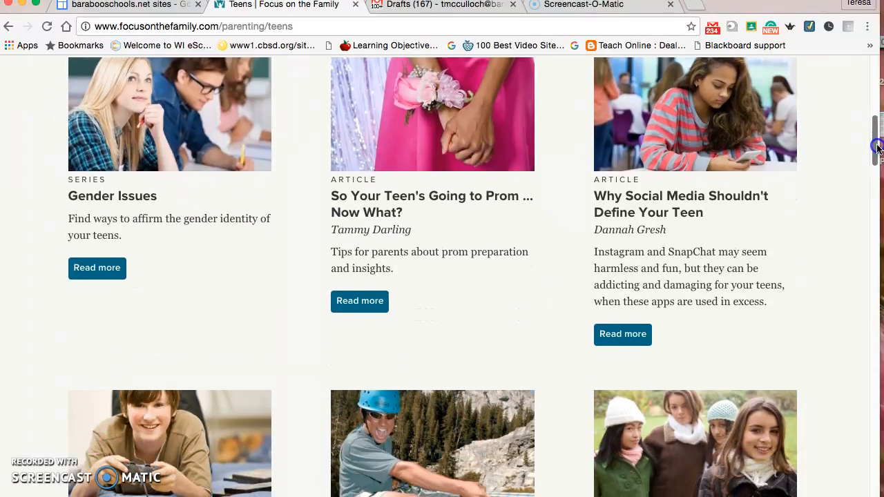
scroll("down", 3)
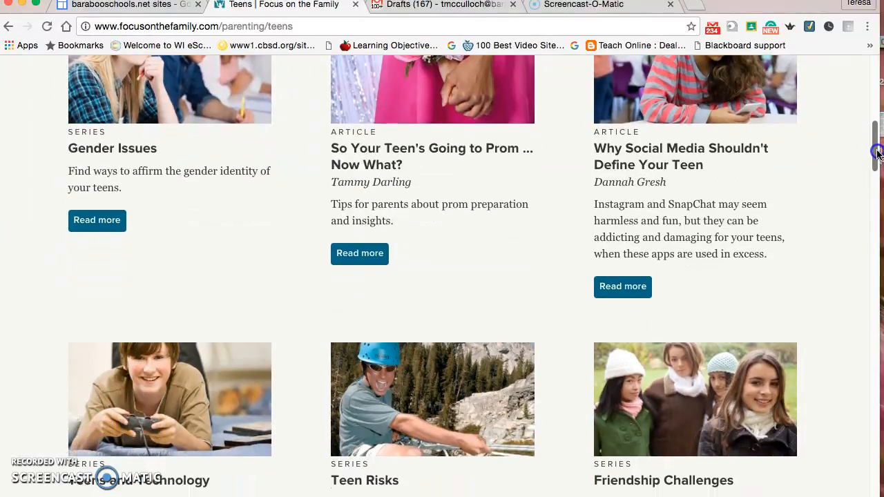
scroll("down", 3)
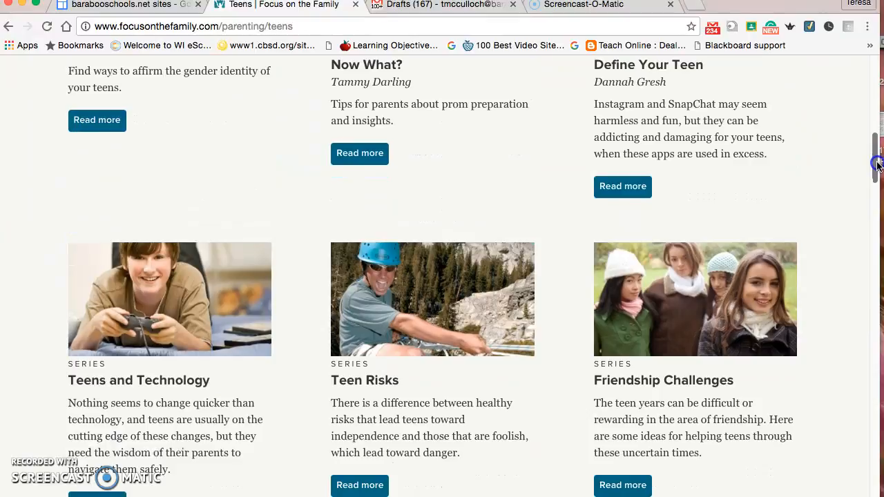
scroll("down", 3)
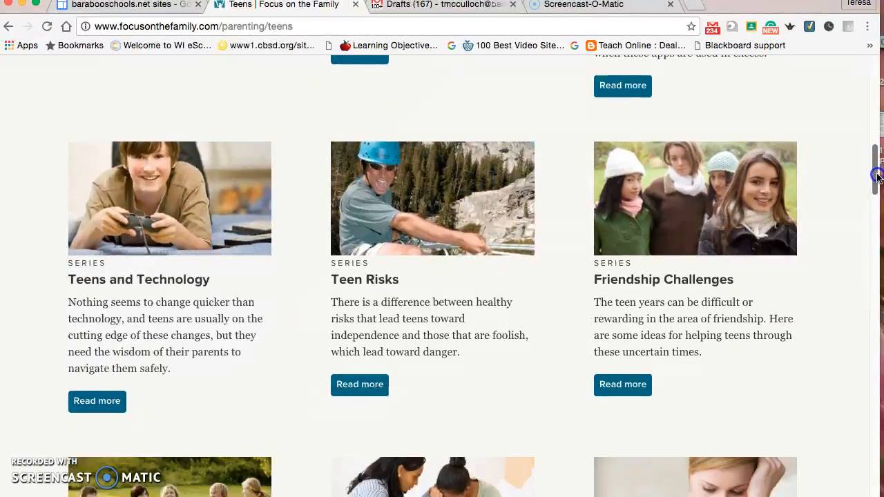
scroll("up", 3)
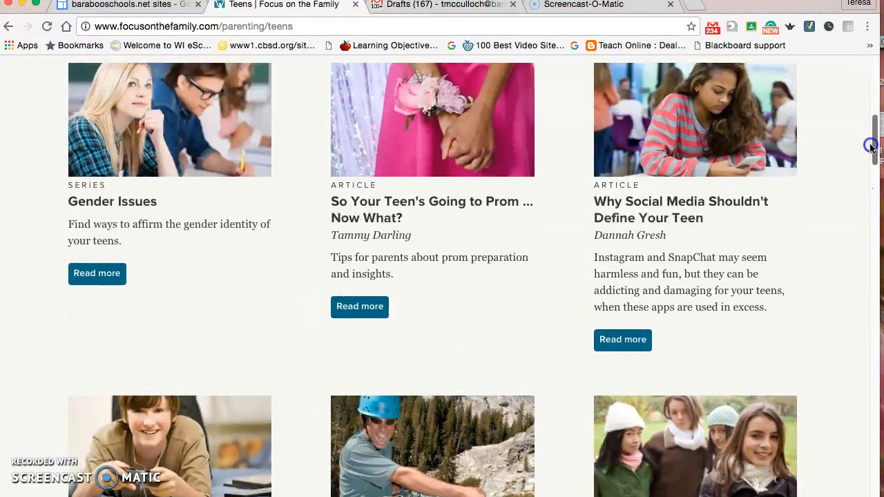
scroll("up", 3)
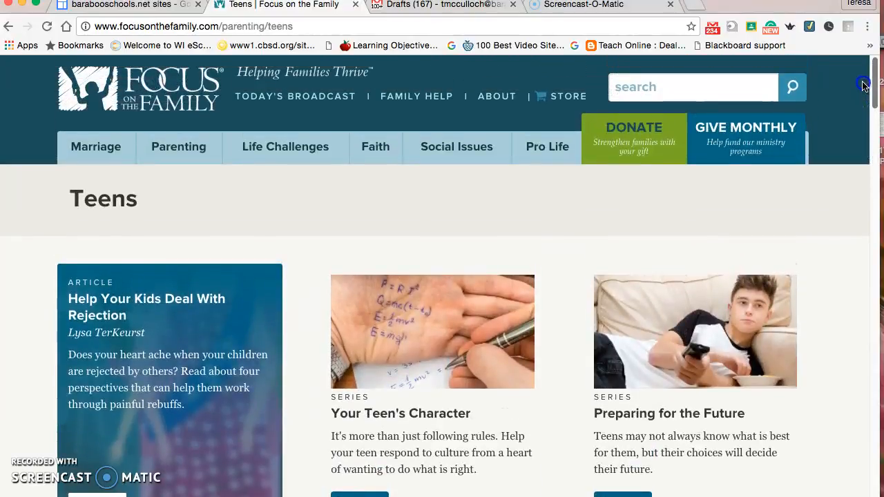
mouse_move(408, 14)
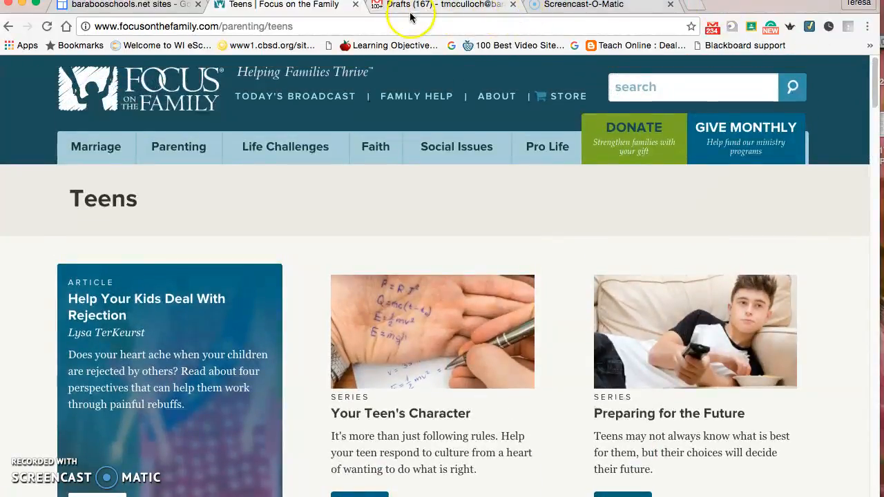
mouse_move(164, 6)
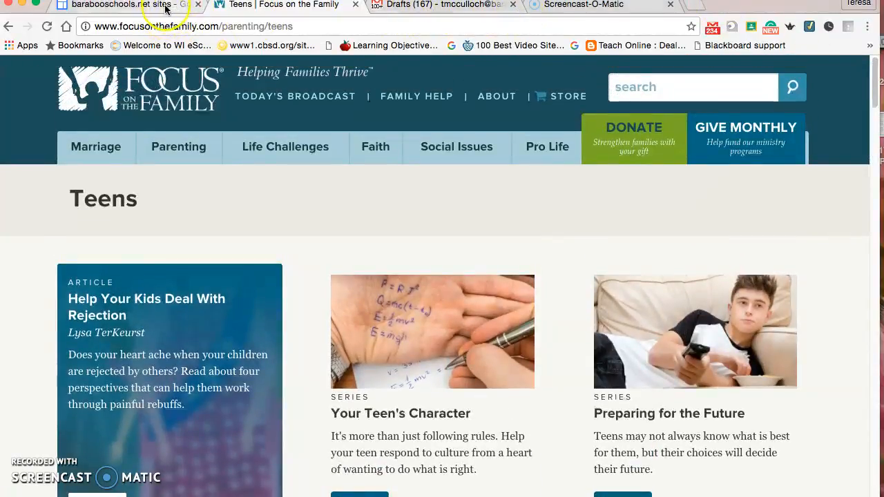
Return to the English Language Arts 8 home page and open the gtcoachingtips.blogspot.com advanced learner blog.
left_click(8, 26)
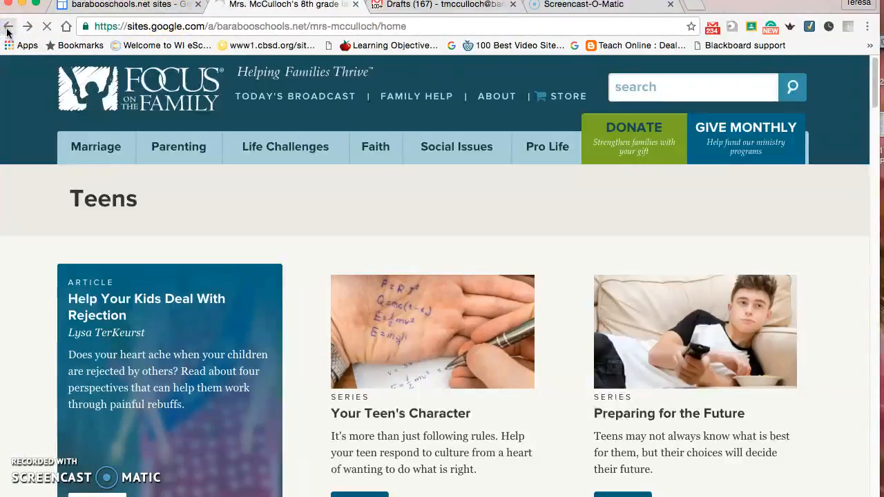
left_click(9, 26)
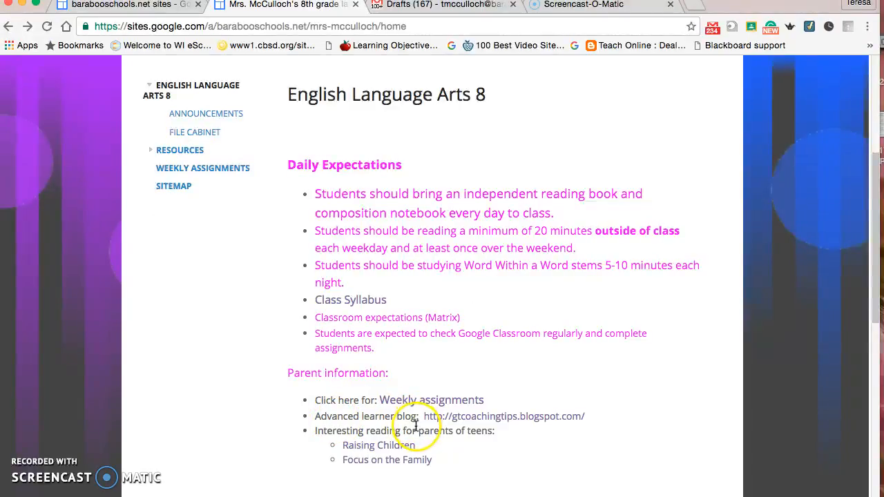
mouse_move(428, 431)
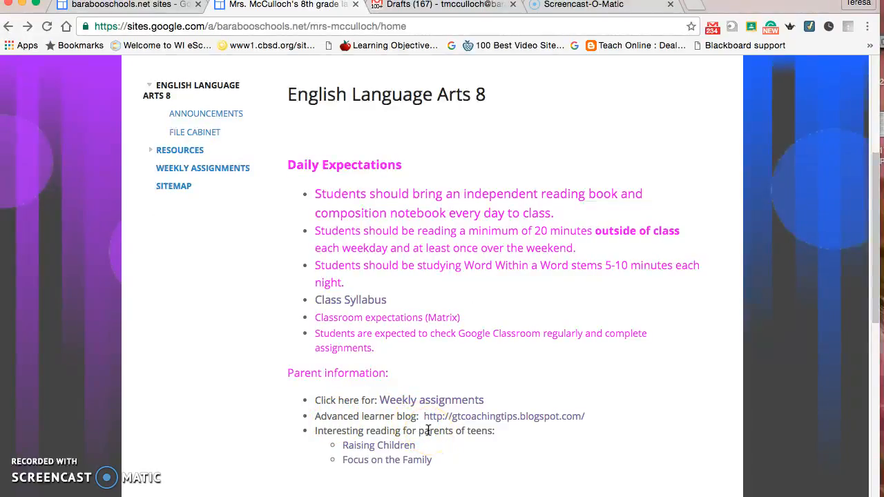
mouse_move(458, 422)
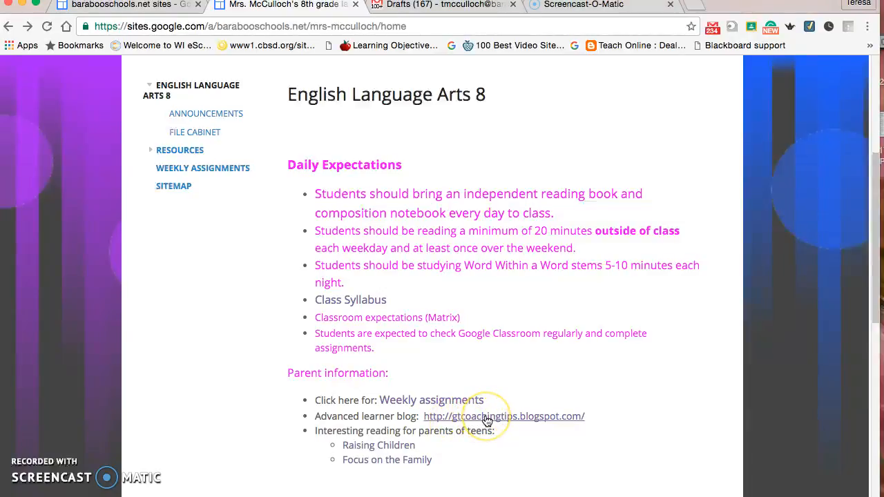
left_click(503, 416)
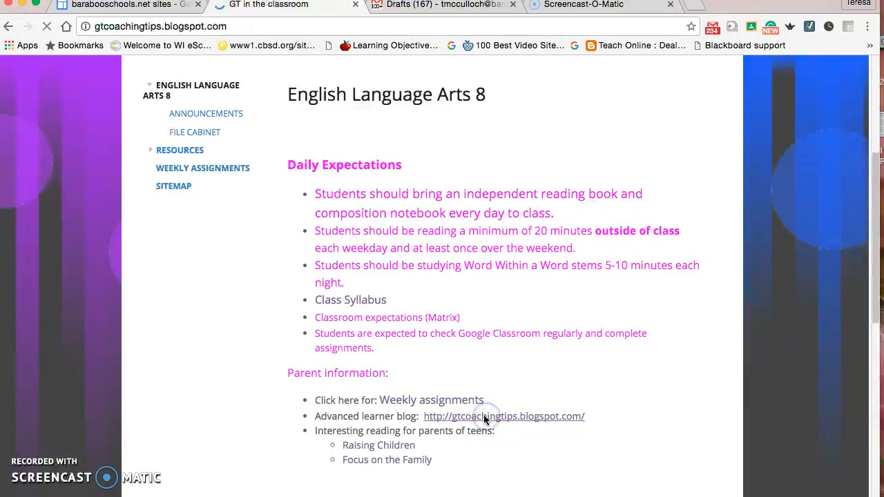
Read through the advanced learner blog's post of parent resource links.
left_click(503, 416)
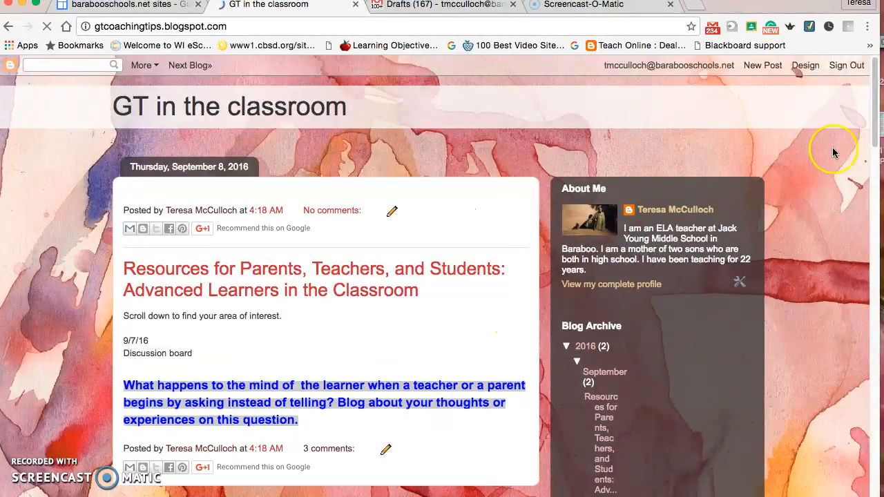
scroll("down", 3)
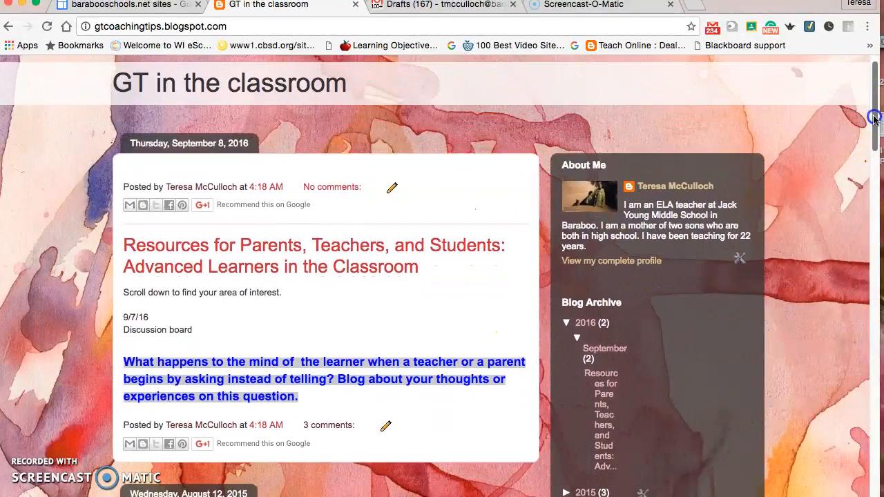
scroll("down", 3)
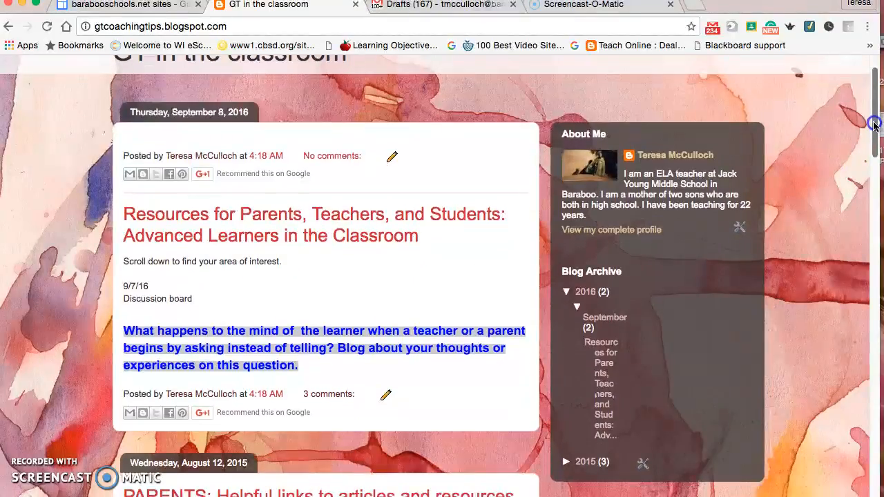
scroll("down", 3)
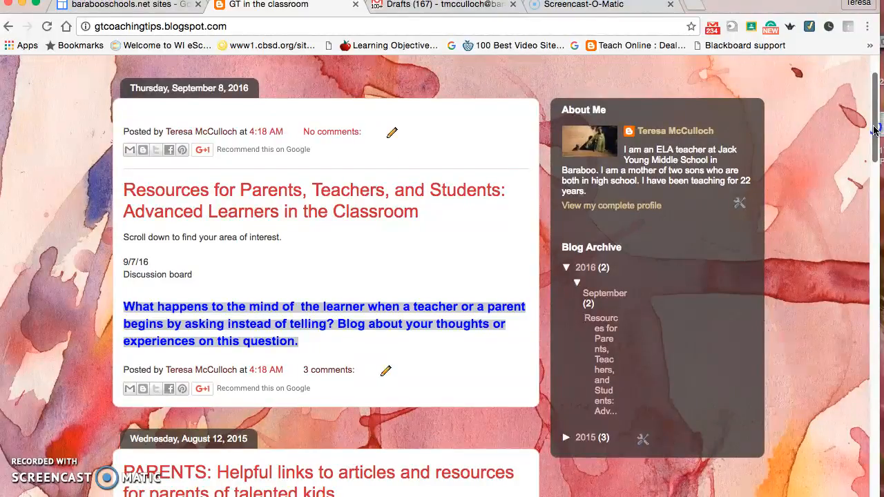
scroll("down", 3)
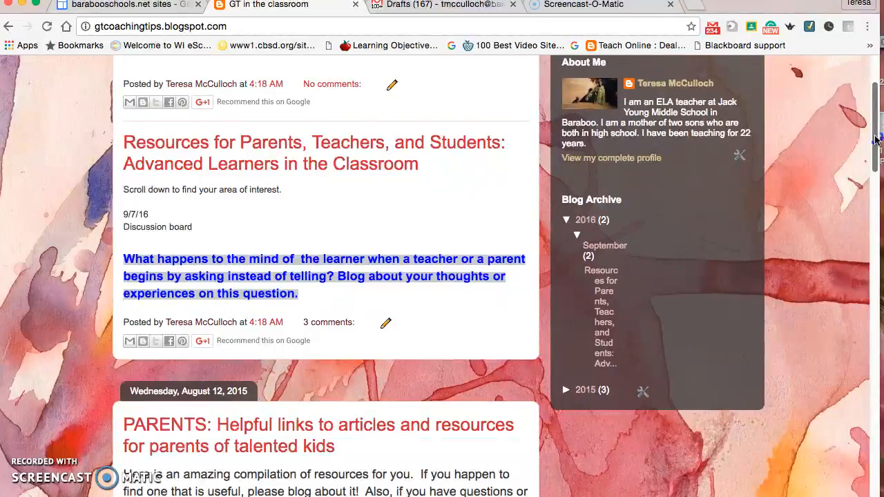
scroll("down", 3)
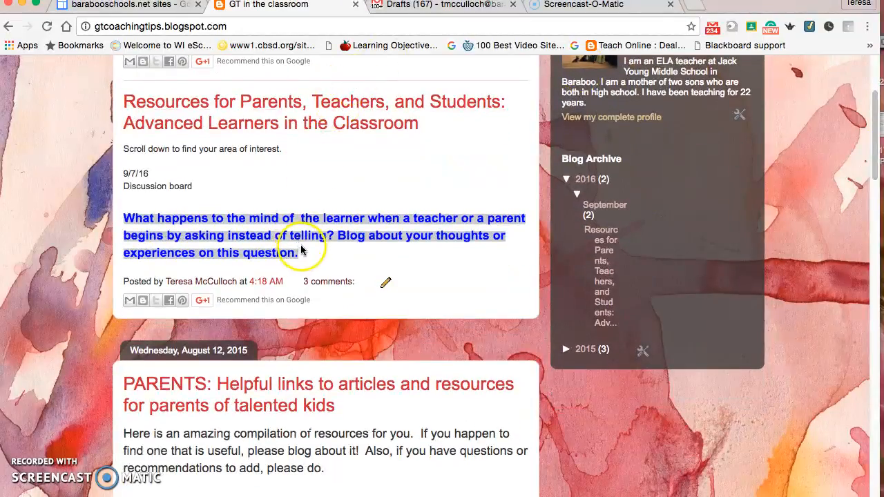
mouse_move(693, 171)
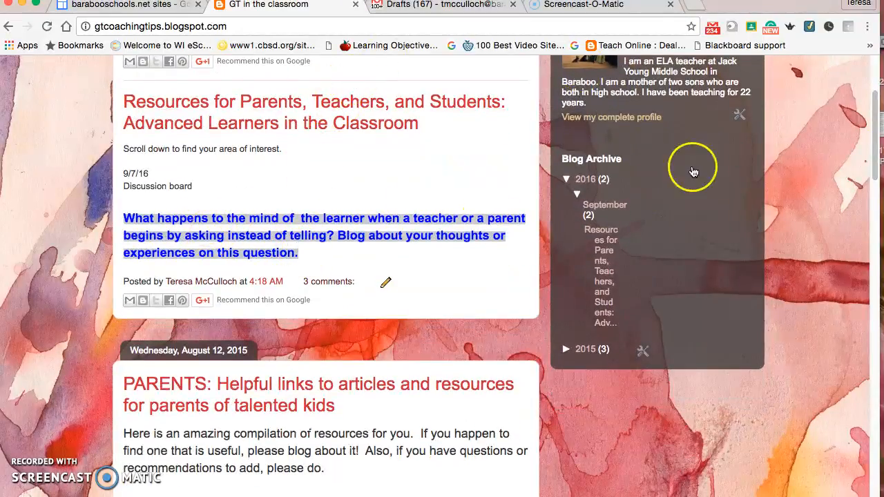
scroll("down", 3)
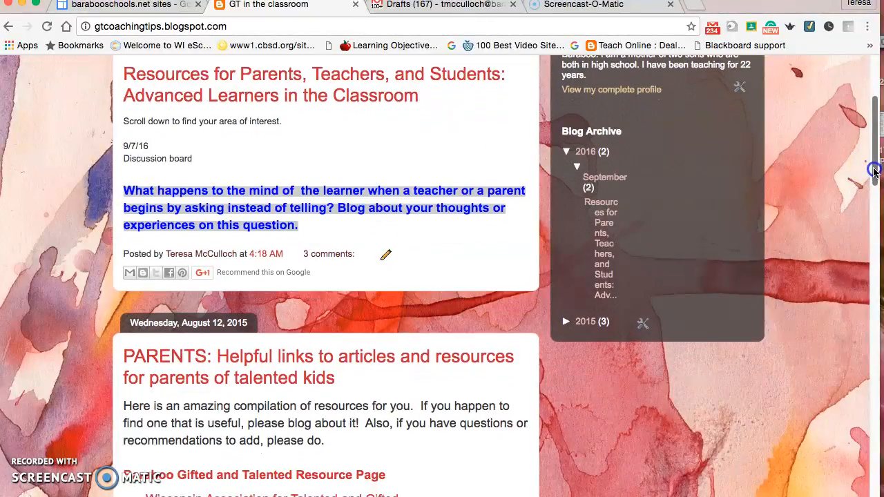
scroll("down", 3)
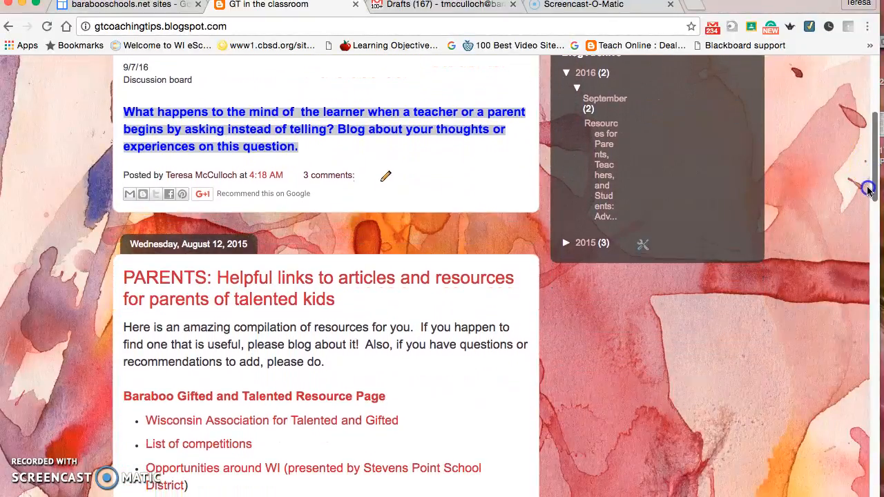
scroll("down", 3)
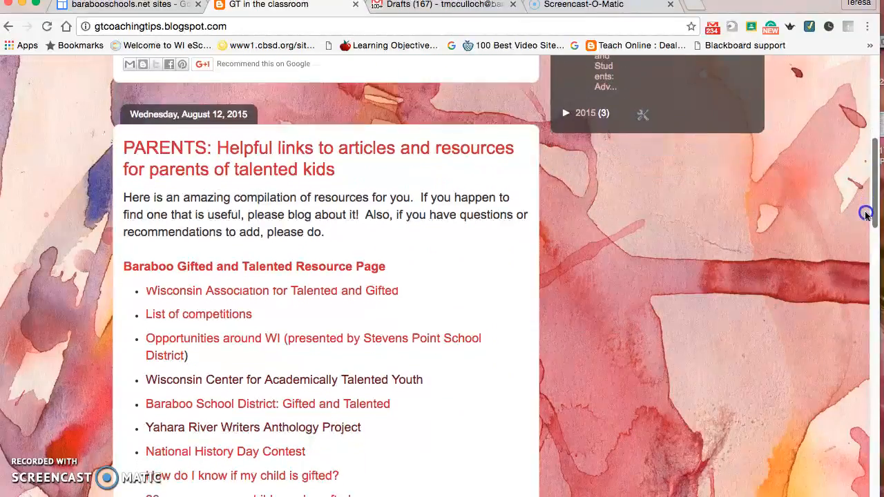
scroll("down", 3)
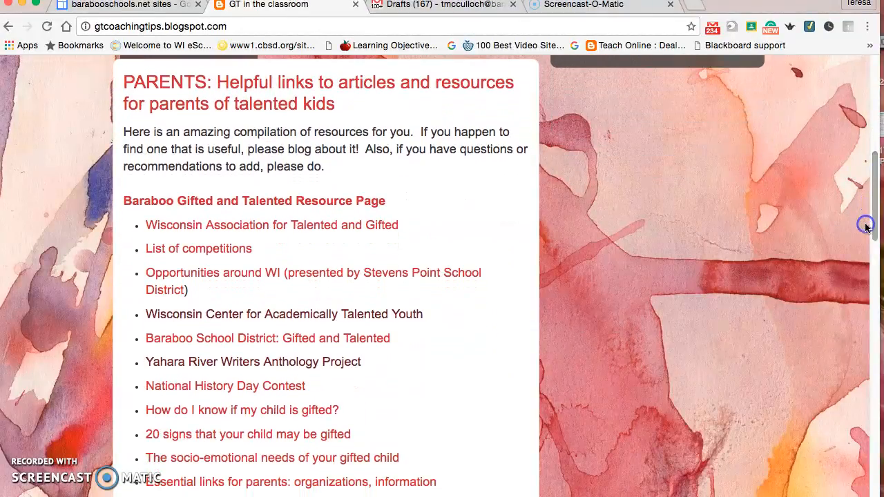
mouse_move(379, 212)
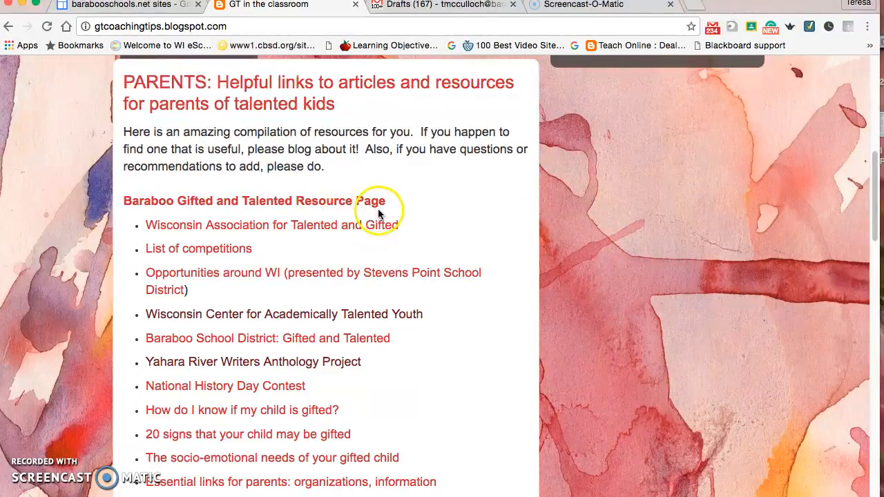
mouse_move(359, 202)
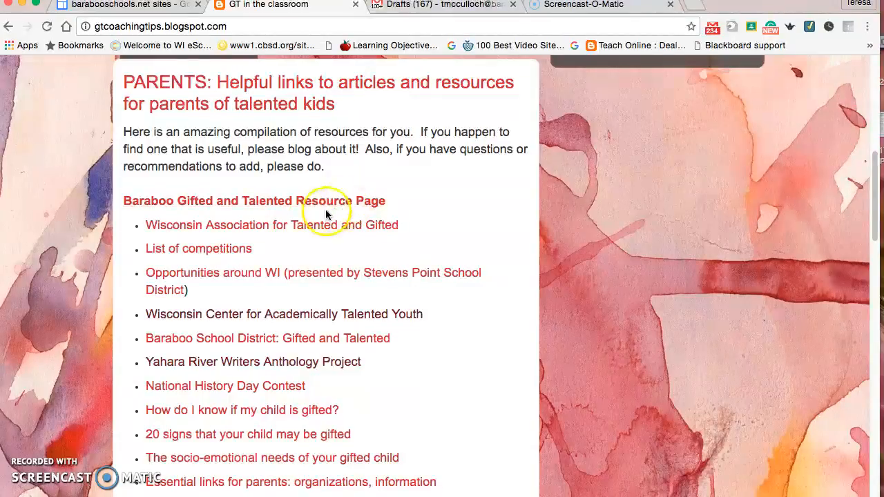
mouse_move(224, 252)
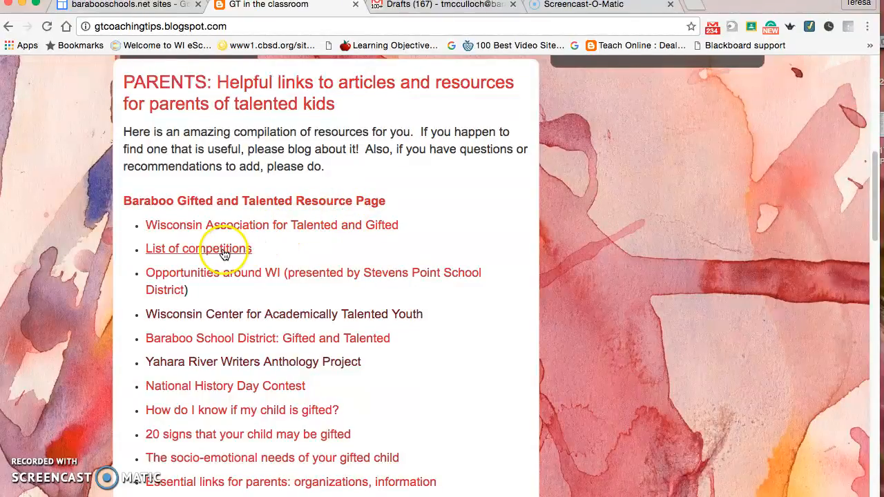
mouse_move(232, 279)
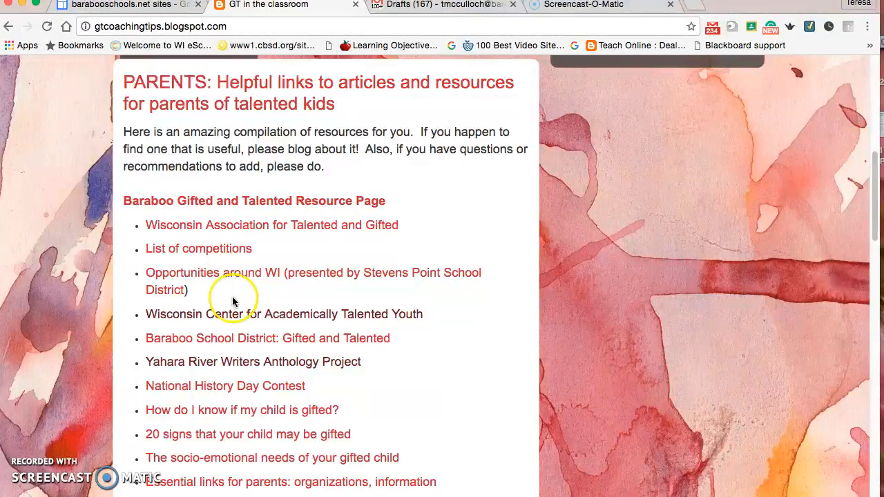
mouse_move(230, 361)
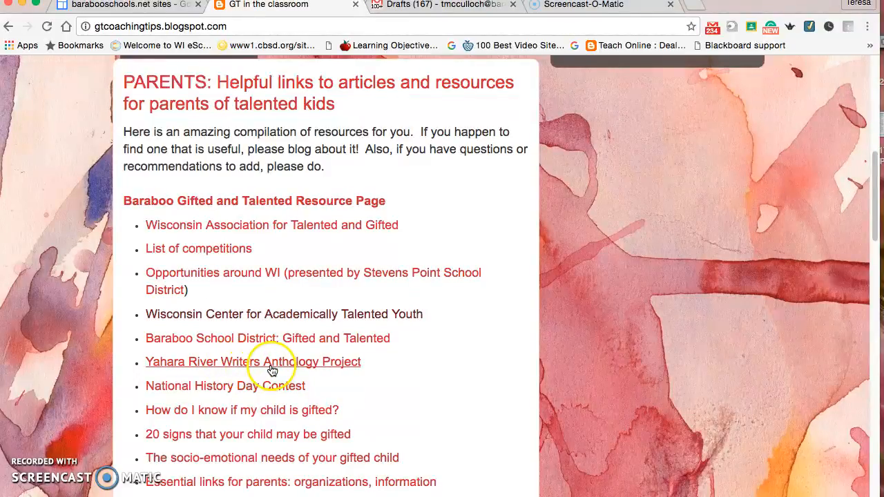
mouse_move(279, 400)
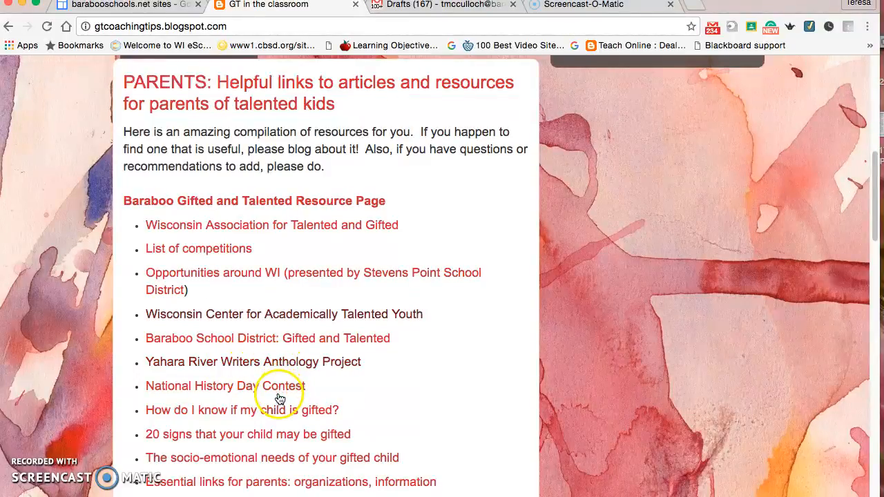
mouse_move(290, 404)
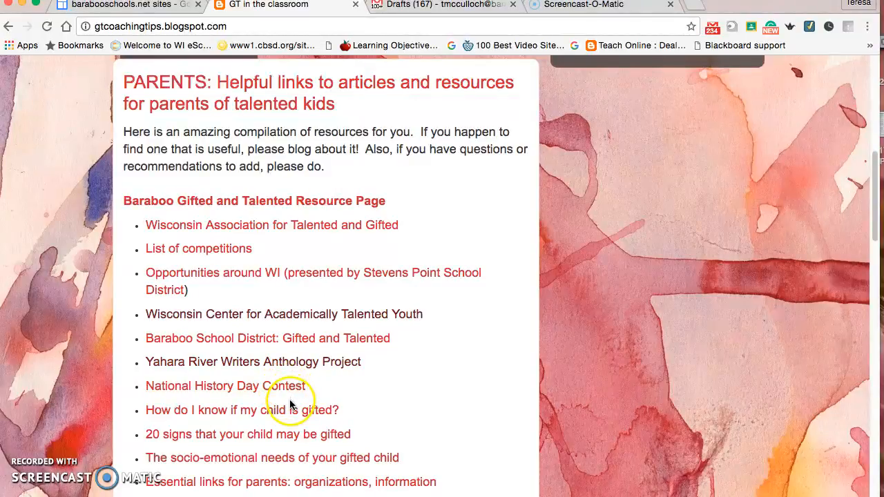
mouse_move(290, 454)
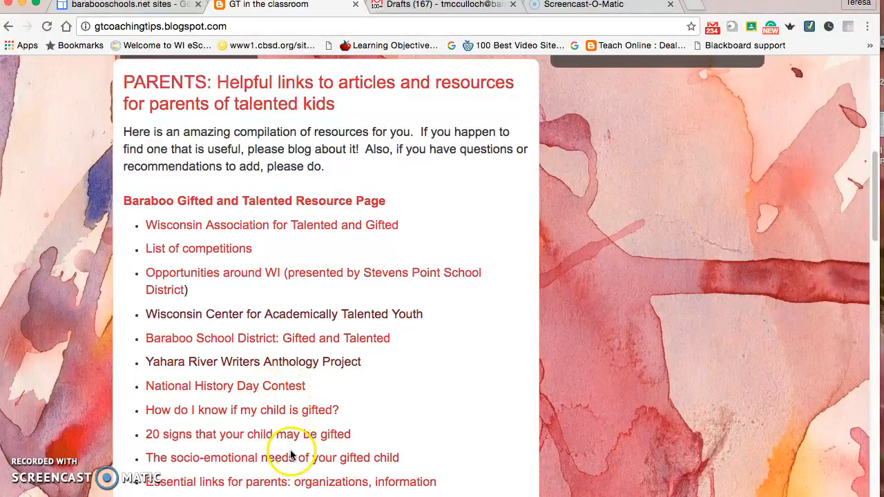
mouse_move(348, 482)
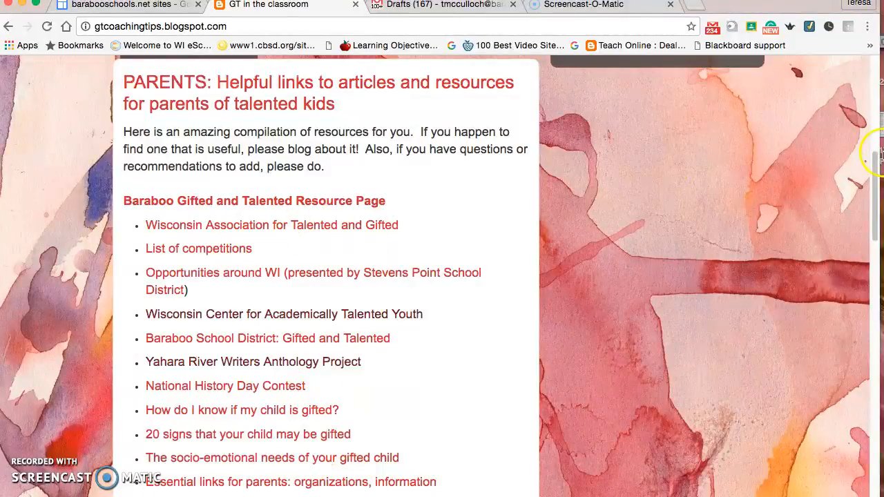
scroll("down", 3)
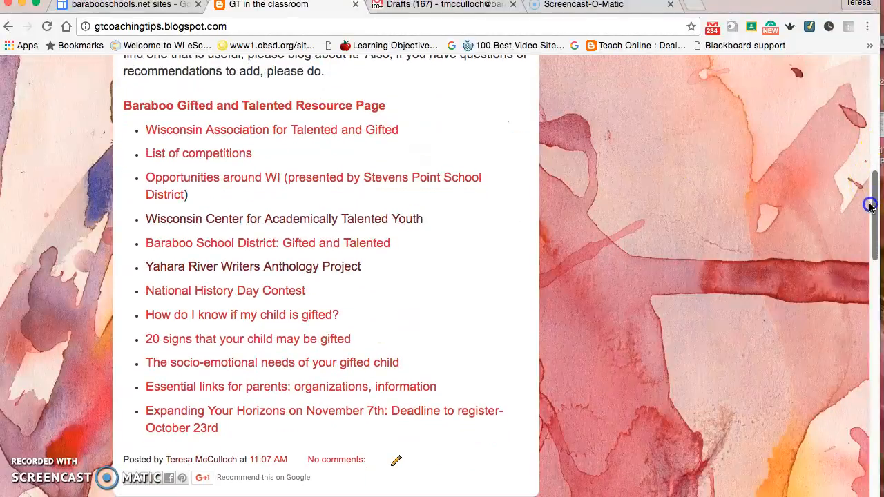
scroll("up", 3)
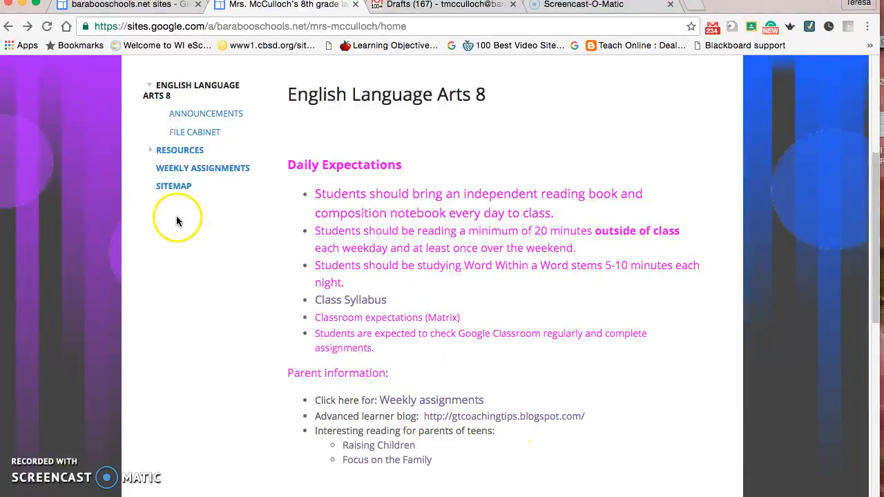
mouse_move(262, 153)
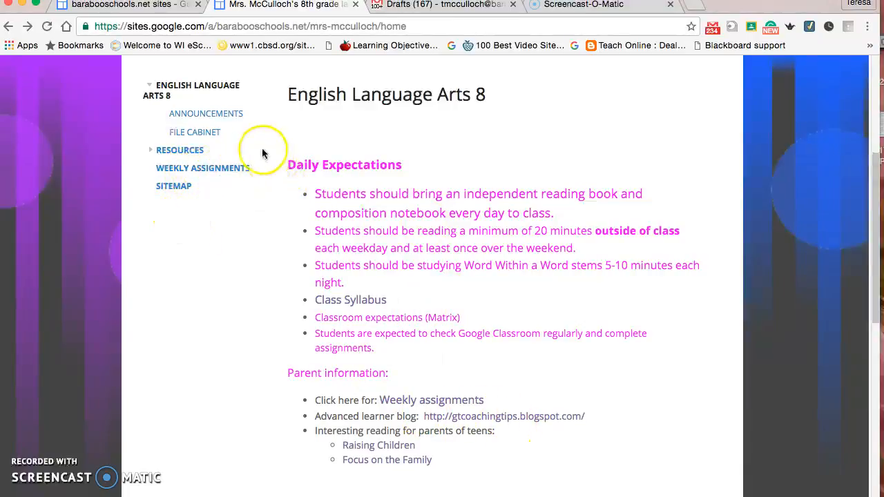
mouse_move(195, 132)
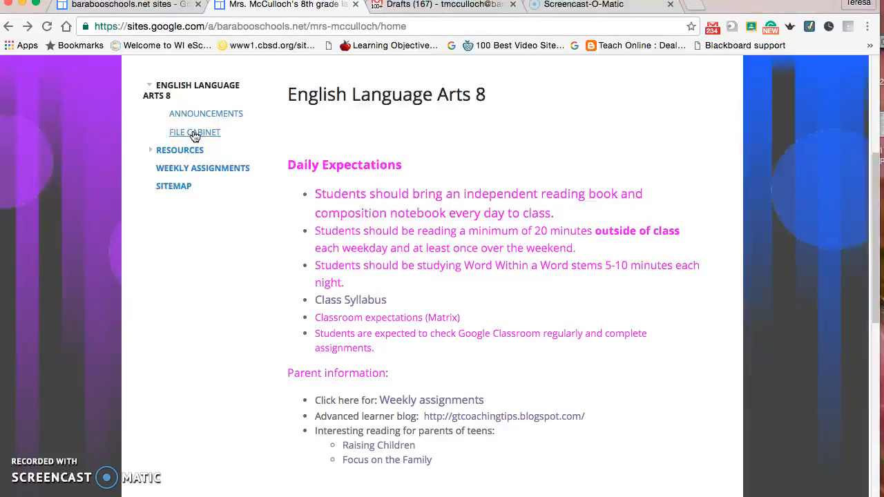
Open the site's File Cabinet and look over the Article of the Week files.
left_click(193, 132)
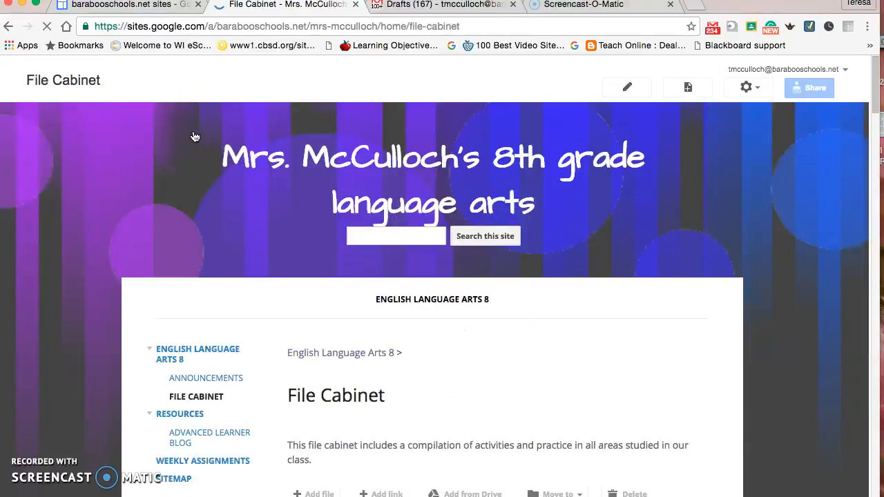
left_click(150, 415)
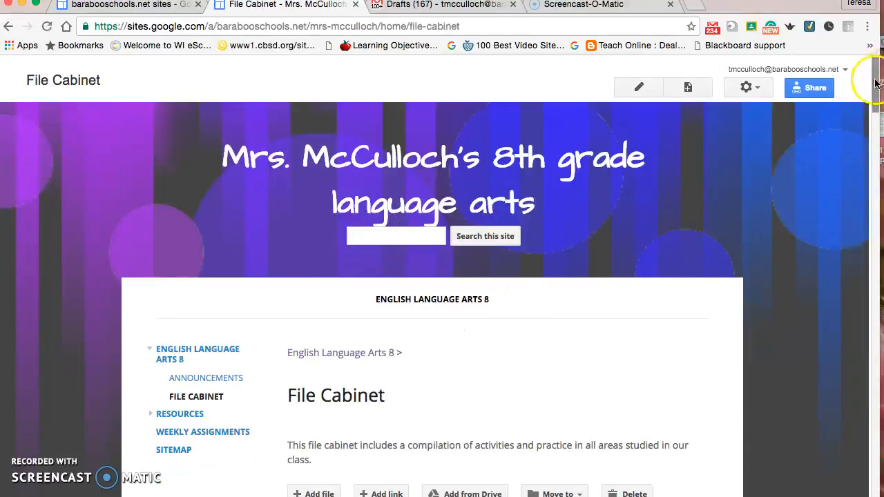
scroll("down", 3)
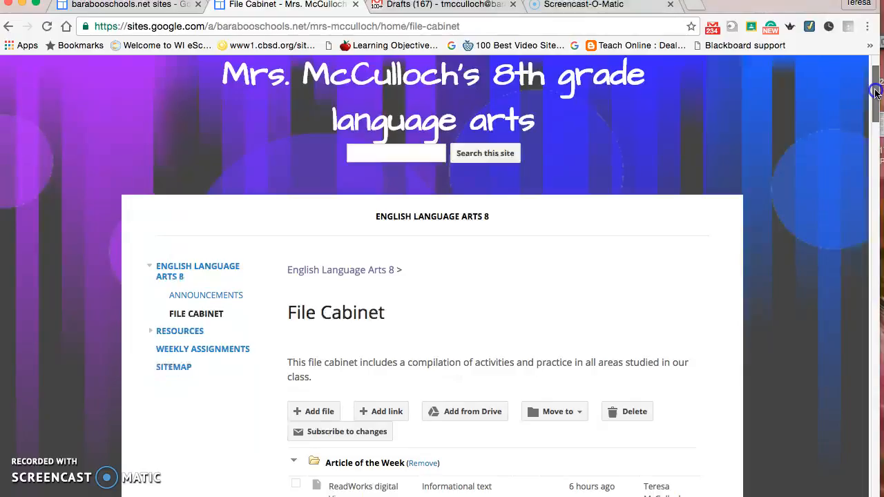
scroll("down", 3)
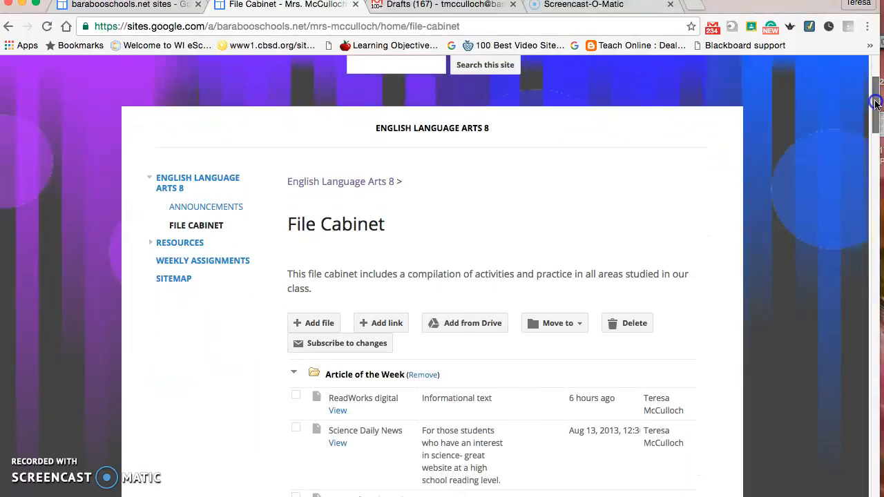
scroll("down", 3)
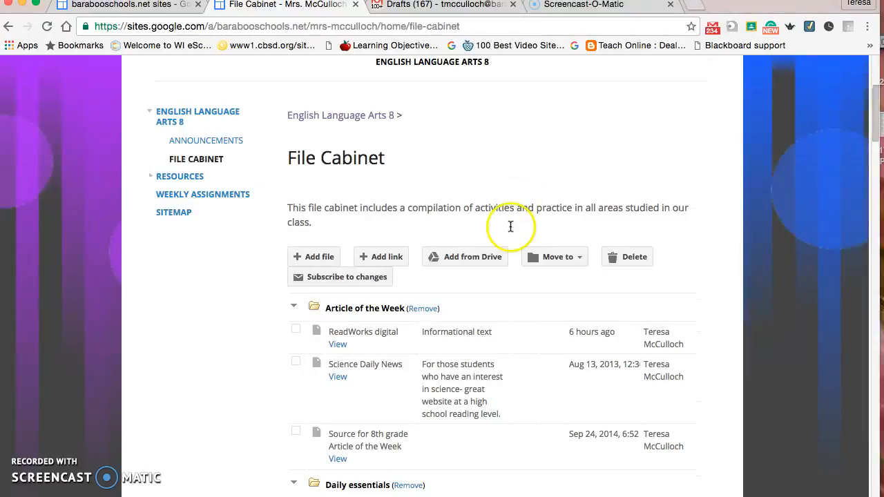
mouse_move(372, 336)
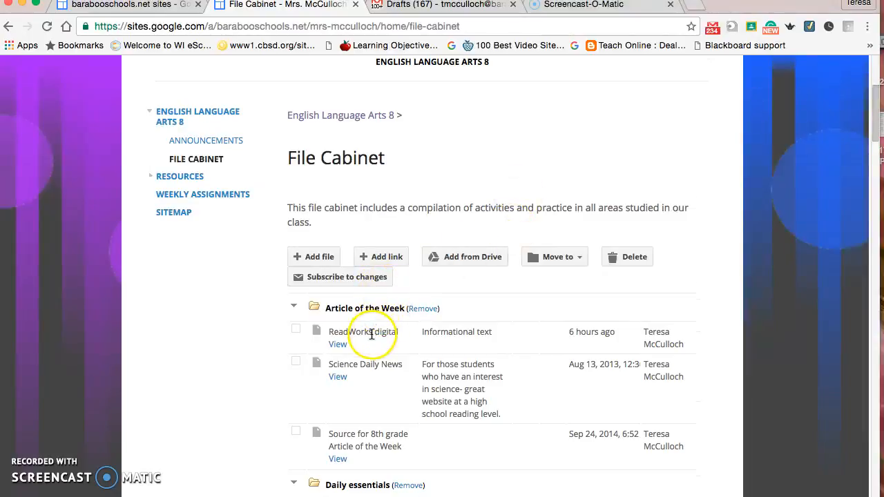
mouse_move(338, 348)
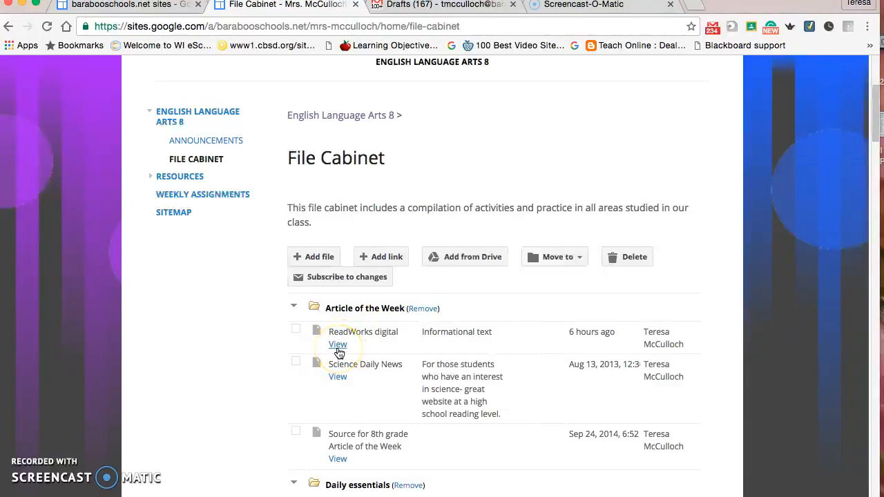
mouse_move(346, 348)
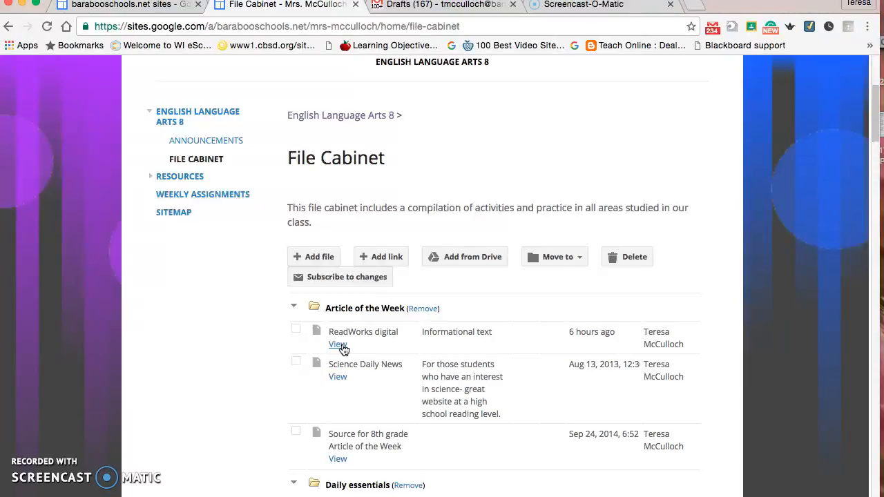
mouse_move(782, 196)
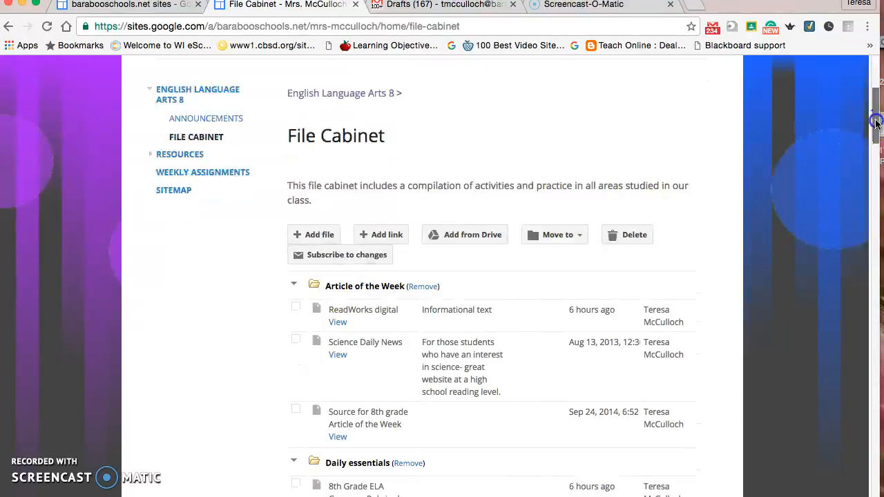
Browse the Daily essentials rubrics, presentations and other documents in the File Cabinet.
scroll("down", 3)
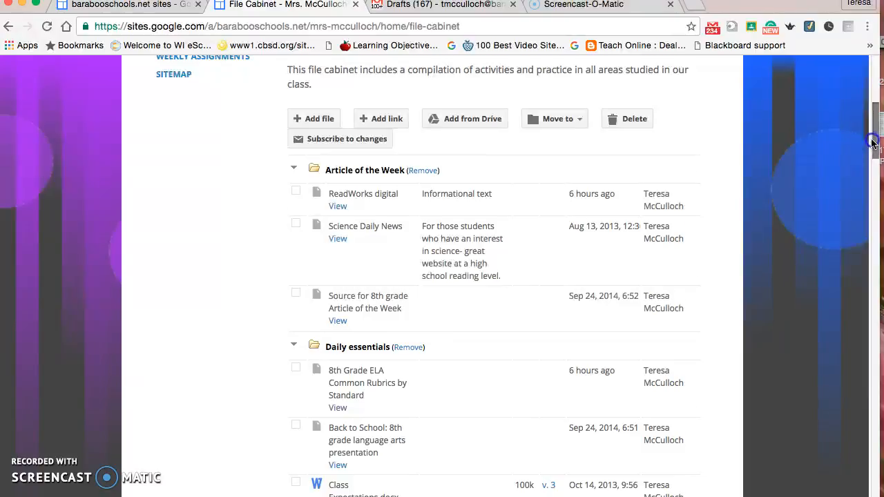
scroll("down", 3)
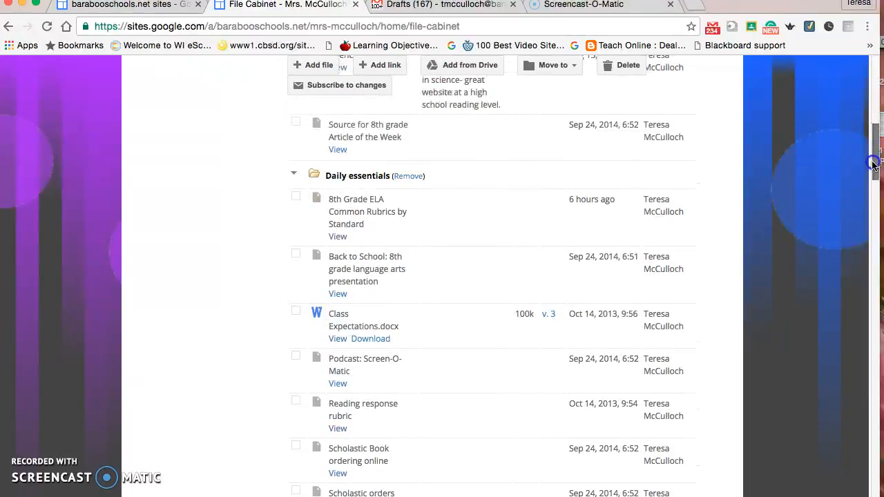
scroll("down", 3)
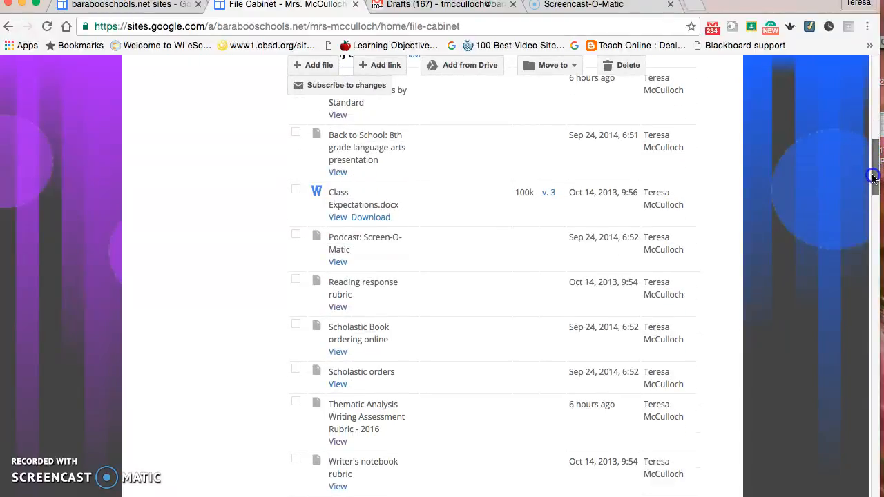
scroll("down", 3)
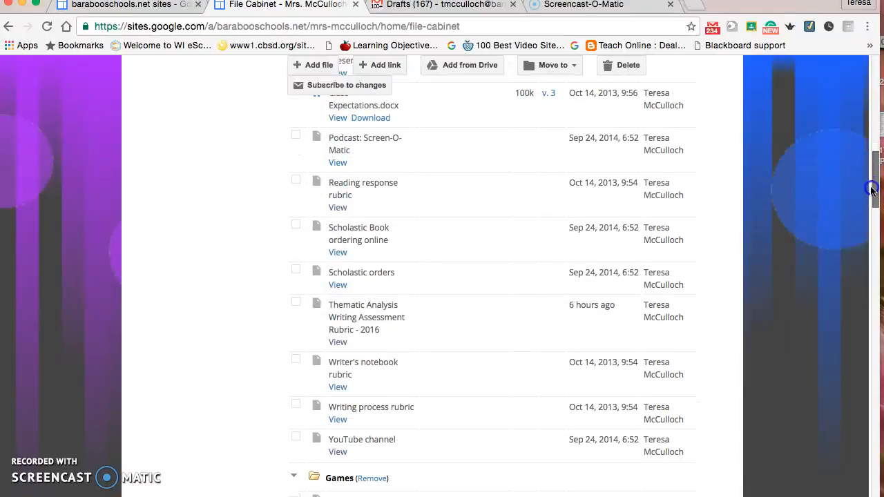
scroll("down", 3)
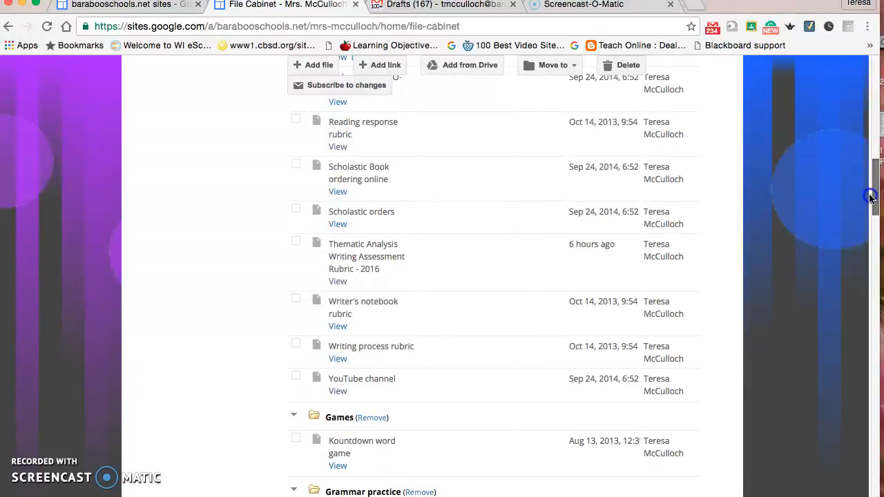
mouse_move(387, 138)
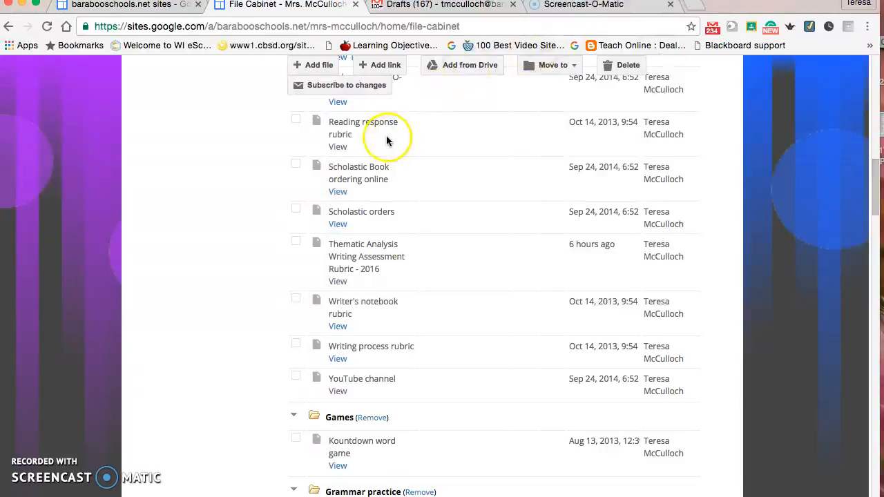
mouse_move(344, 309)
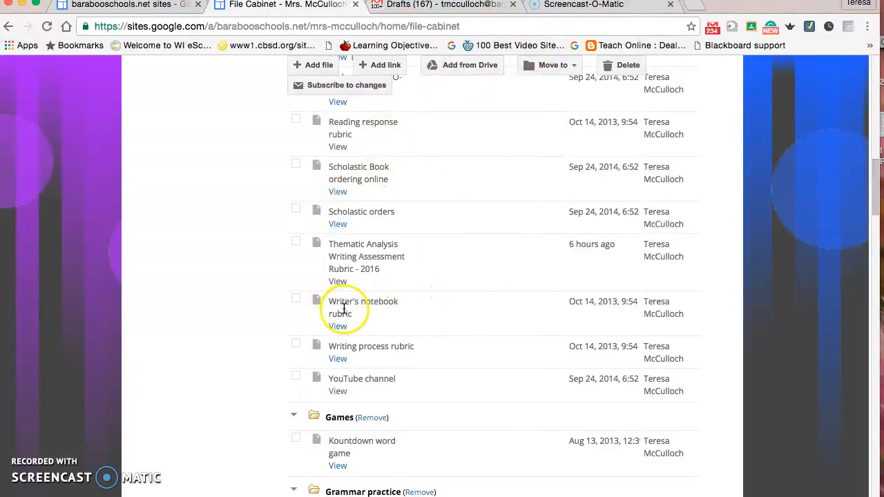
mouse_move(379, 344)
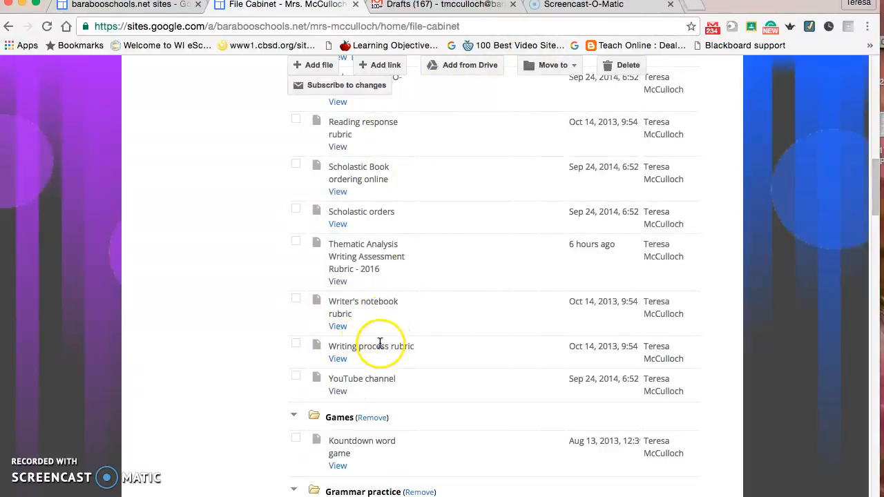
mouse_move(371, 233)
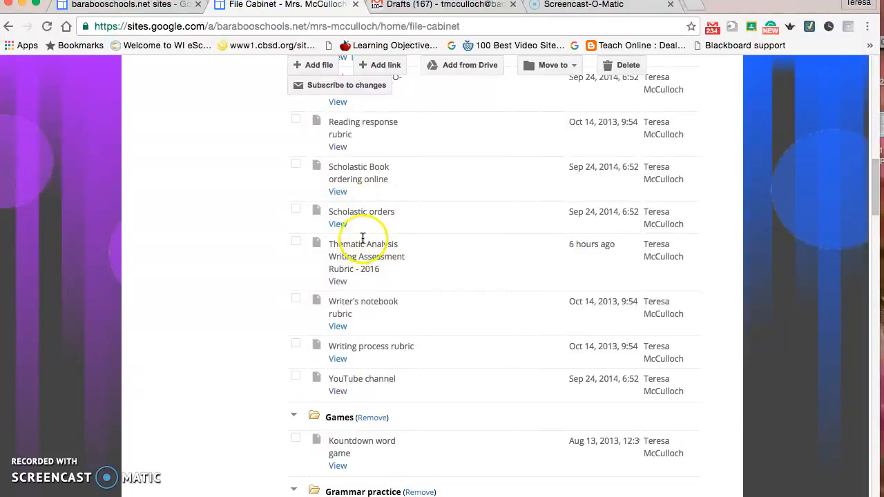
mouse_move(390, 268)
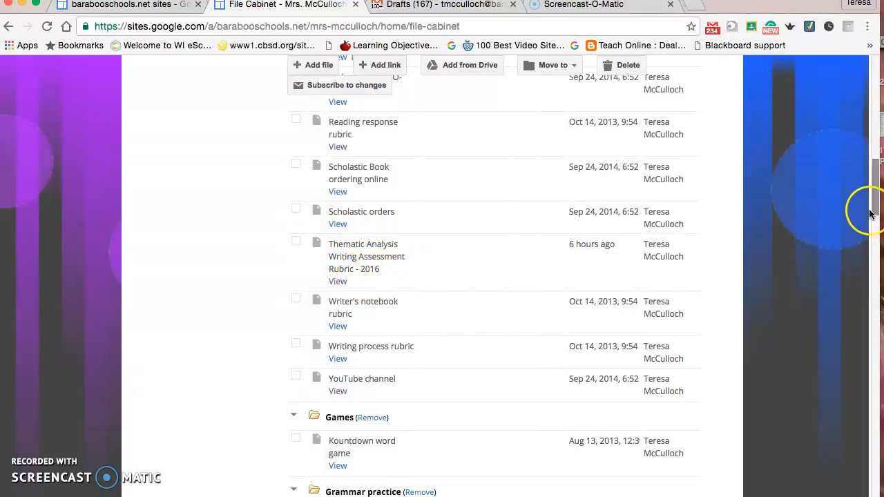
scroll("up", 3)
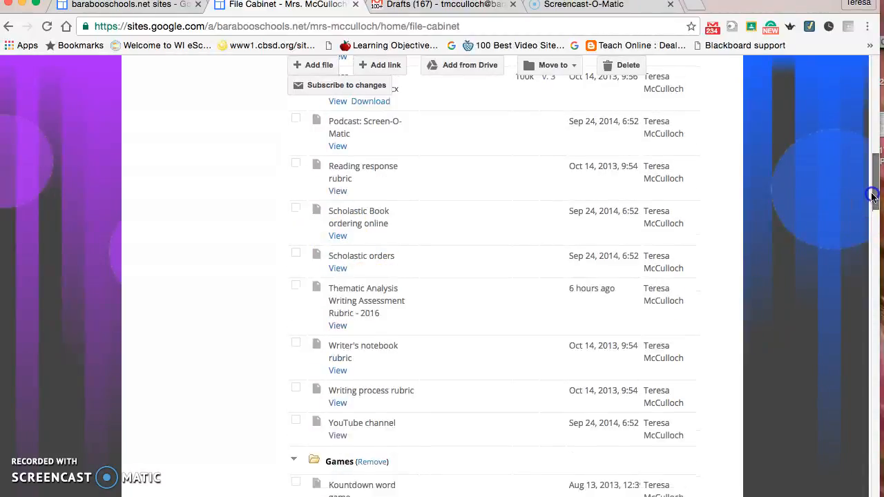
scroll("up", 3)
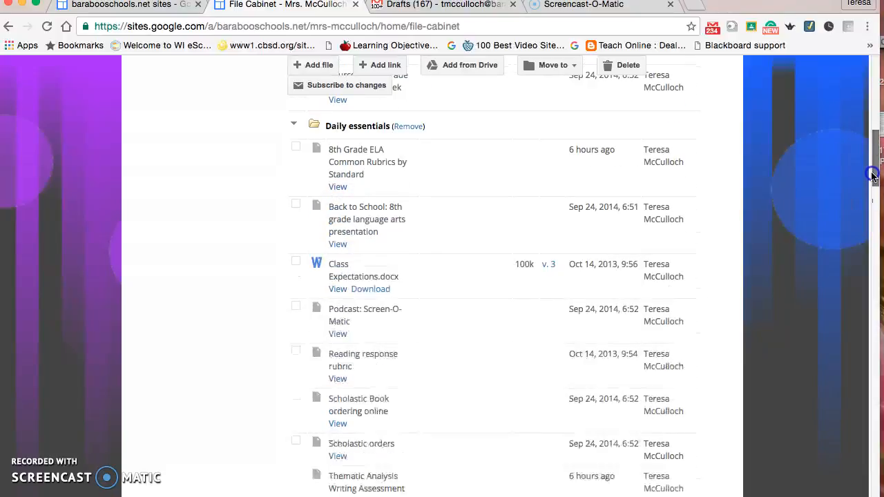
scroll("down", 3)
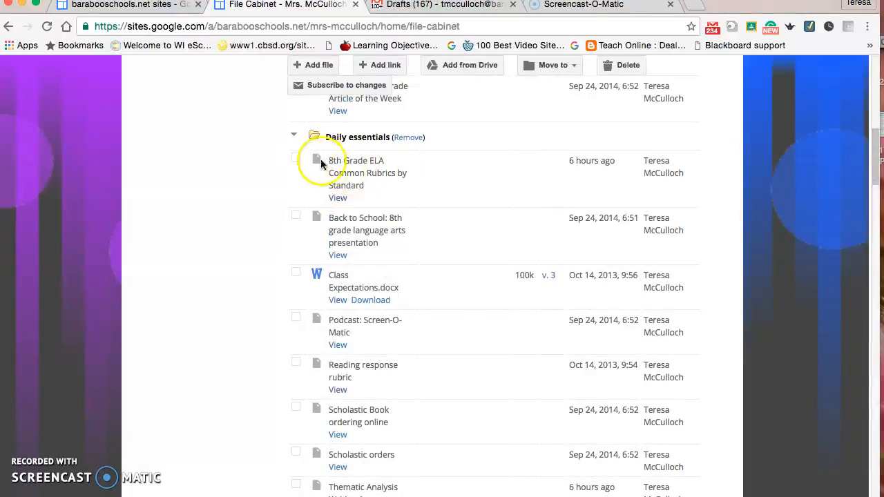
left_click(296, 157)
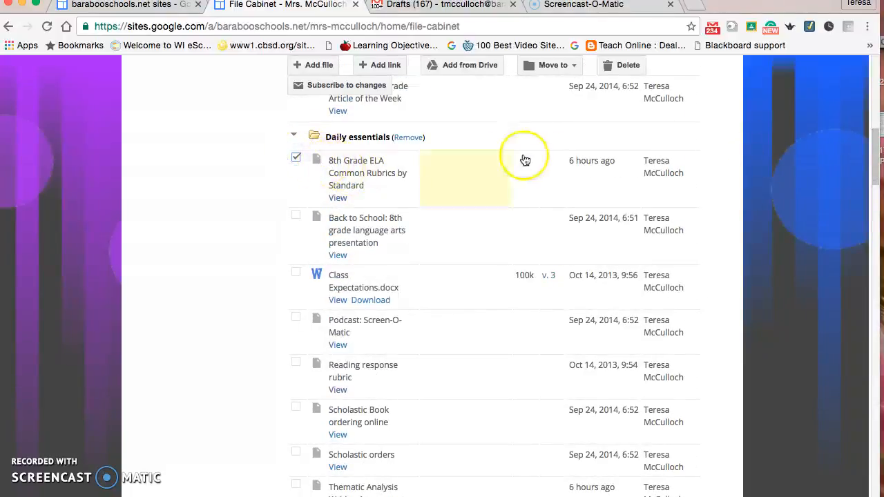
mouse_move(348, 198)
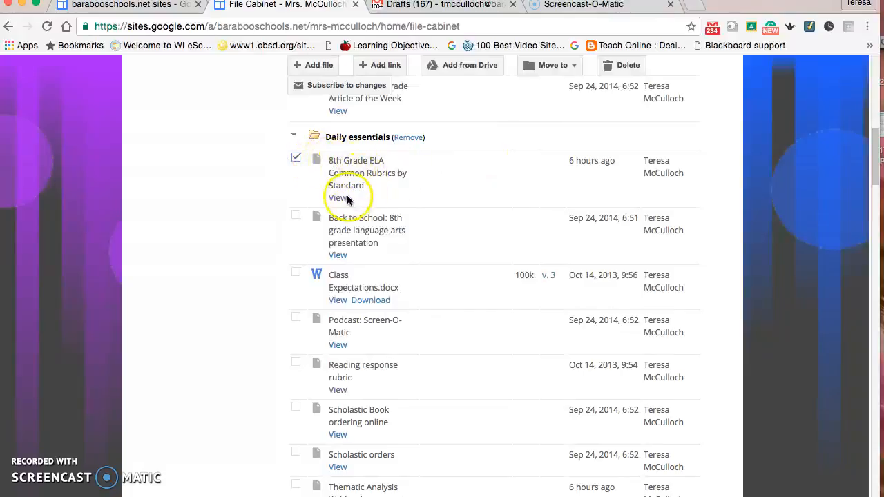
left_click(337, 199)
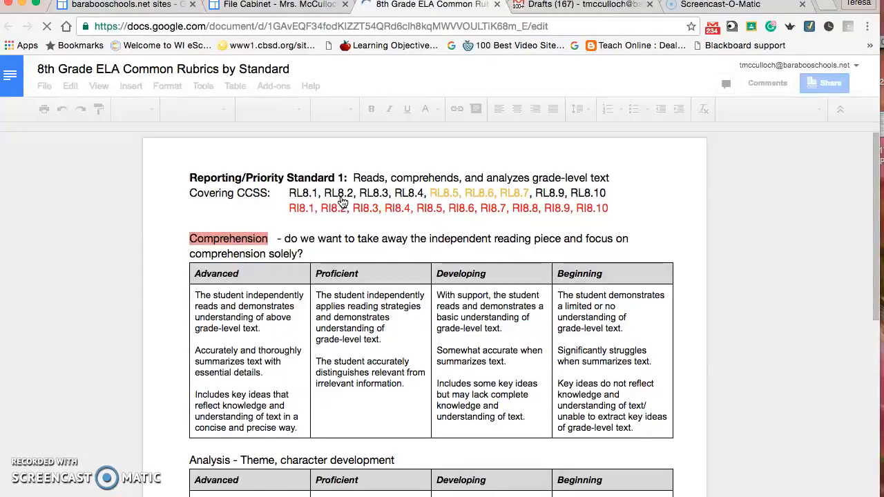
mouse_move(834, 170)
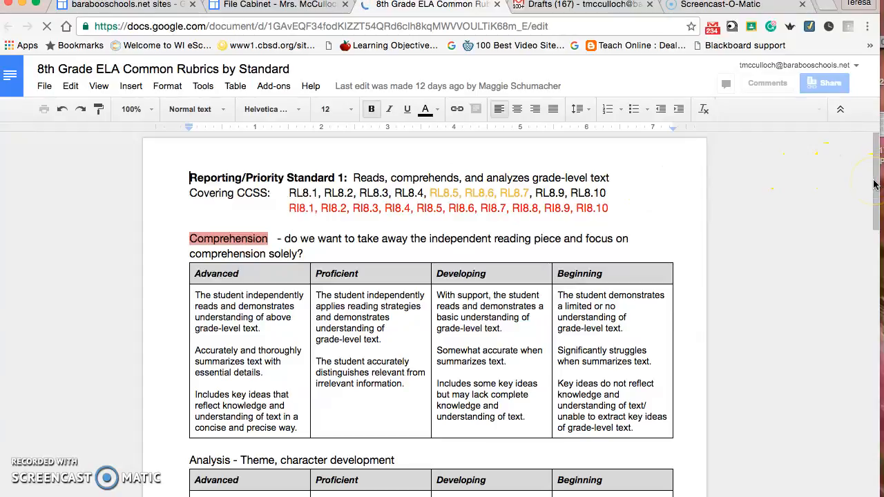
scroll("down", 3)
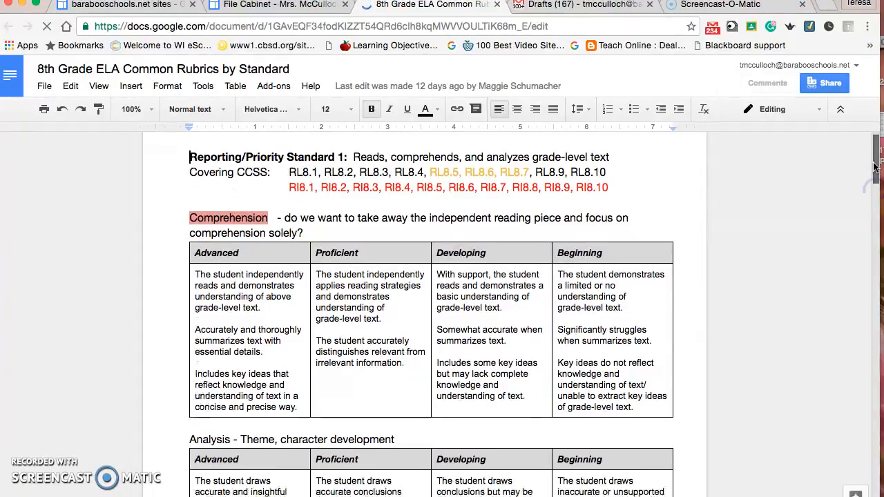
scroll("down", 3)
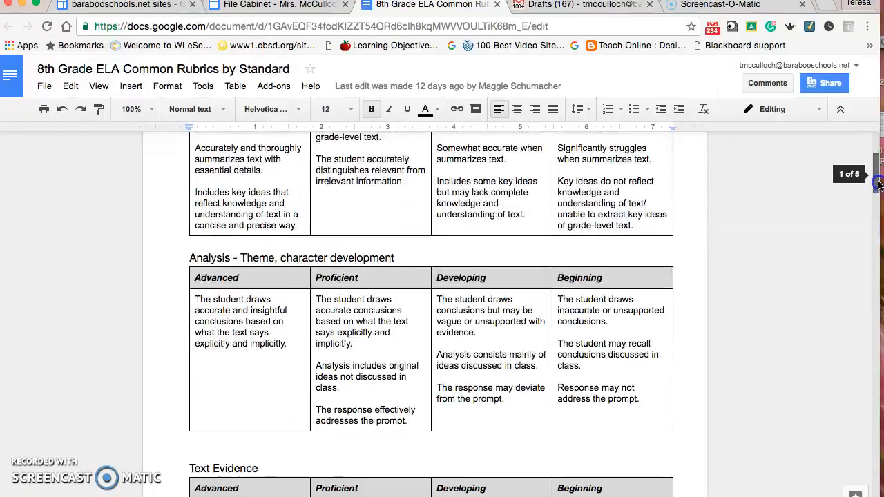
scroll("down", 3)
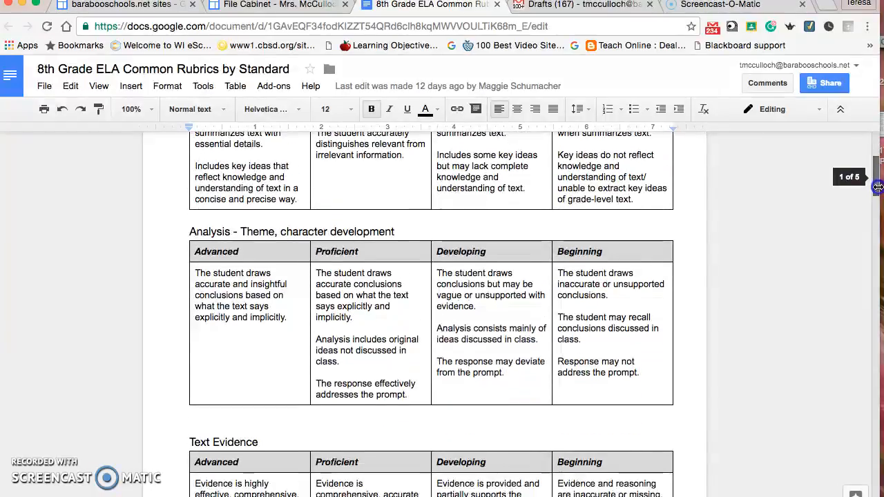
scroll("down", 3)
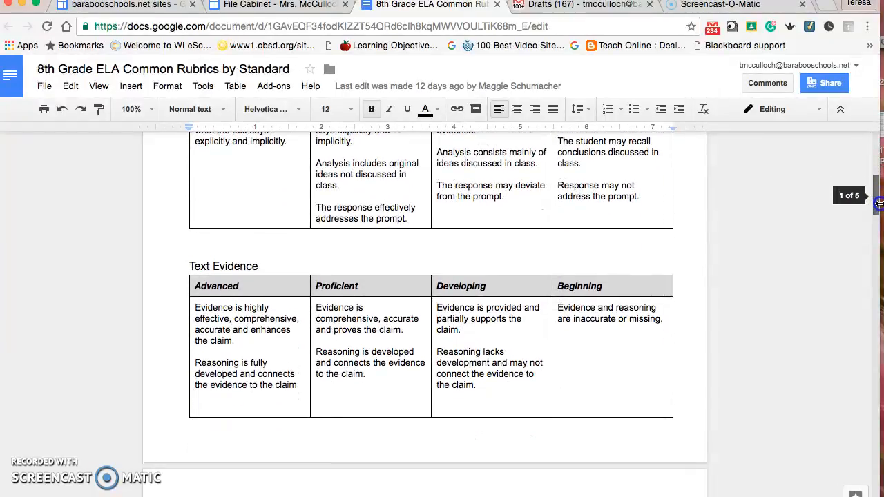
scroll("down", 3)
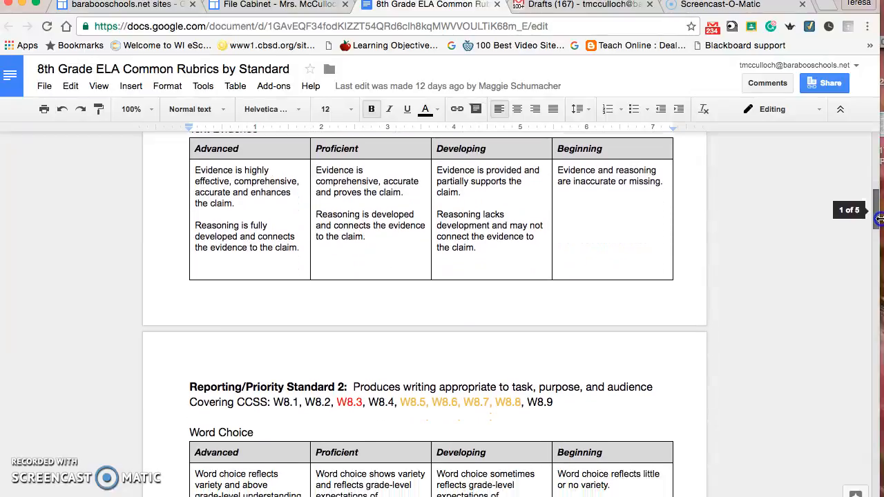
scroll("down", 3)
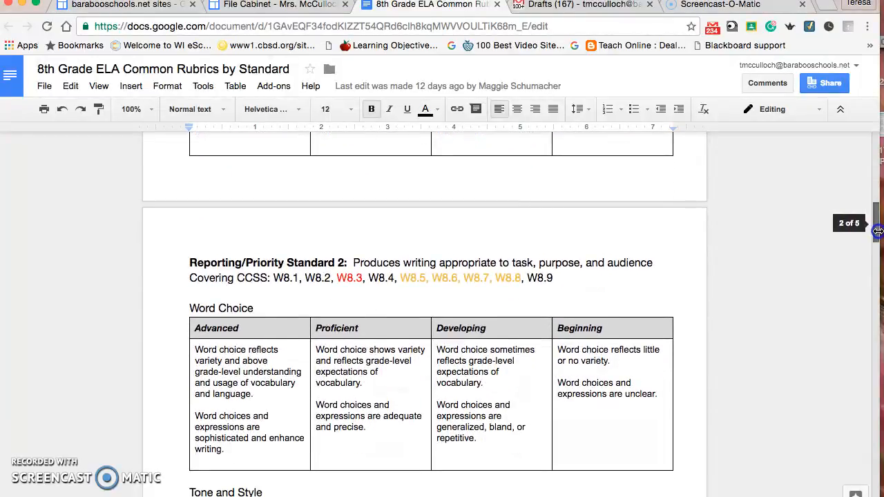
scroll("down", 3)
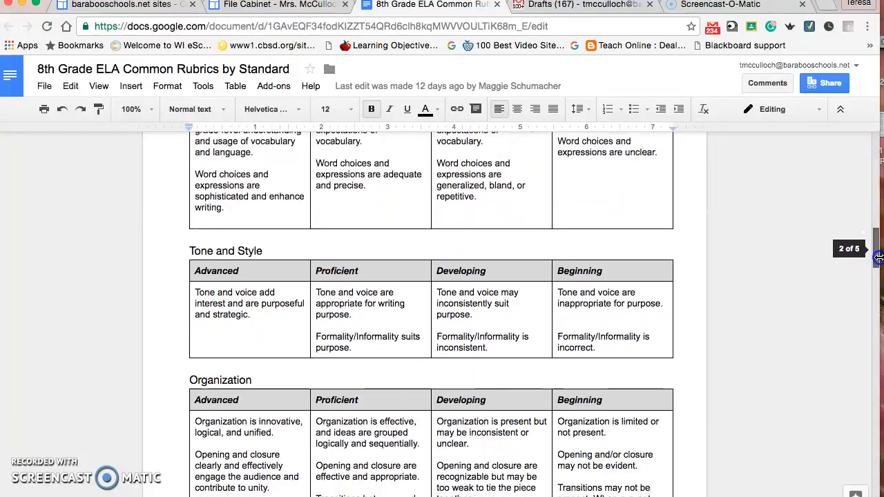
scroll("down", 3)
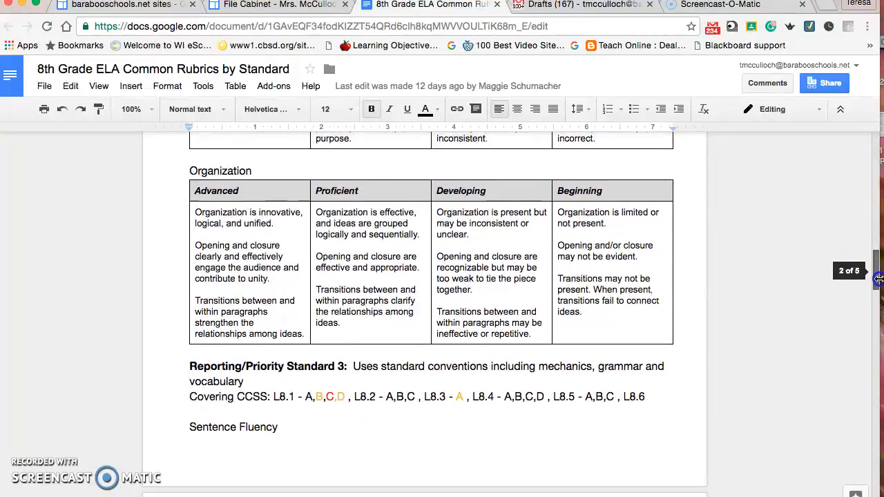
scroll("down", 3)
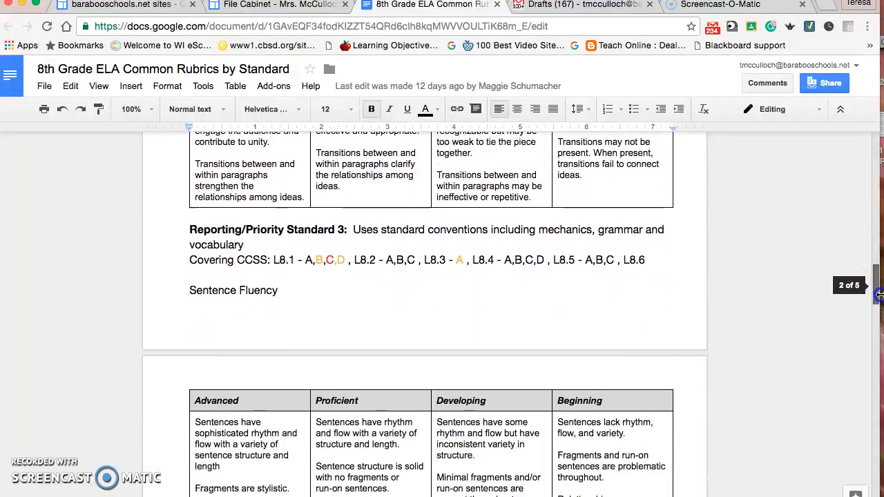
scroll("down", 3)
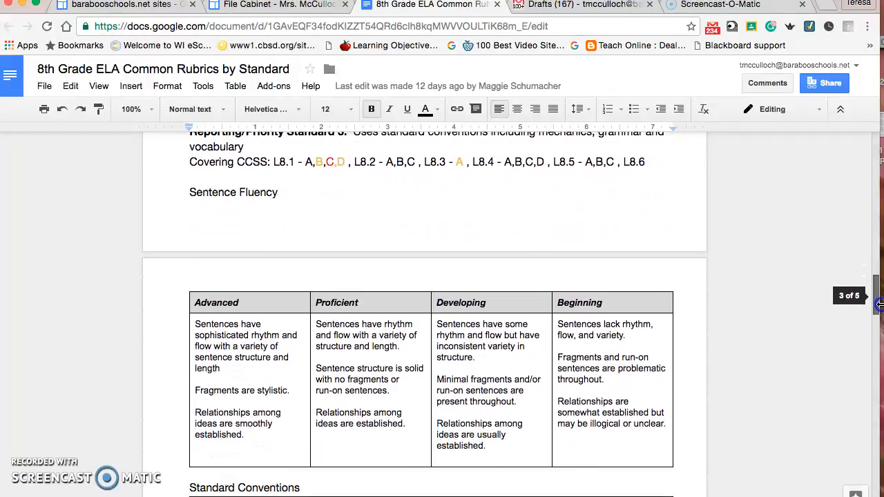
scroll("down", 3)
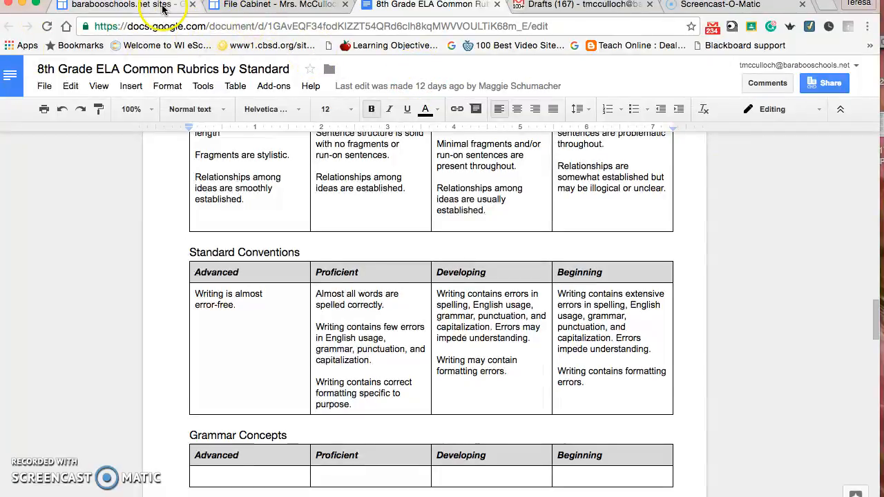
Return to the File Cabinet and browse its word study and Writing Process file lists.
left_click(276, 5)
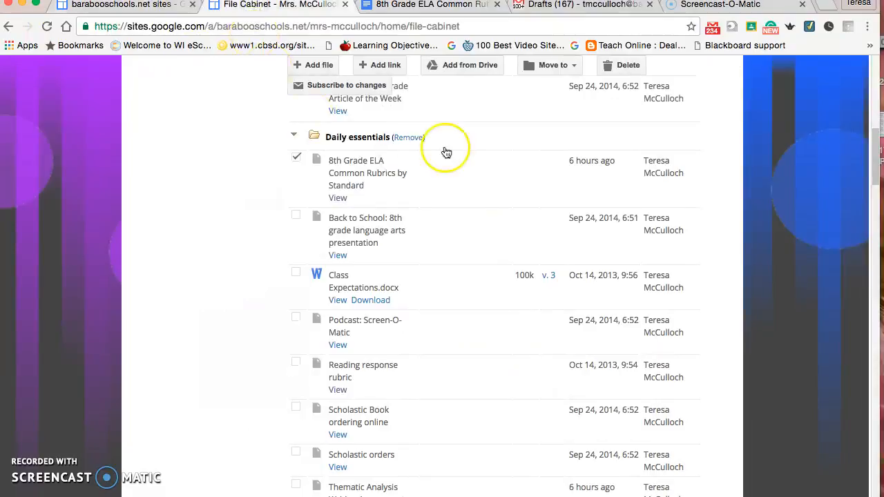
mouse_move(876, 176)
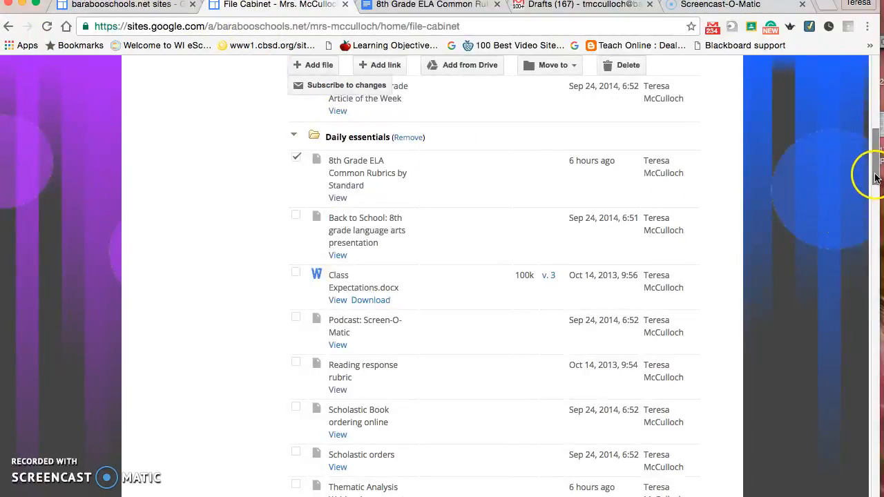
scroll("down", 3)
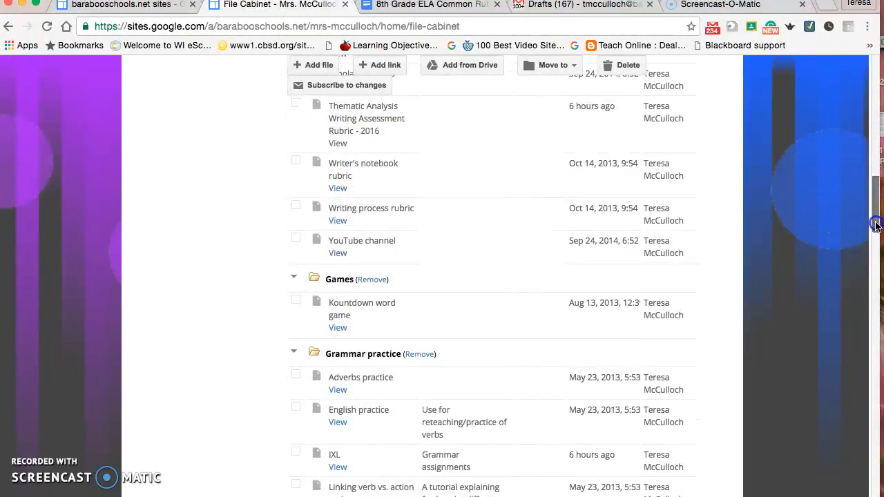
scroll("down", 3)
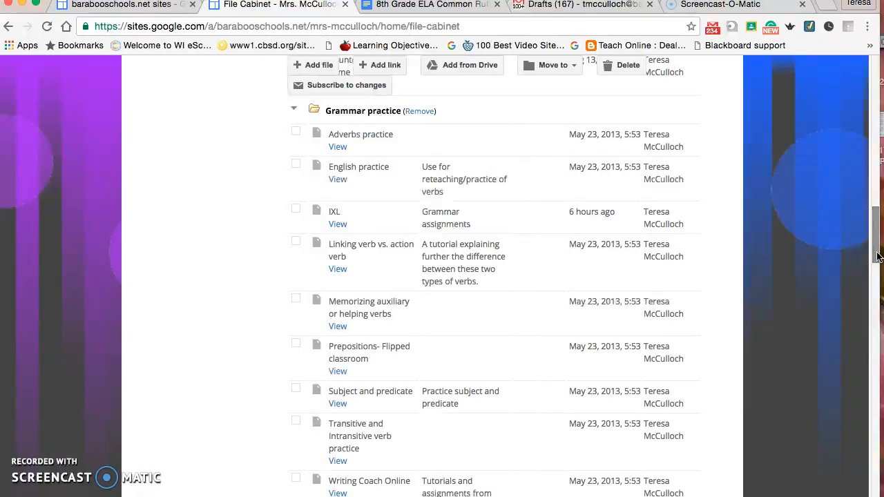
mouse_move(306, 243)
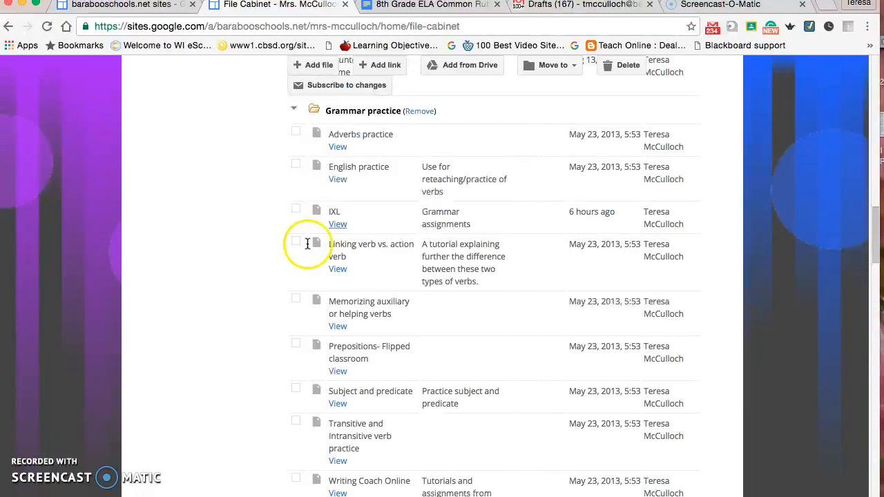
mouse_move(352, 243)
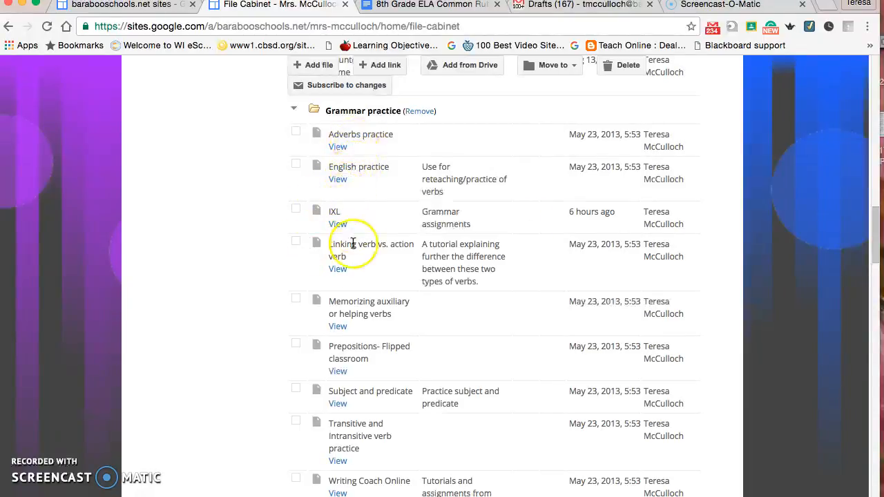
mouse_move(372, 359)
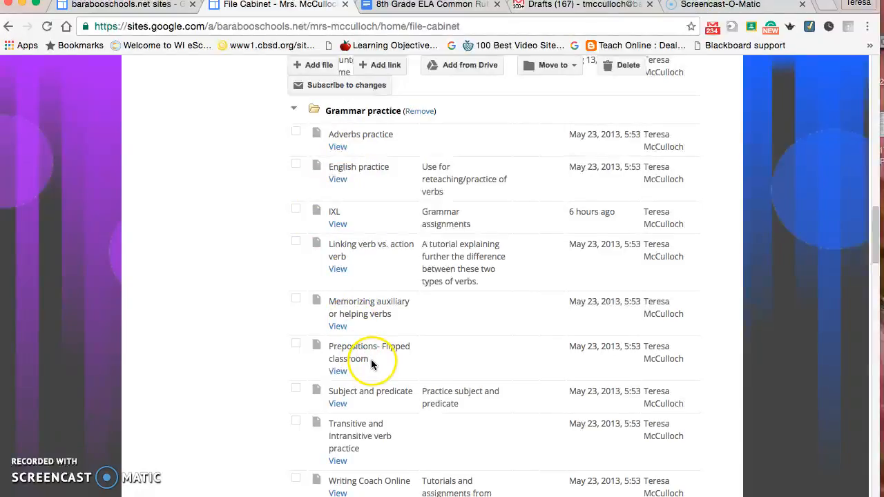
mouse_move(387, 406)
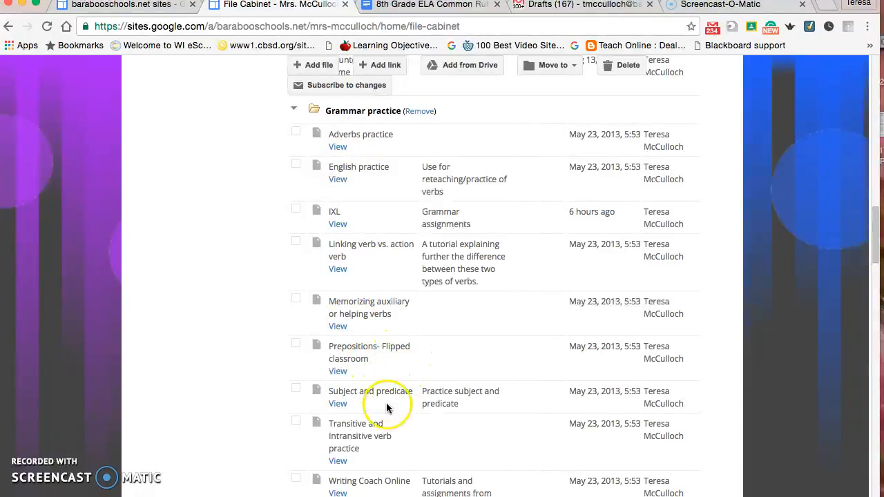
mouse_move(869, 208)
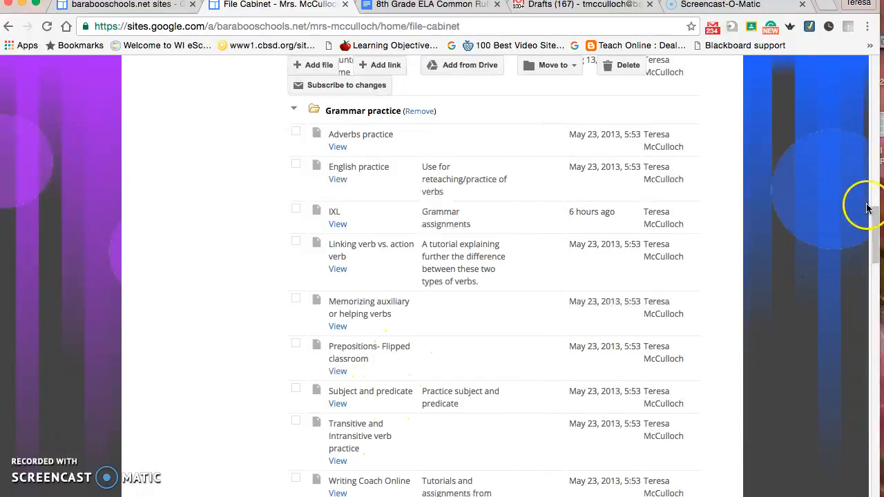
scroll("down", 3)
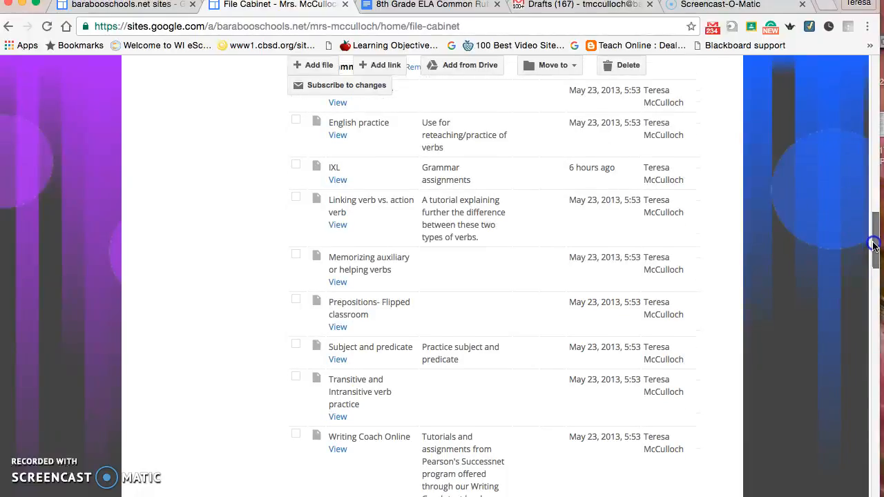
scroll("up", 3)
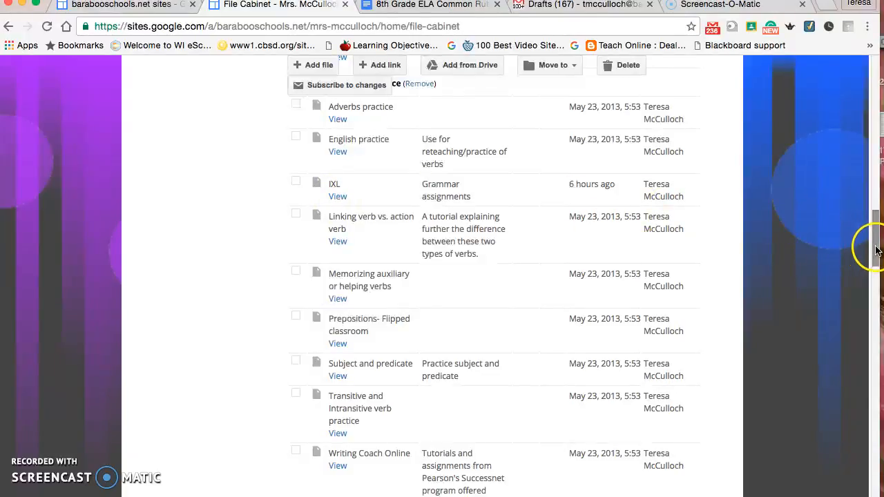
scroll("down", 3)
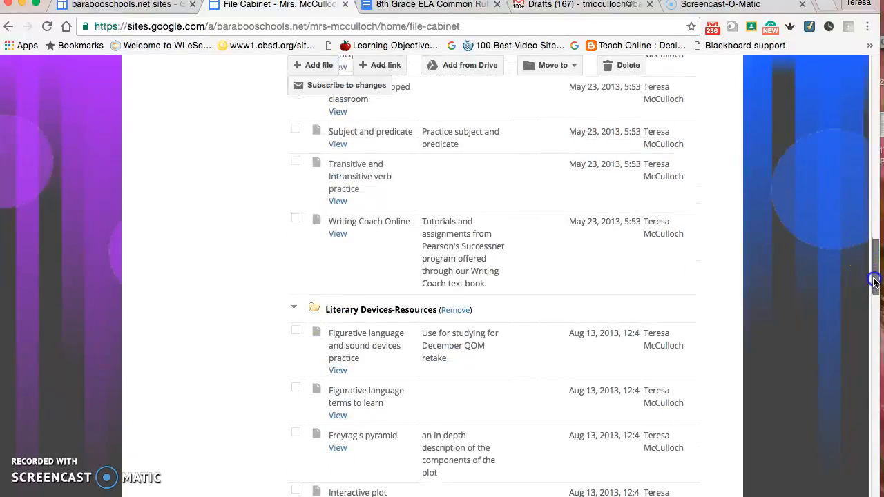
scroll("down", 3)
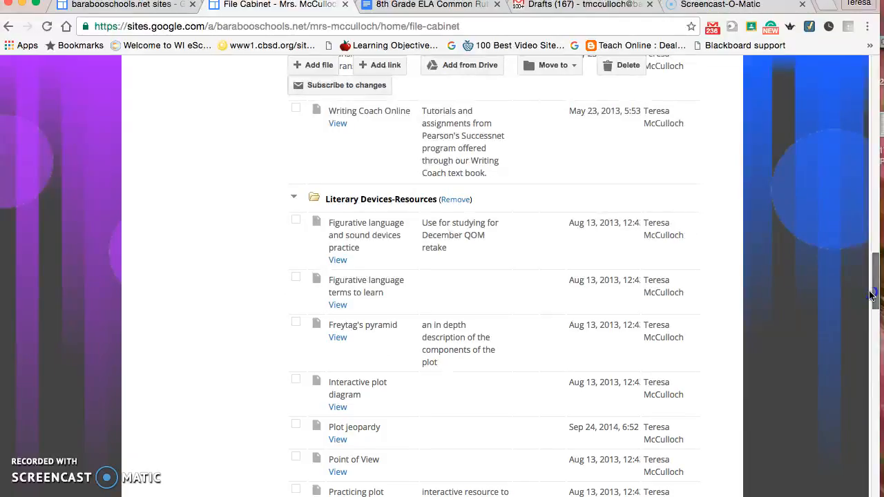
scroll("down", 3)
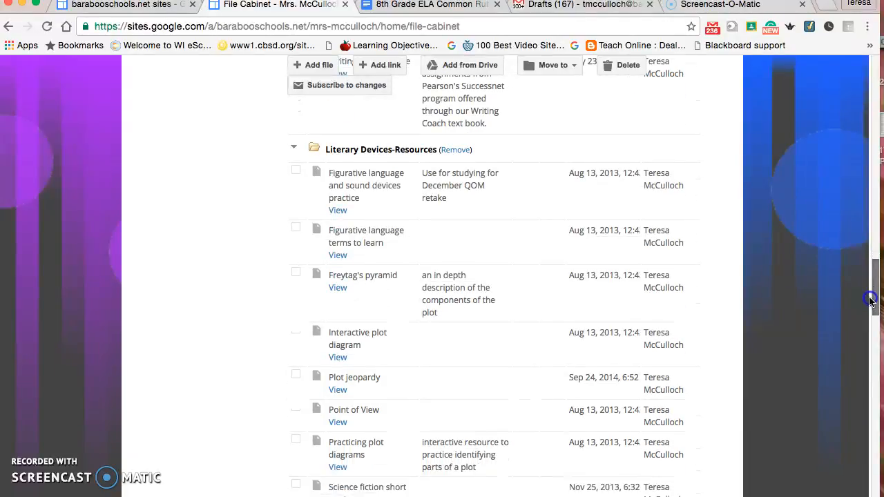
scroll("down", 3)
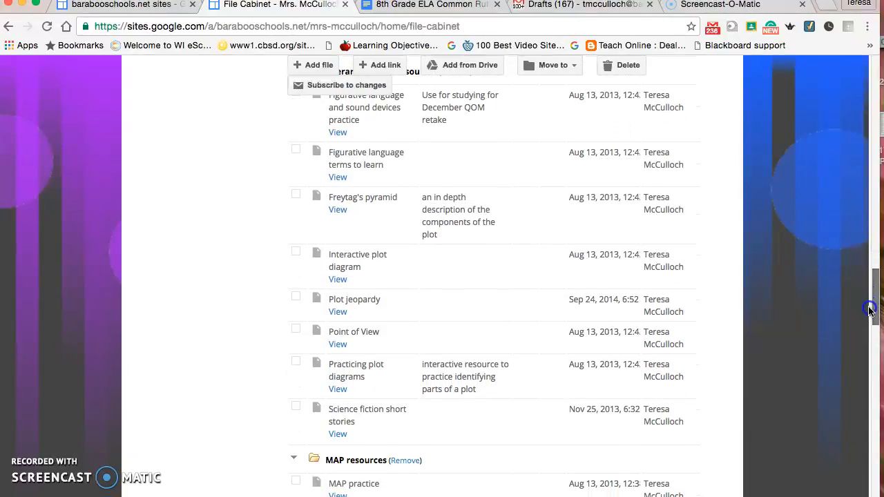
scroll("down", 3)
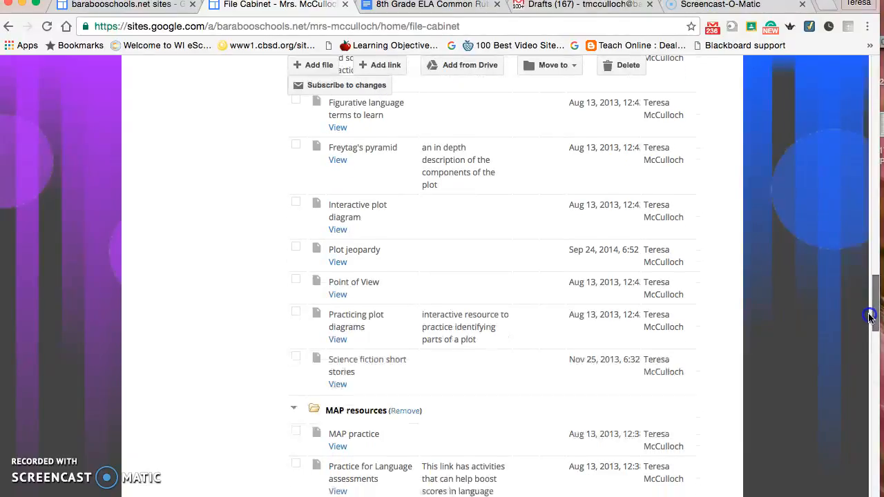
scroll("down", 3)
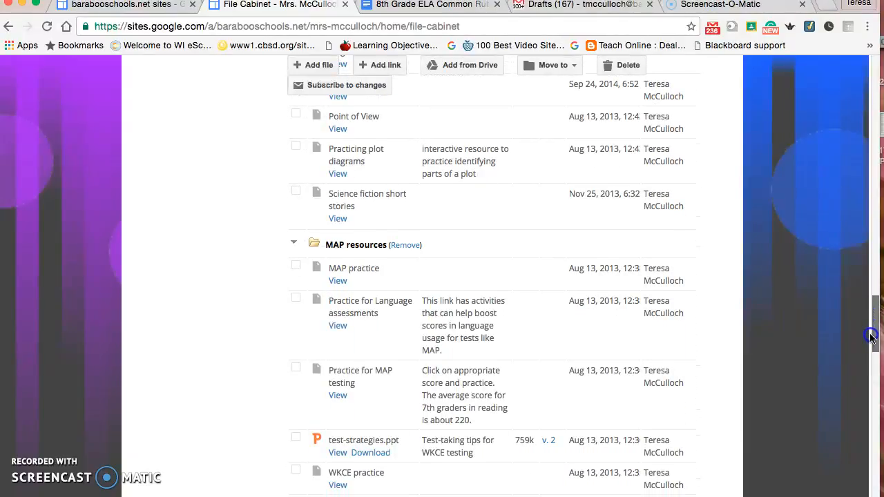
scroll("down", 3)
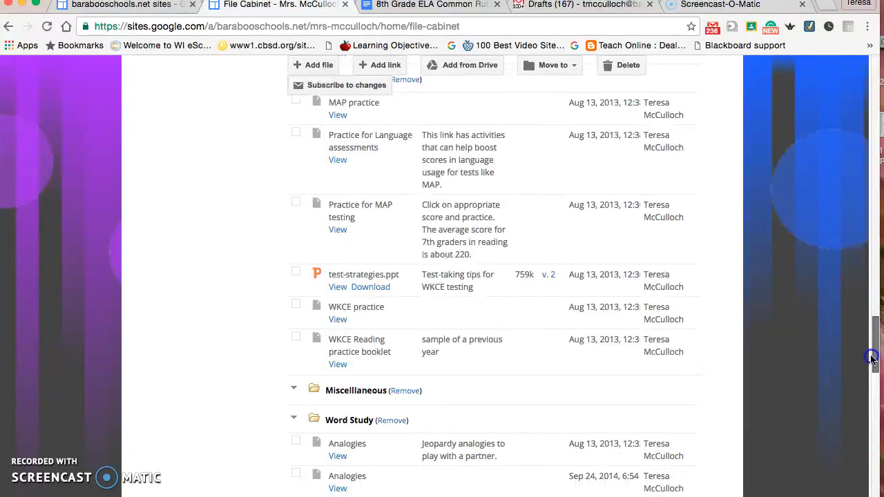
scroll("down", 3)
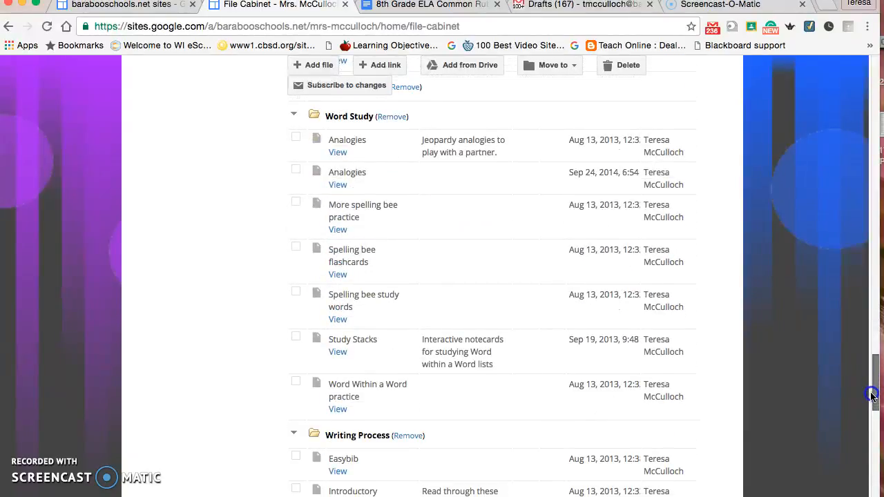
mouse_move(871, 400)
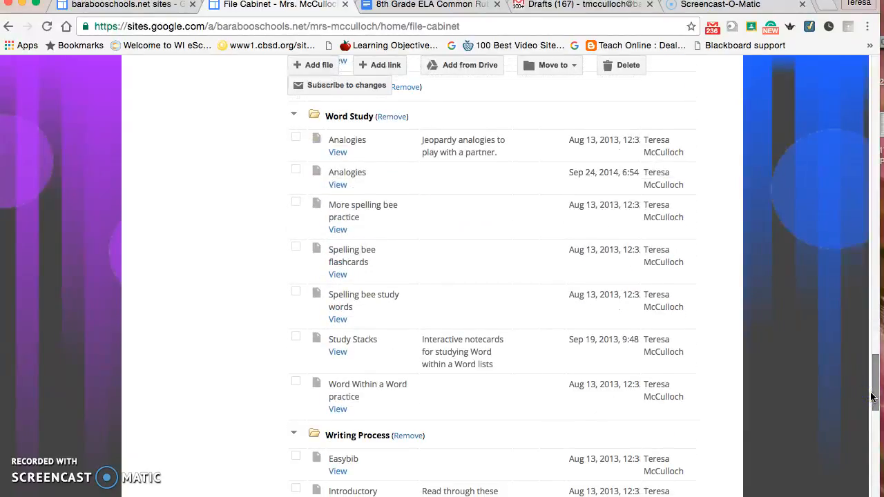
mouse_move(873, 384)
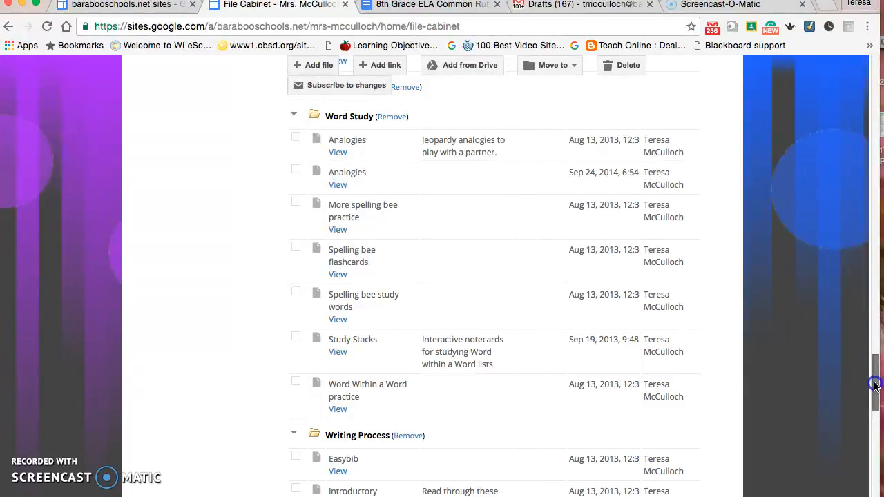
Continue down through the Games and Grammar practice file lists.
scroll("down", 3)
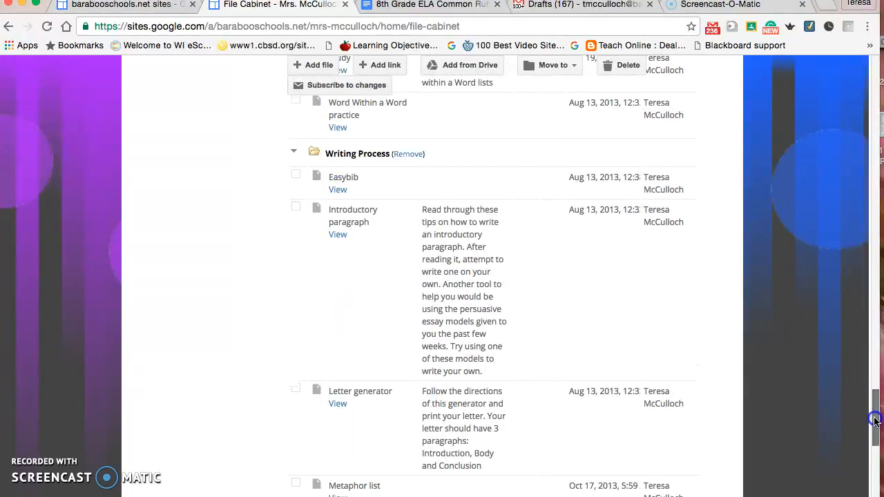
scroll("down", 3)
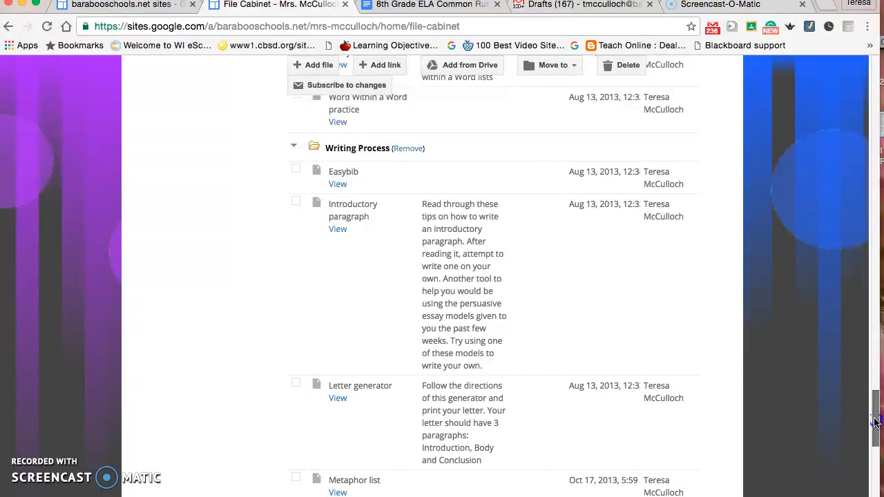
scroll("down", 3)
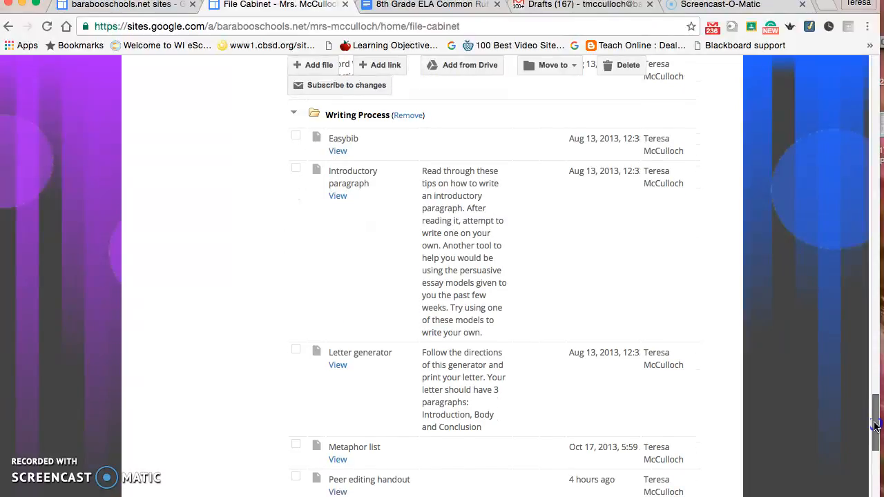
scroll("down", 3)
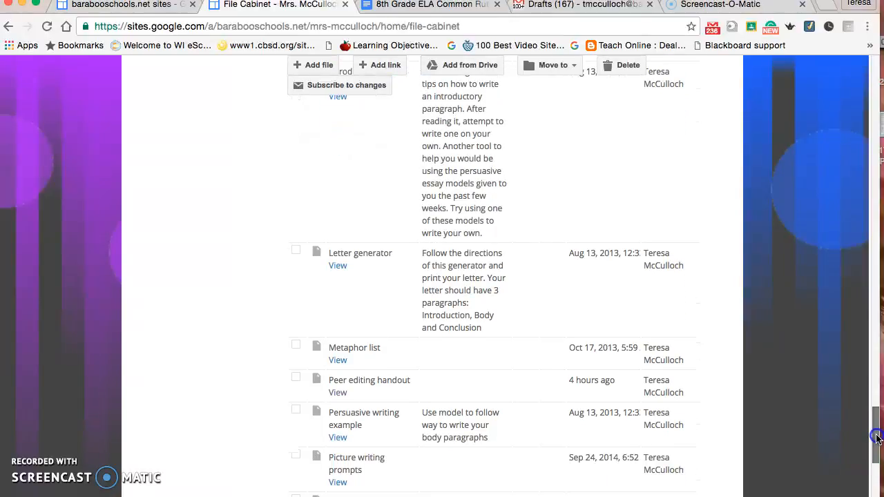
scroll("down", 3)
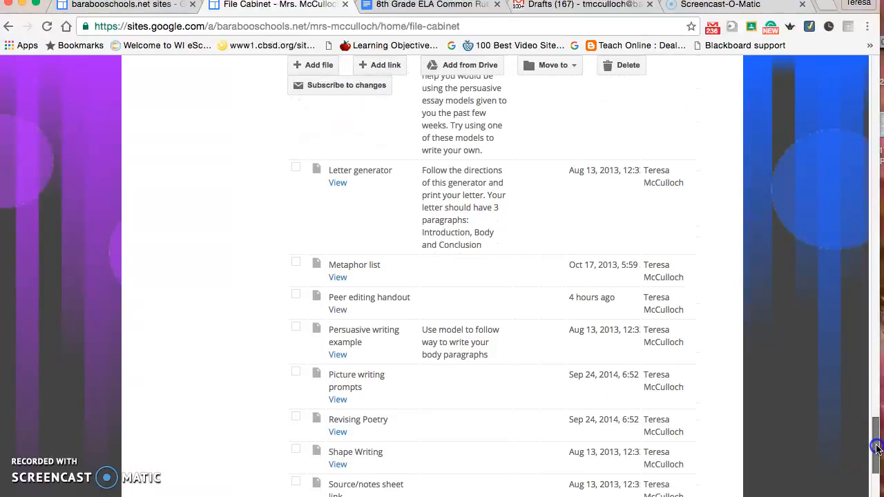
scroll("down", 3)
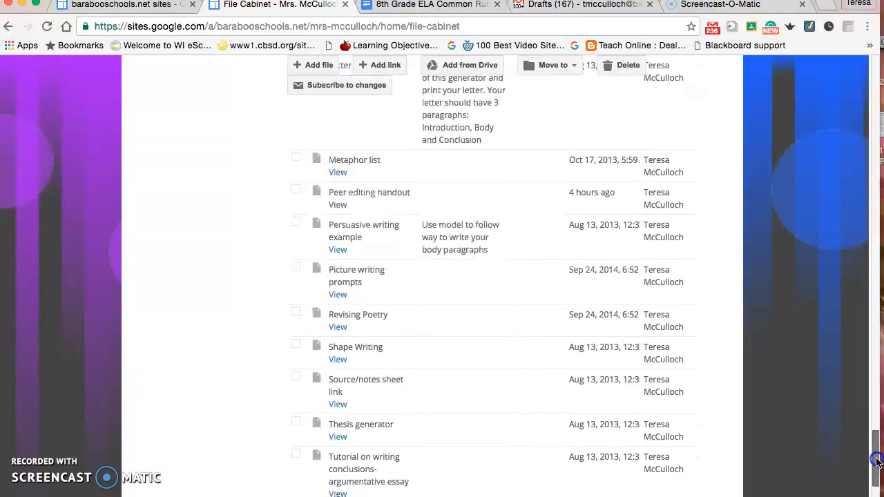
scroll("down", 3)
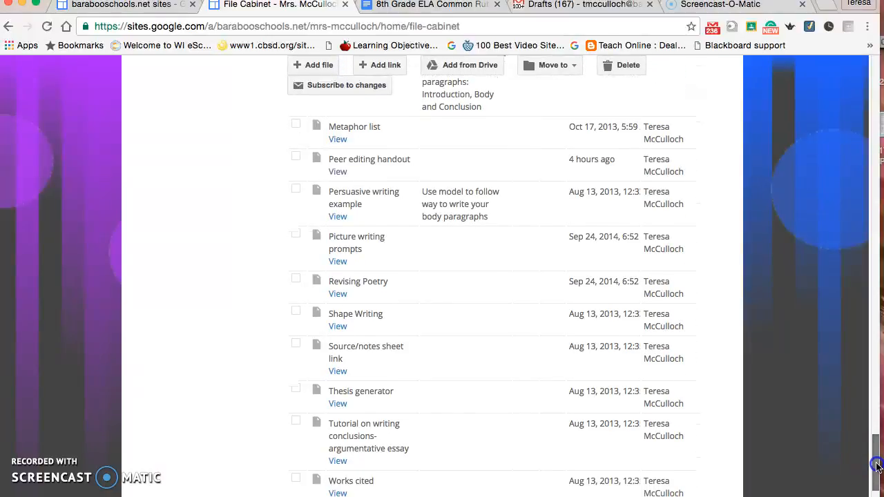
scroll("down", 3)
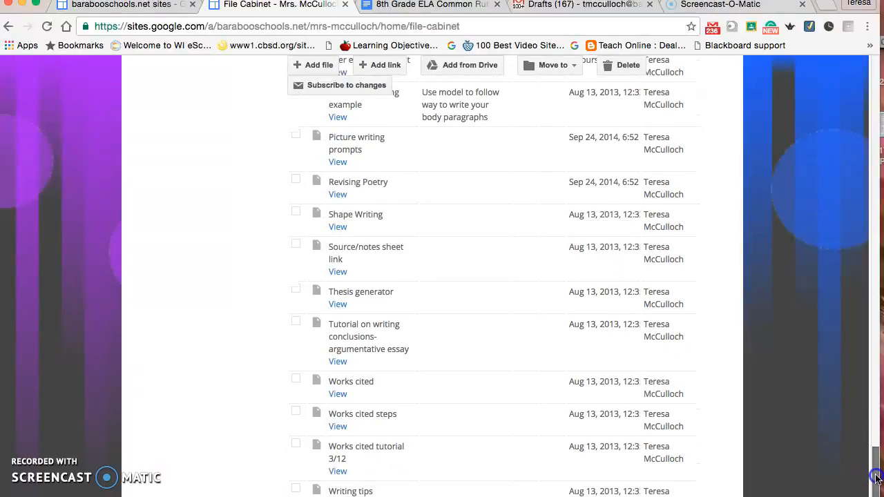
scroll("down", 3)
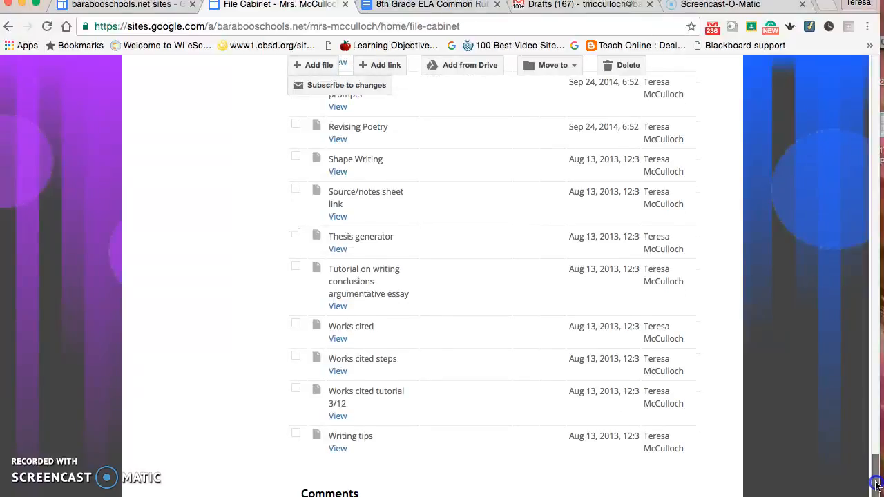
scroll("up", 3)
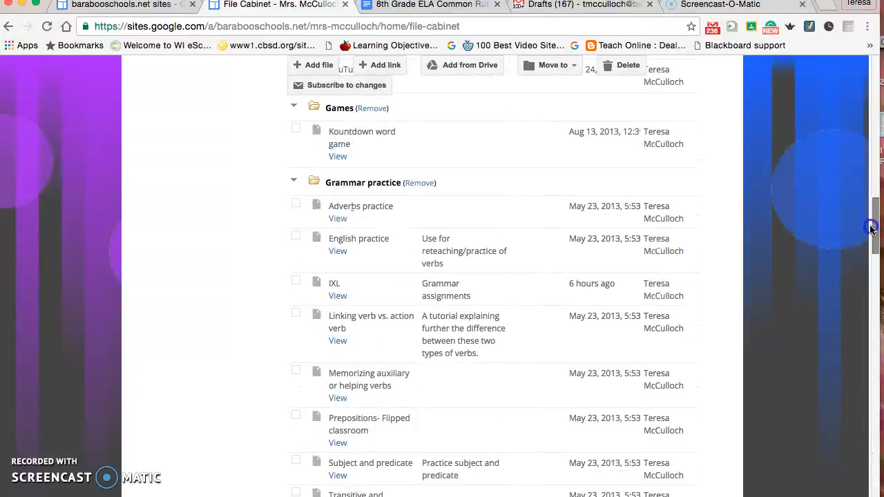
Open the class site's Announcements page with the writing contest and grammar final notices.
left_click(122, 5)
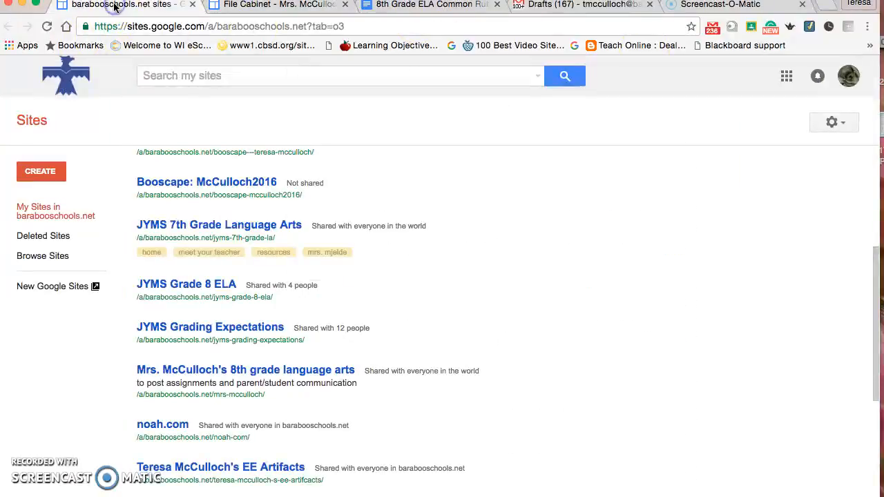
mouse_move(205, 58)
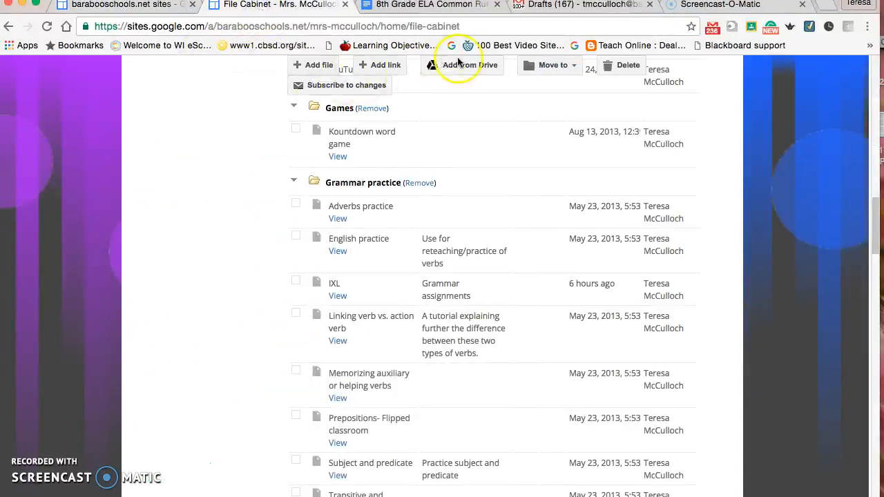
scroll("up", 3)
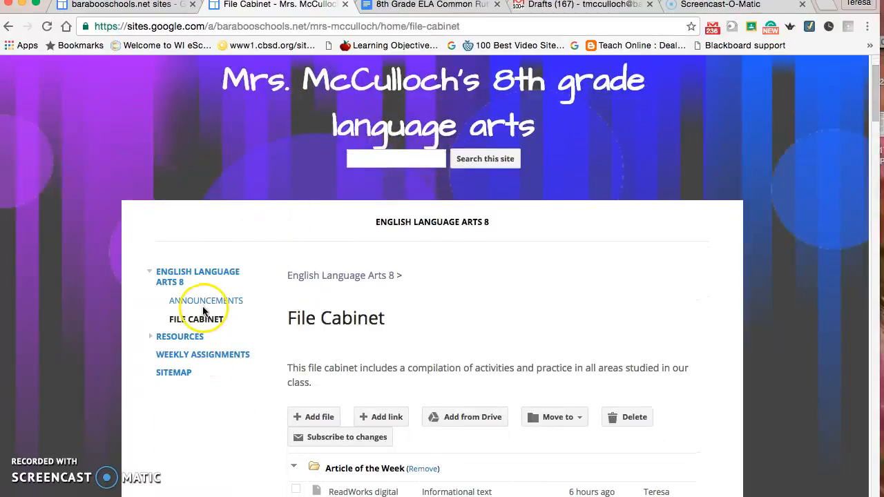
left_click(206, 301)
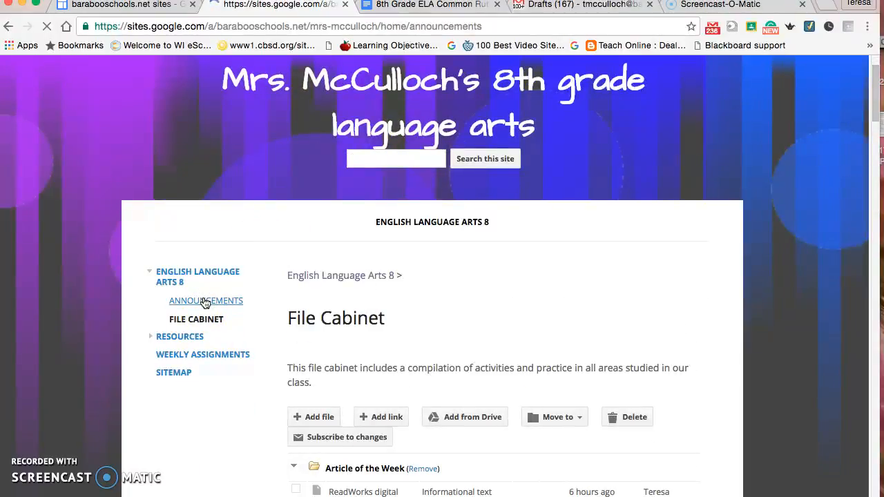
left_click(206, 301)
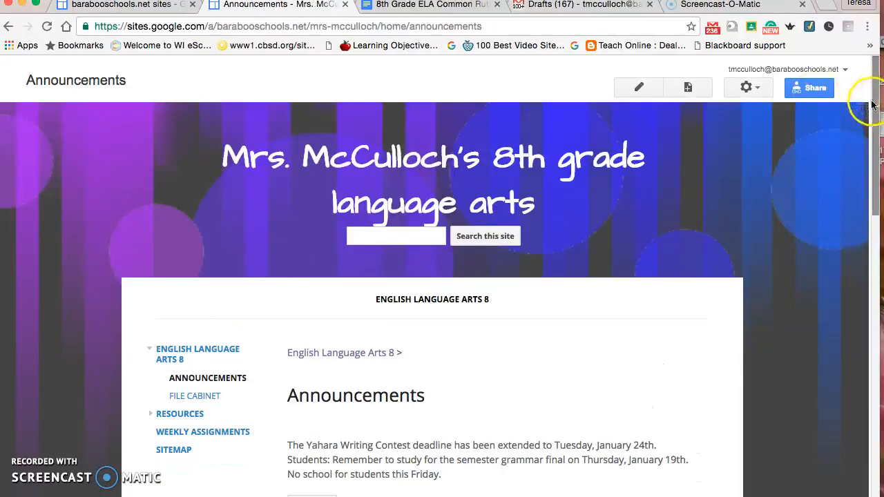
scroll("down", 3)
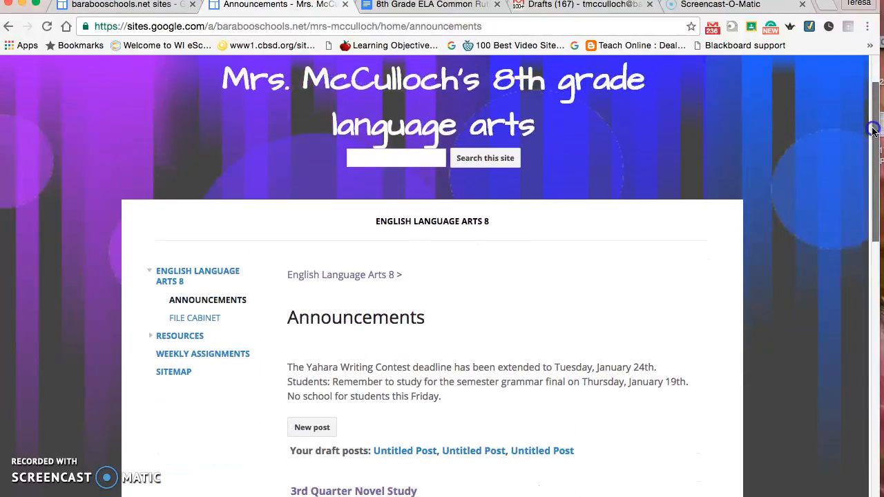
scroll("up", 3)
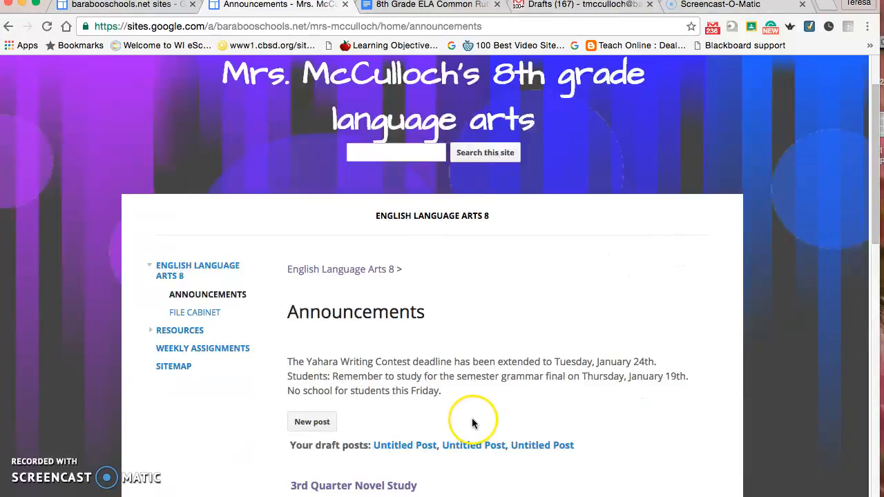
mouse_move(181, 332)
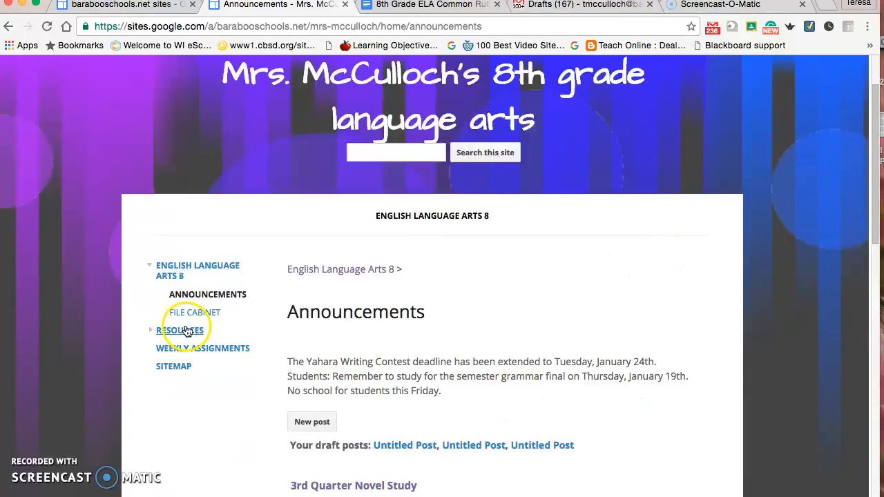
mouse_move(191, 346)
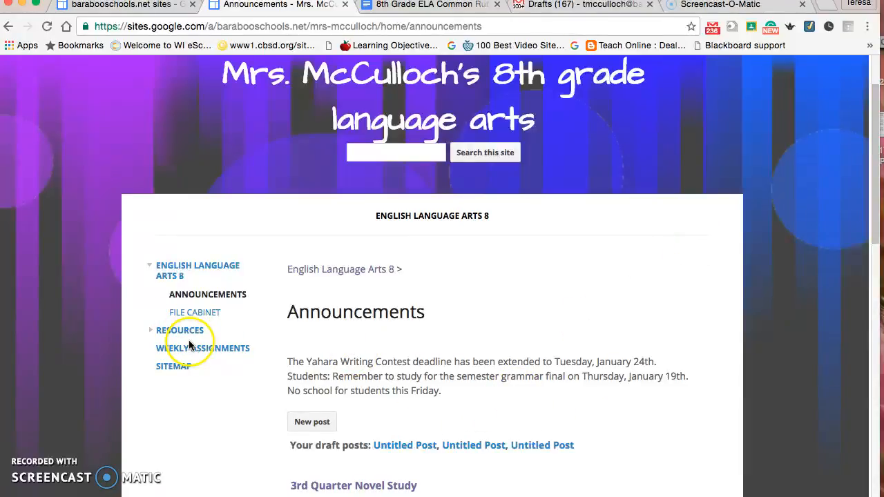
Open the Resources page for editing, showing its Google Classroom, IXL, PearDeck, Quizlet and YouTube links.
left_click(179, 330)
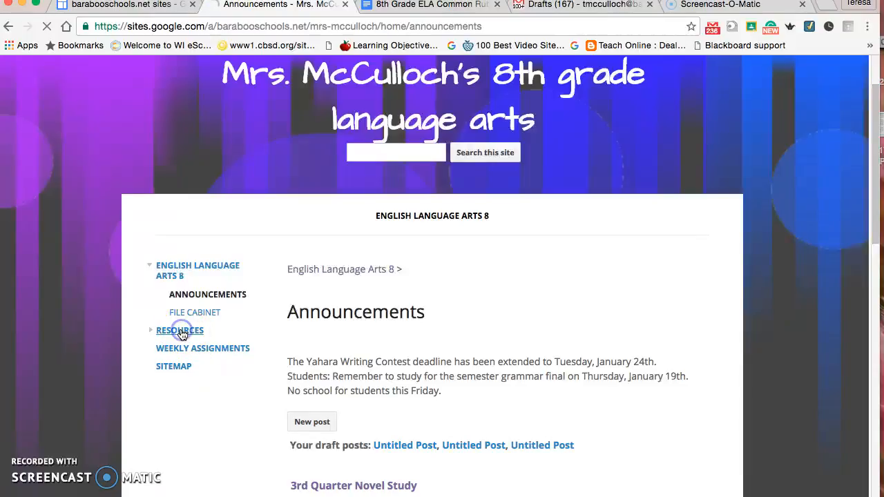
left_click(179, 330)
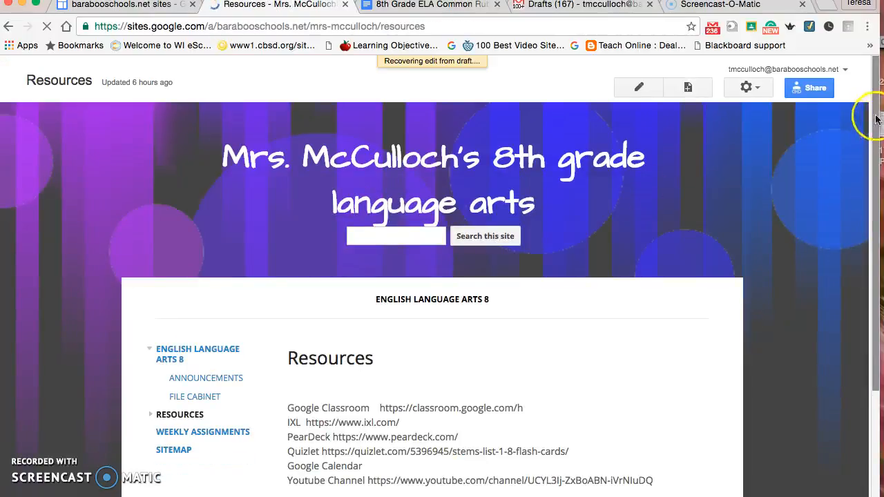
left_click(638, 87)
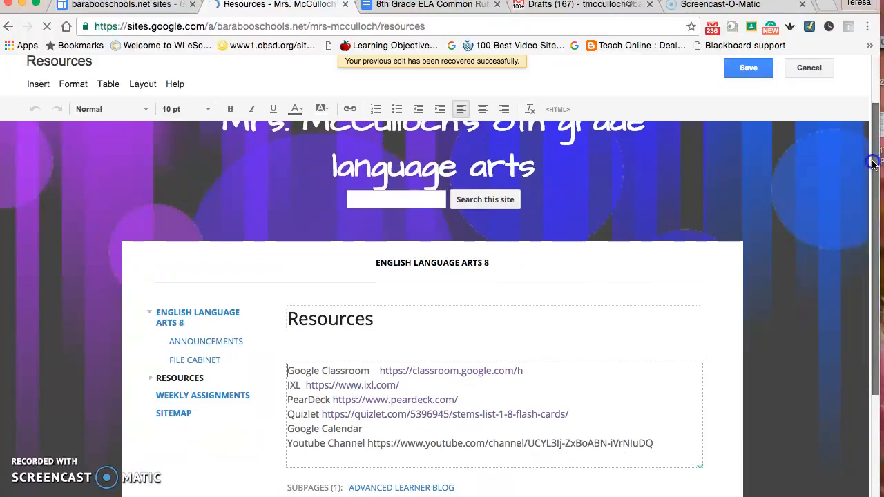
scroll("down", 3)
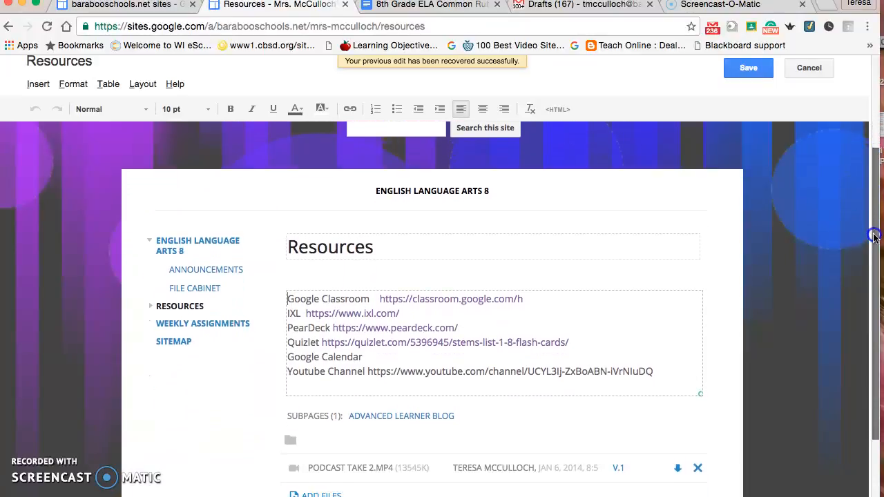
scroll("up", 3)
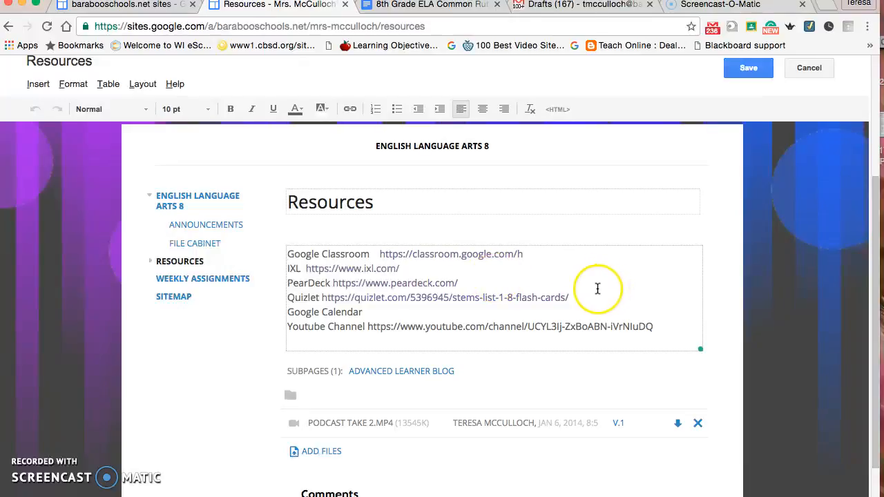
mouse_move(596, 288)
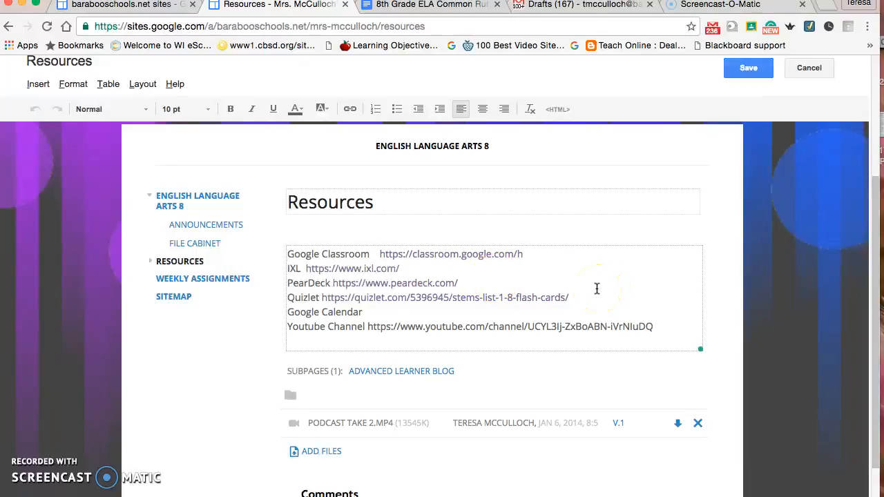
mouse_move(873, 251)
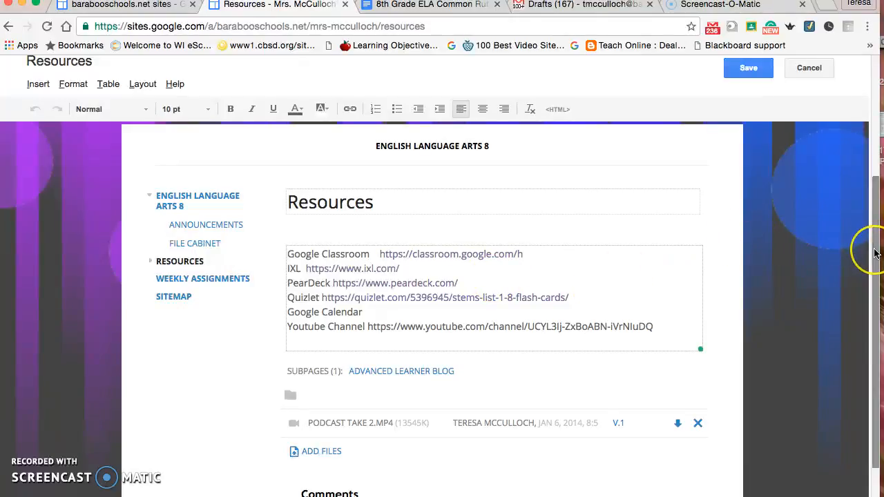
scroll("down", 3)
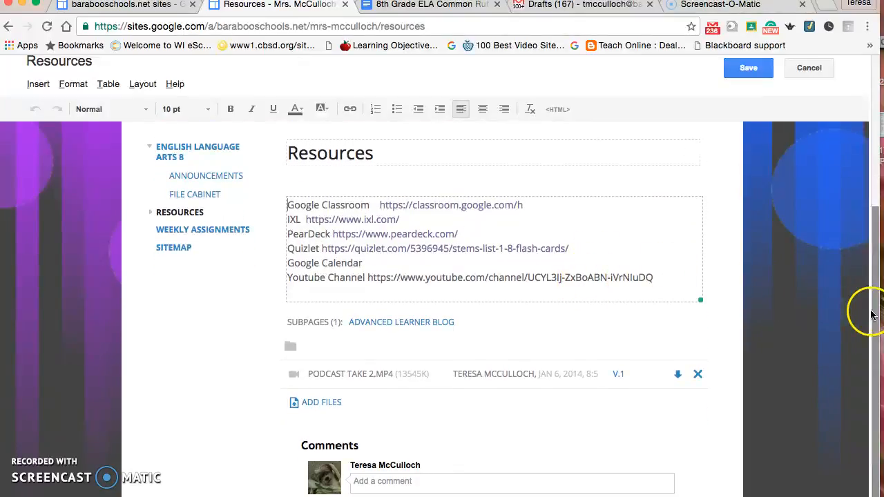
scroll("down", 3)
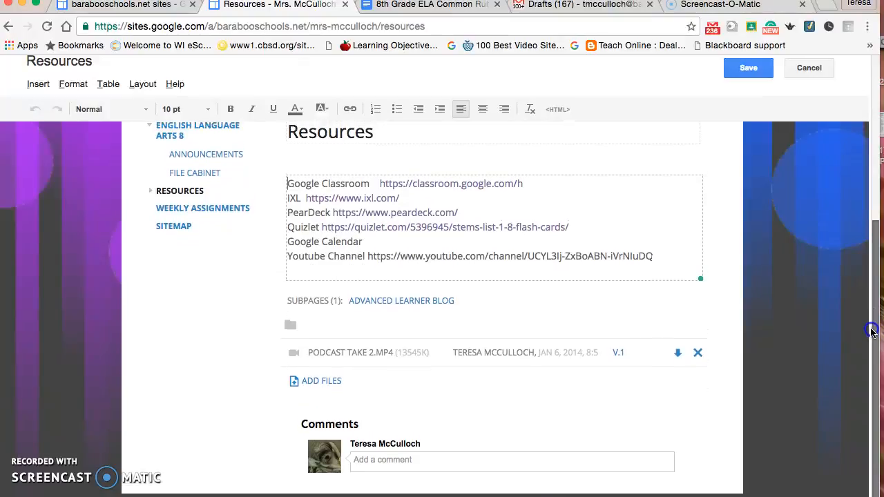
scroll("up", 3)
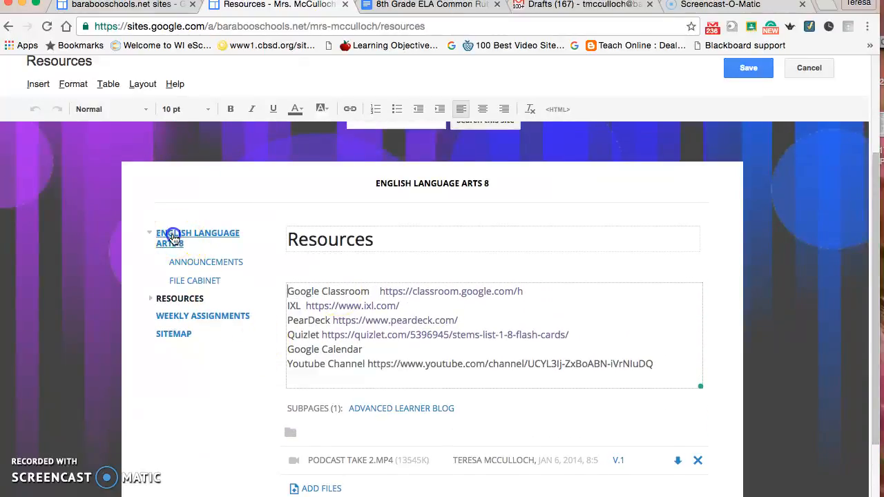
left_click(198, 238)
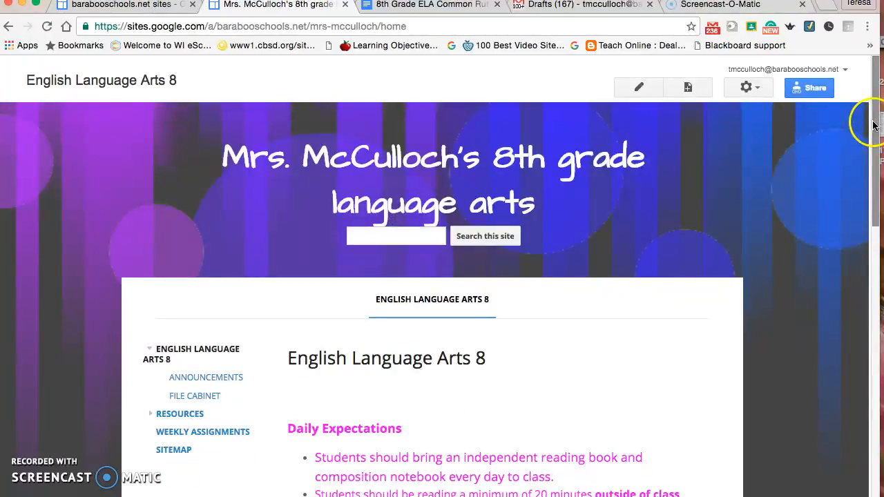
scroll("down", 3)
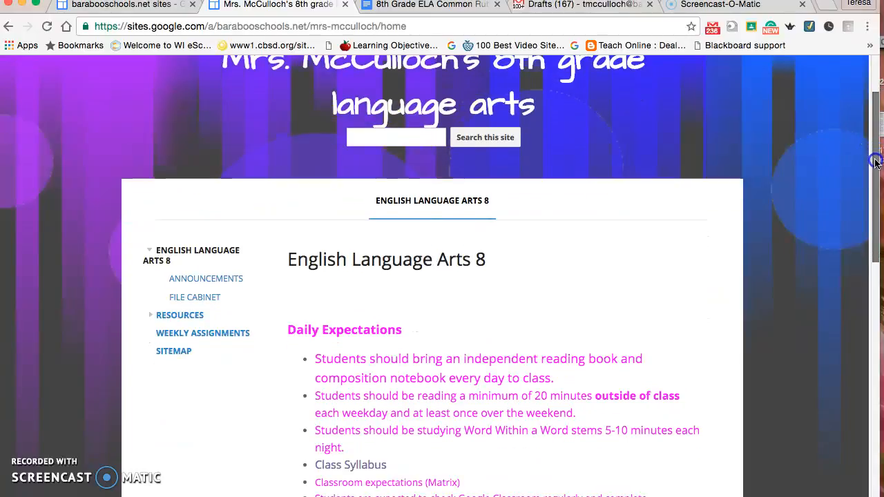
scroll("down", 3)
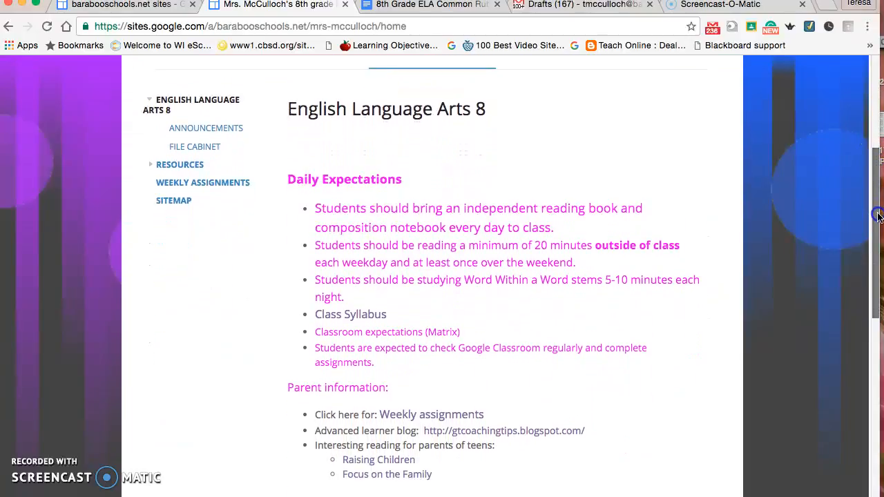
scroll("down", 3)
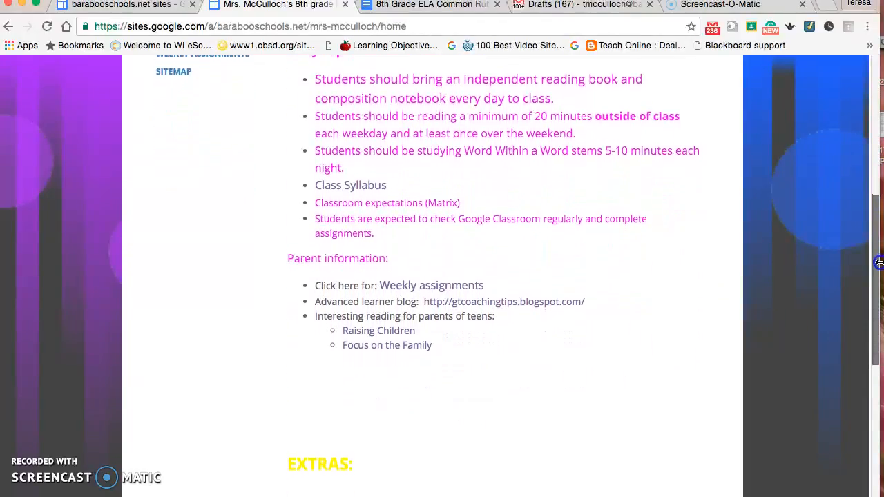
scroll("down", 3)
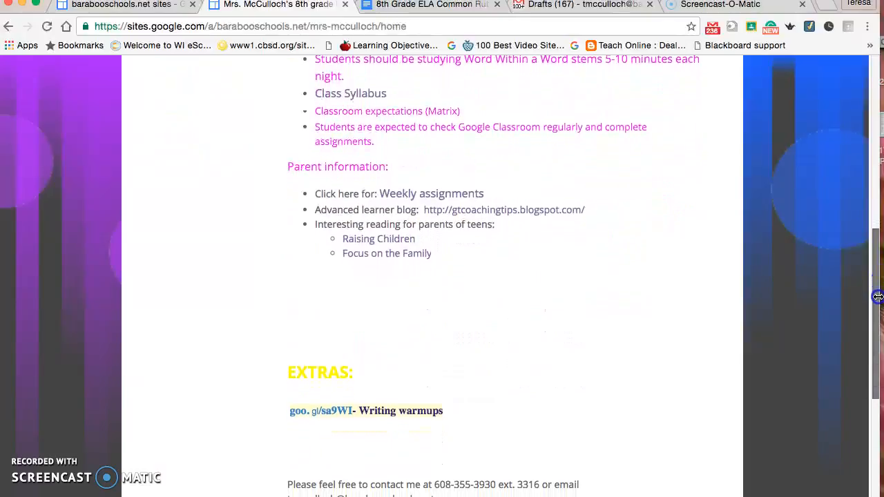
scroll("down", 3)
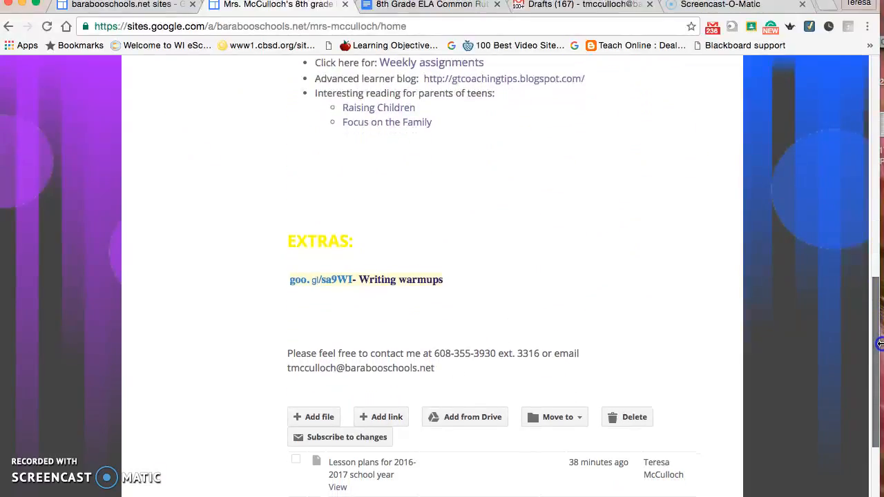
scroll("down", 3)
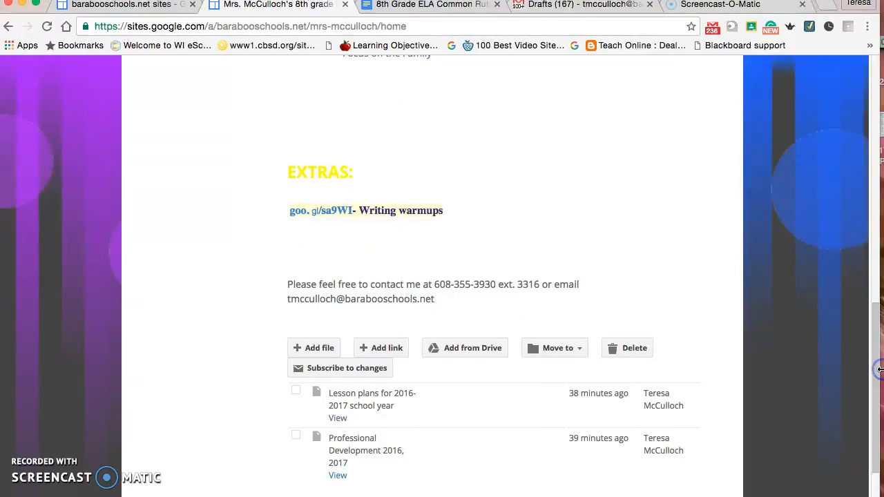
mouse_move(437, 411)
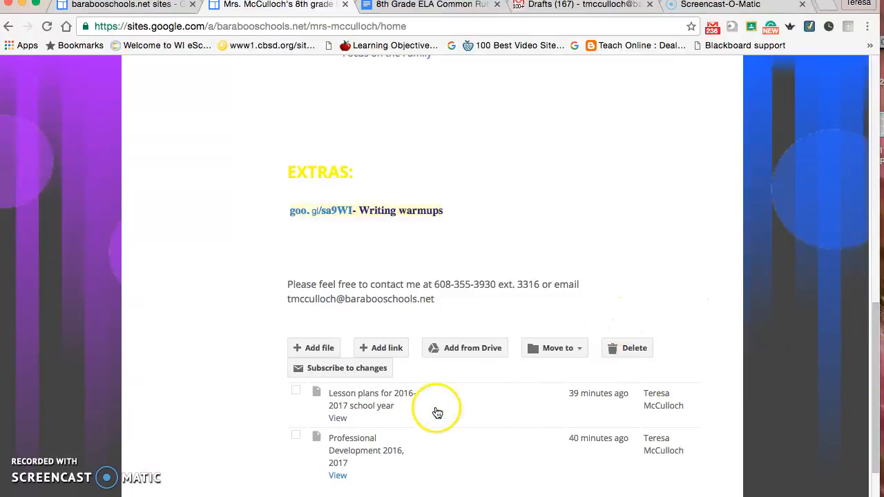
mouse_move(339, 453)
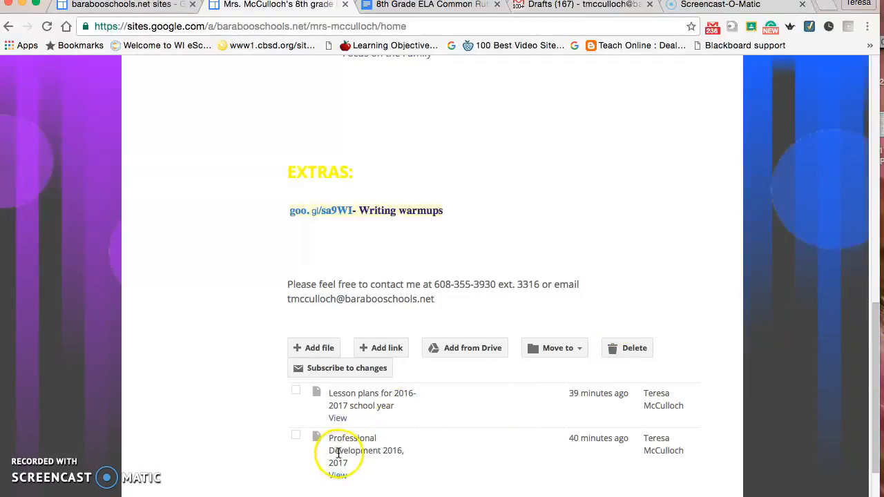
Open the attached Professional Development 2016, 2017 doc and read its education, committees and conferences sections.
left_click(351, 451)
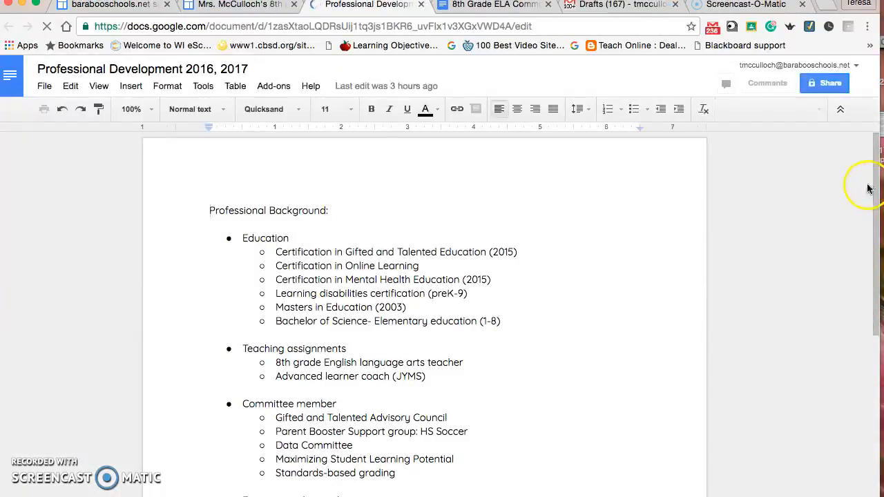
scroll("up", 3)
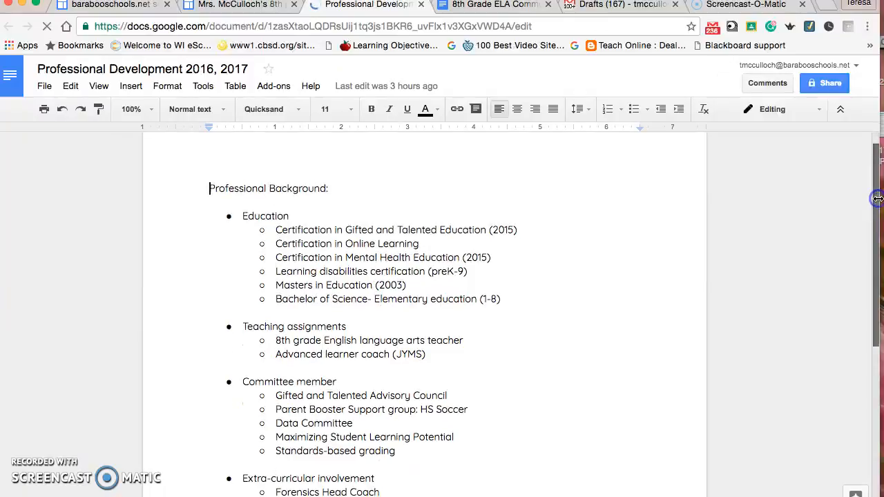
scroll("up", 3)
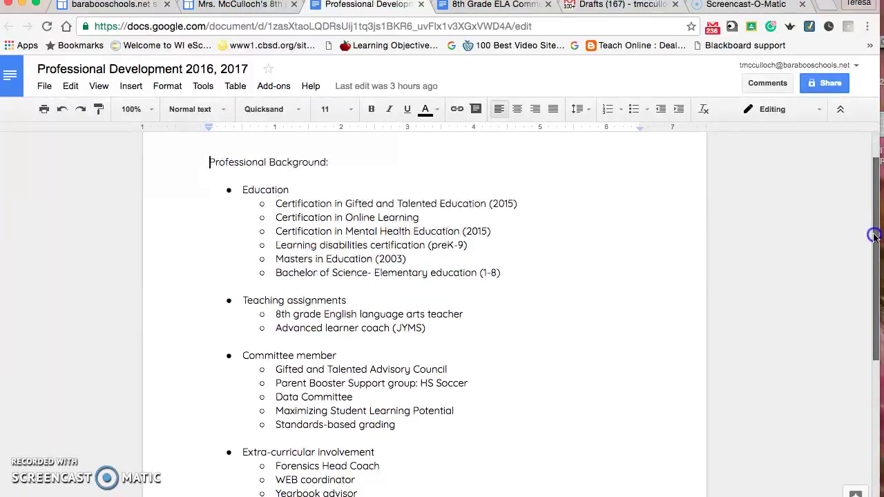
scroll("down", 3)
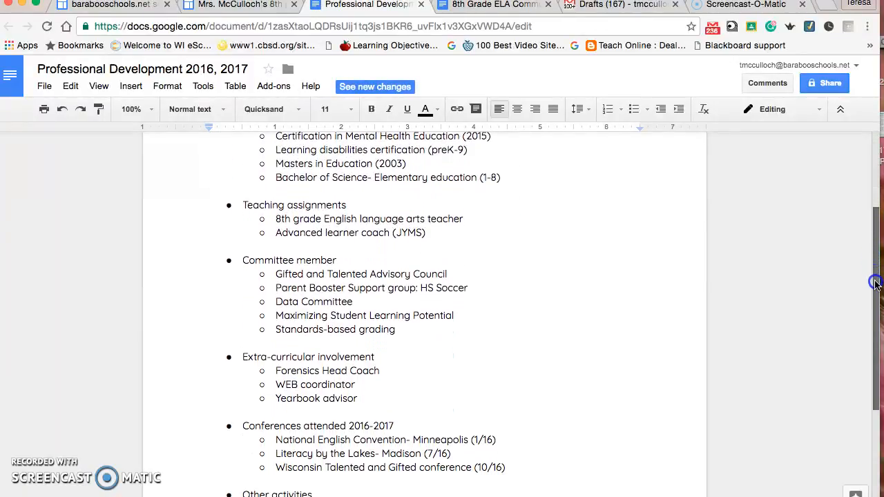
scroll("down", 3)
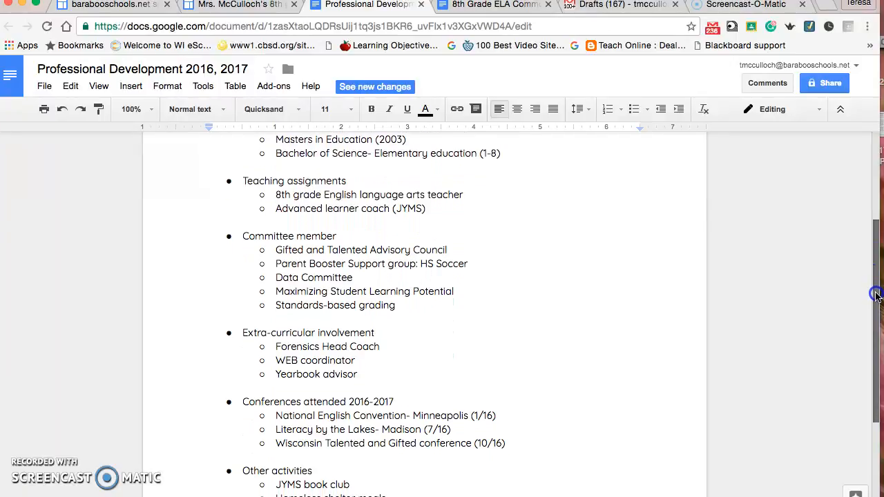
scroll("down", 3)
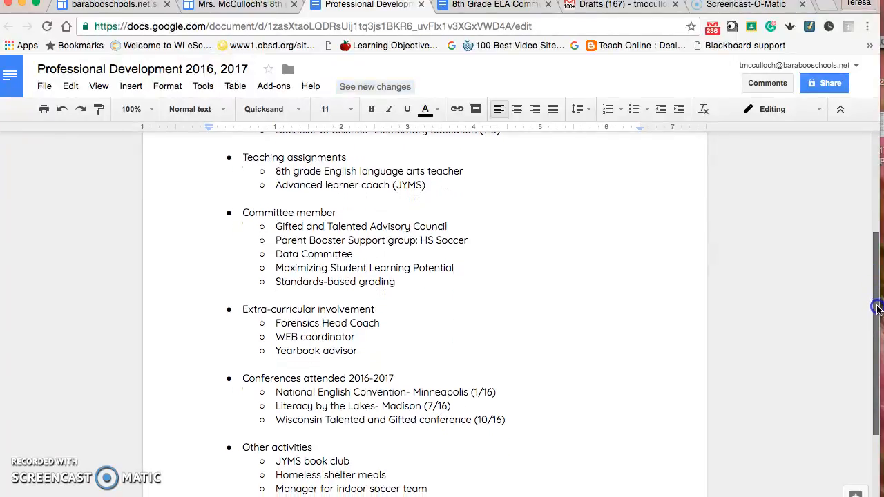
scroll("down", 3)
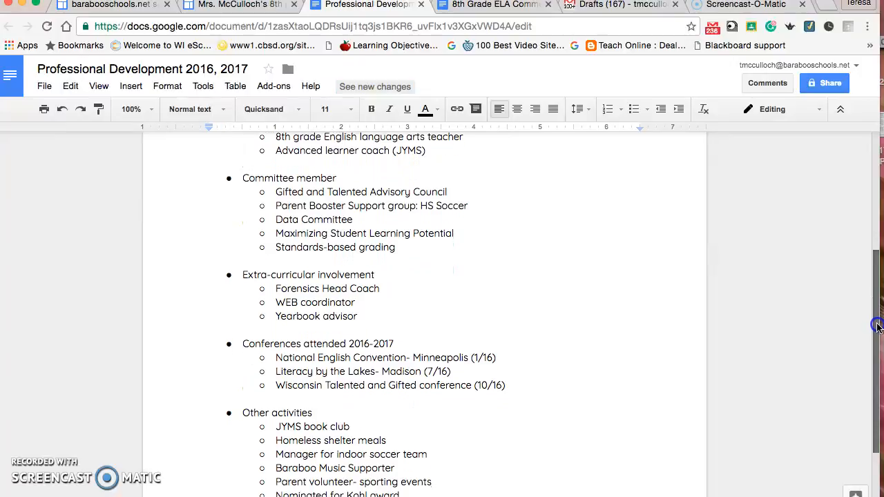
scroll("down", 3)
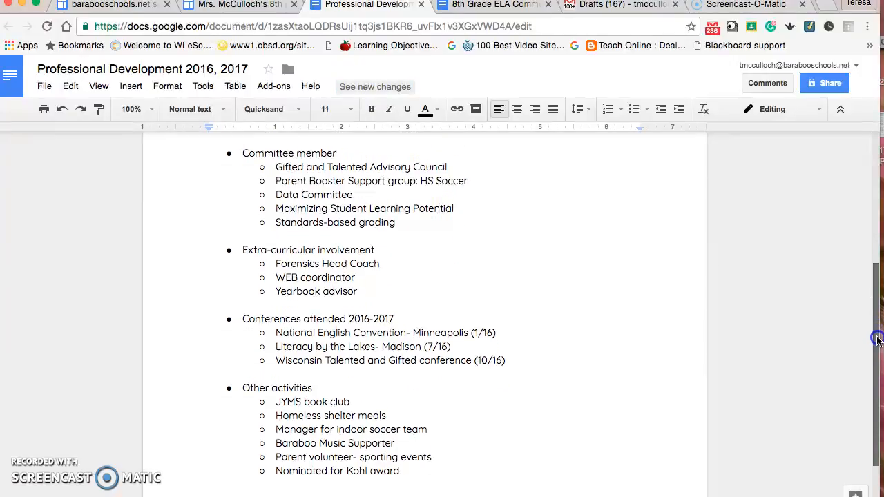
scroll("up", 3)
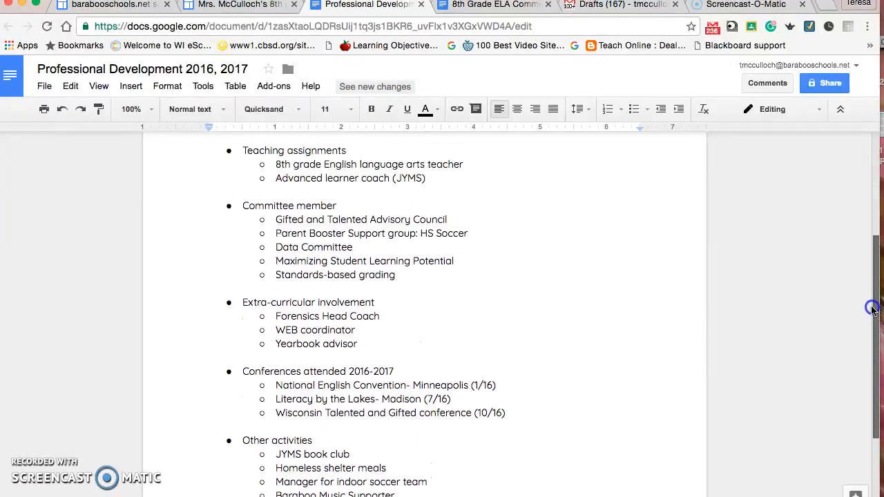
scroll("up", 3)
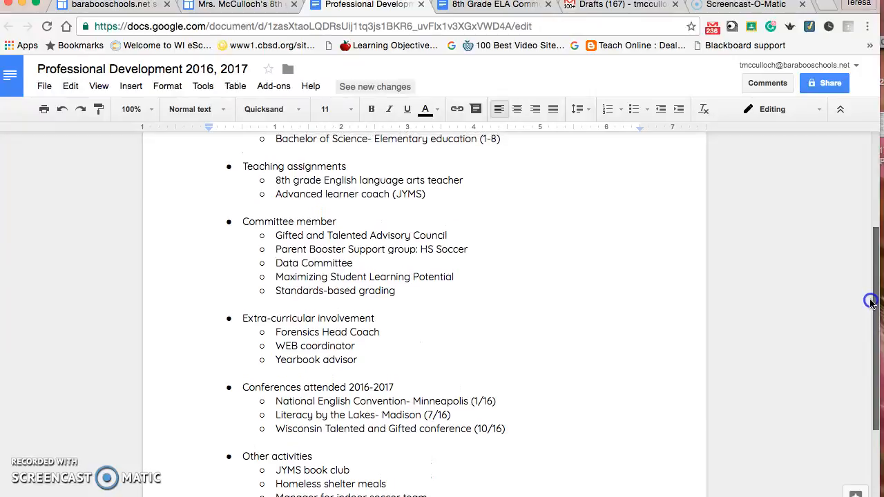
scroll("up", 3)
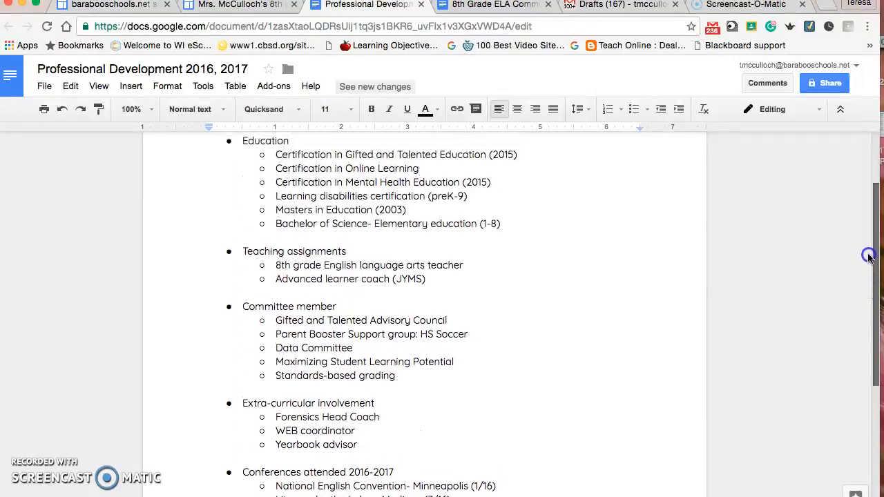
scroll("up", 3)
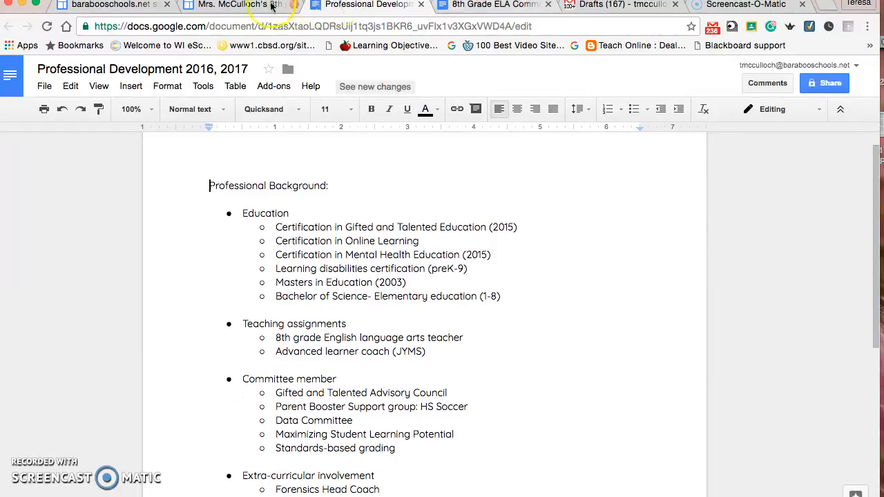
left_click(235, 5)
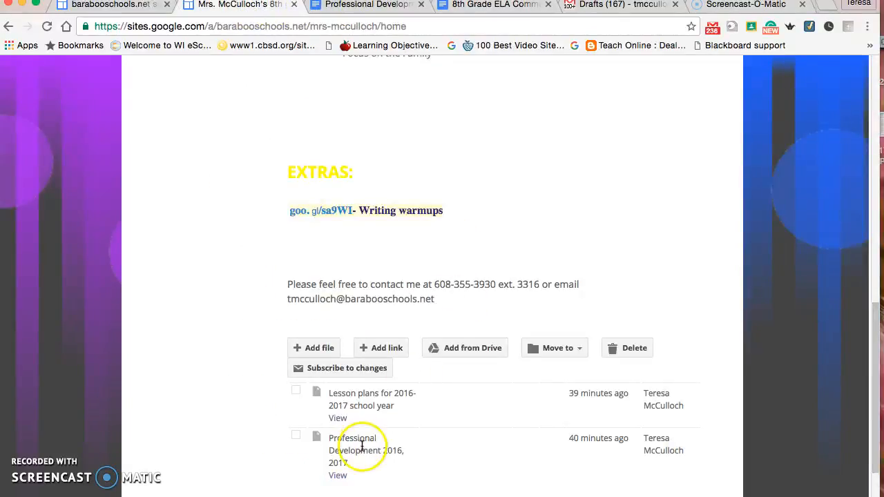
mouse_move(337, 418)
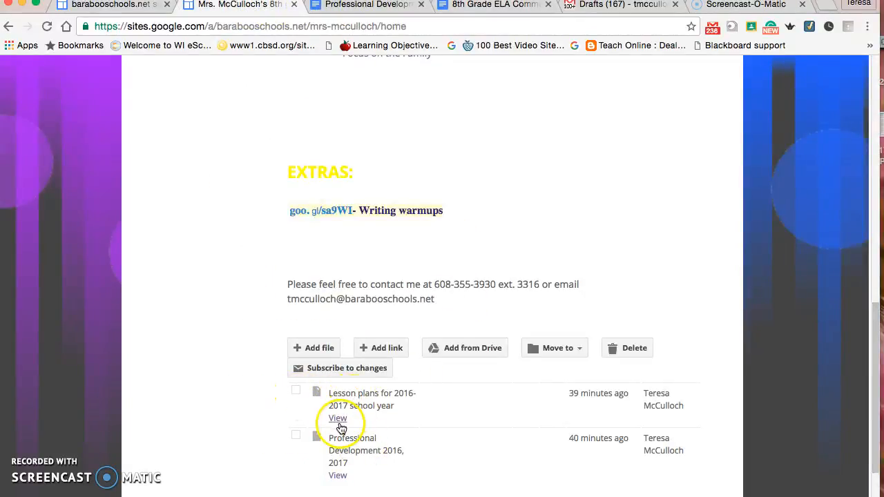
left_click(337, 417)
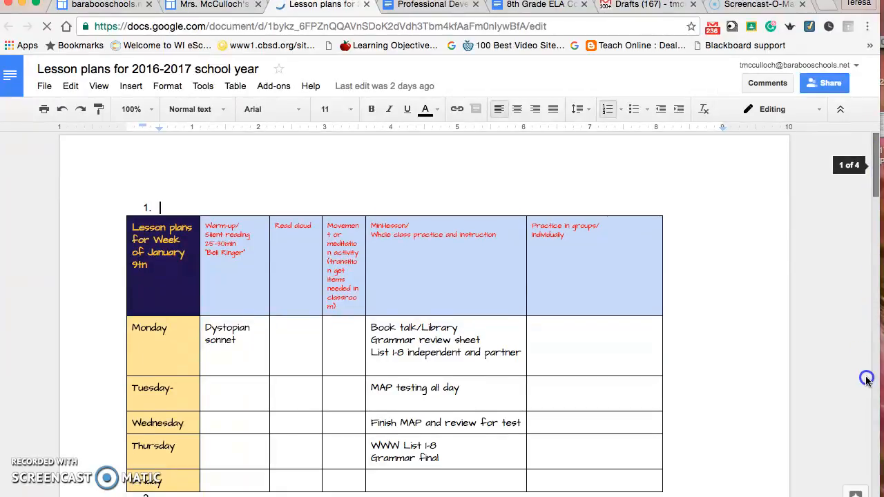
scroll("down", 3)
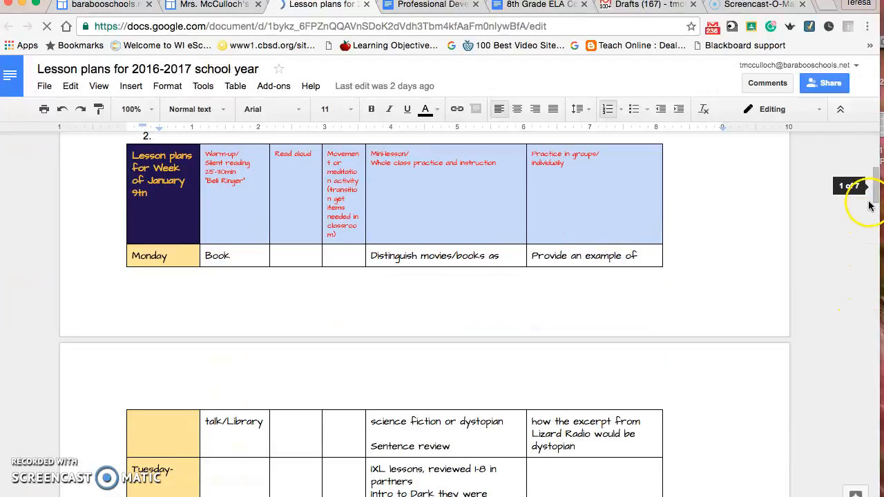
scroll("down", 3)
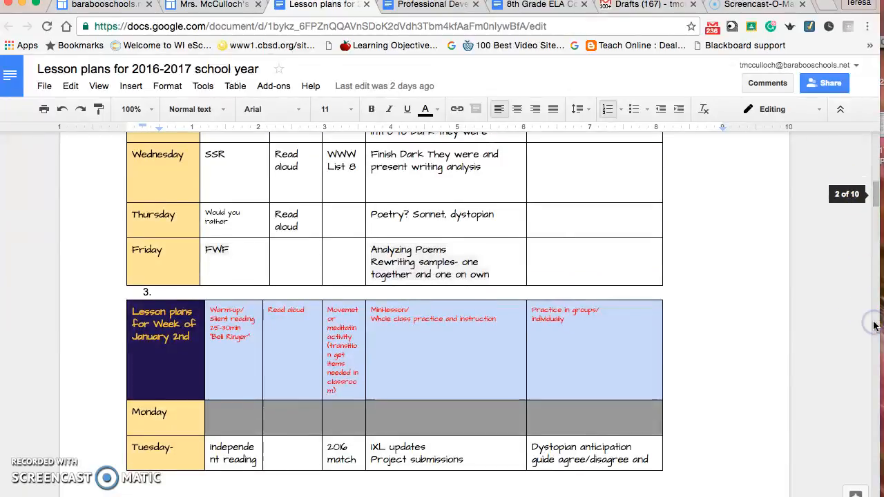
scroll("up", 3)
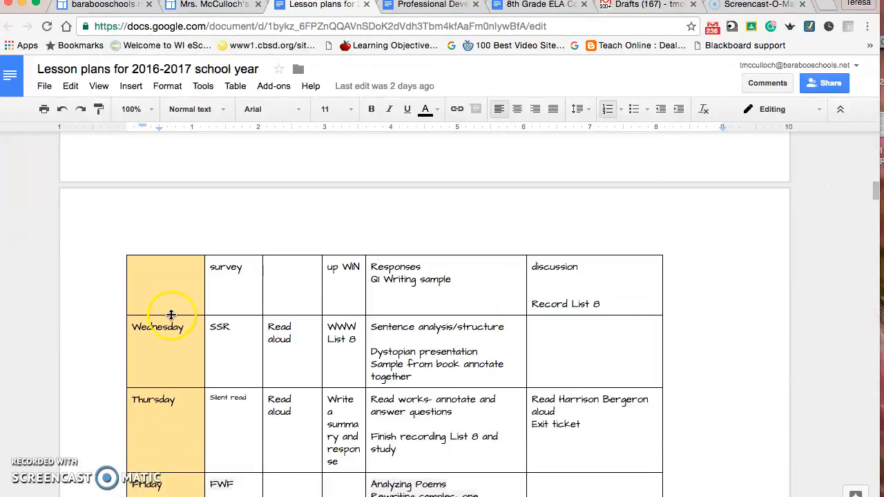
mouse_move(804, 207)
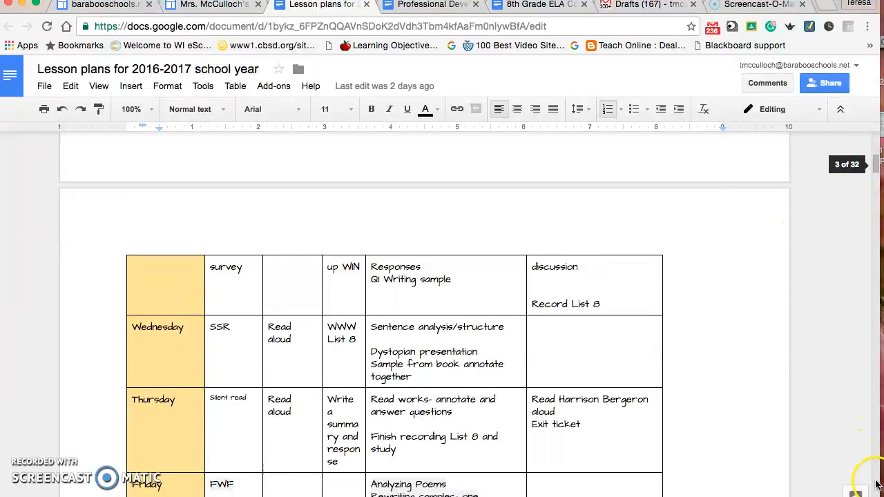
scroll("down", 3)
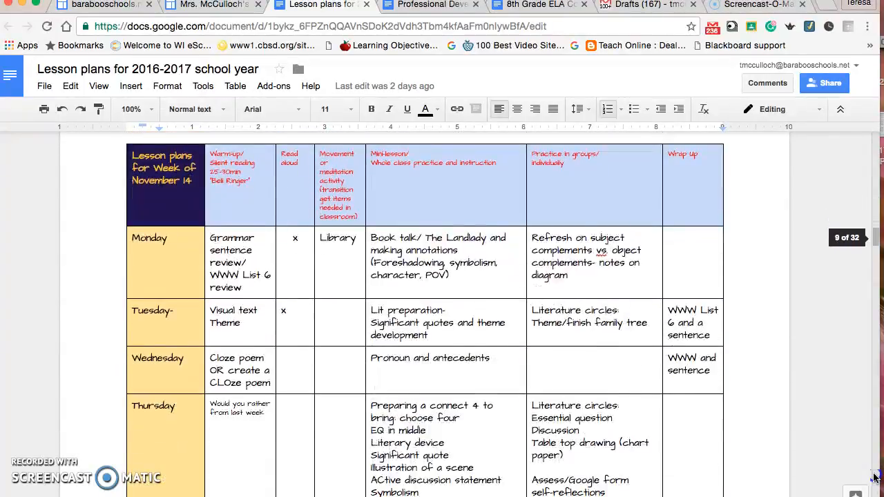
scroll("down", 3)
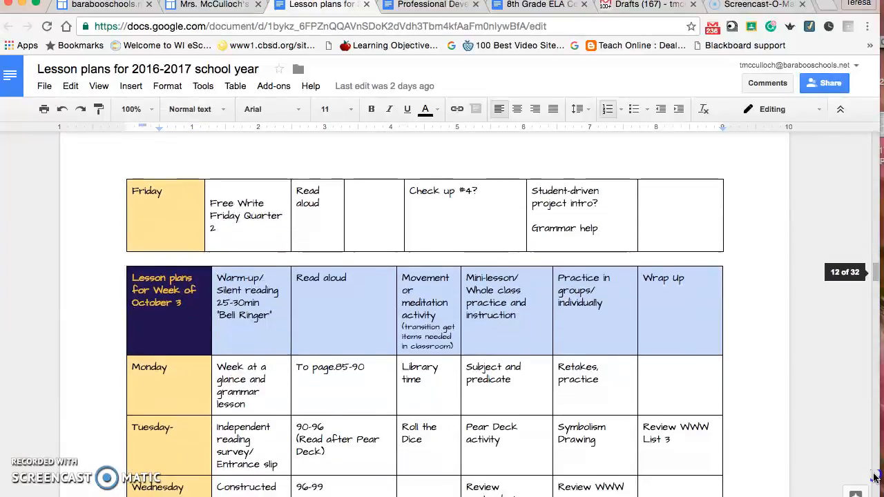
scroll("down", 3)
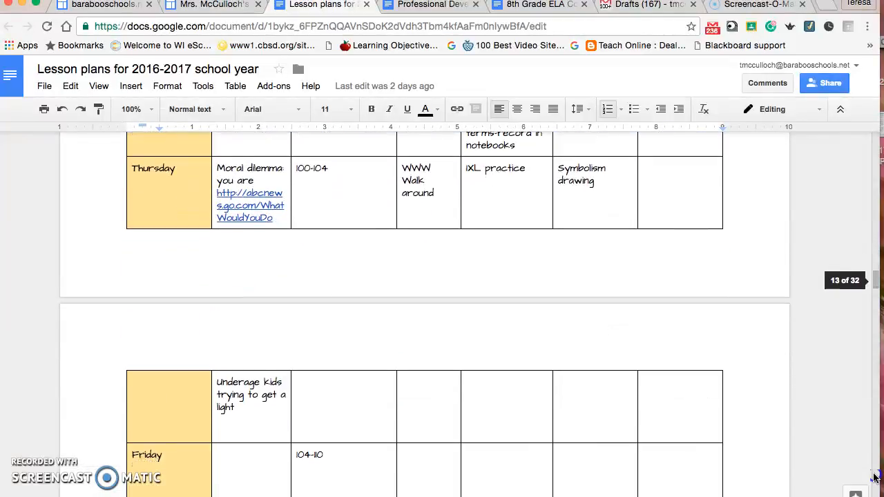
scroll("down", 3)
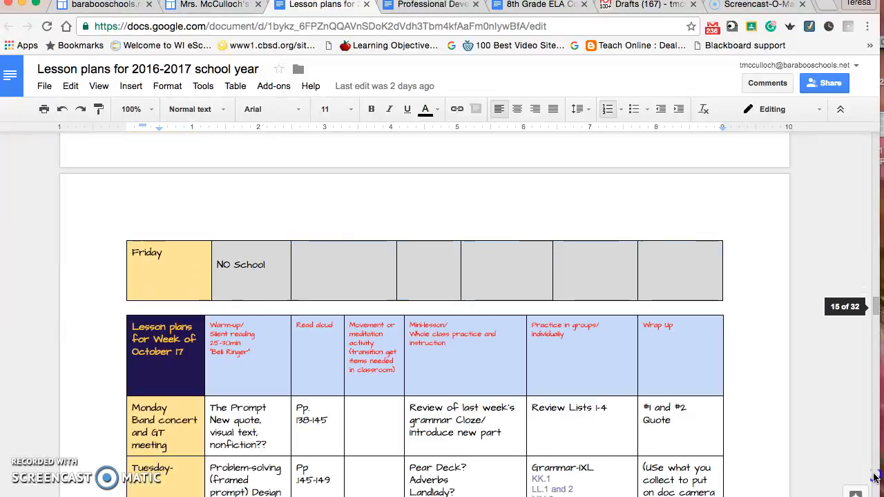
scroll("down", 3)
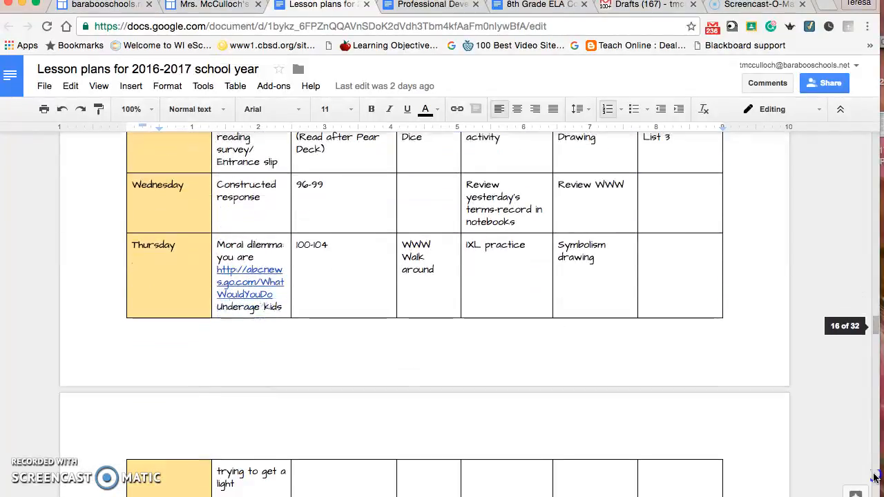
scroll("down", 3)
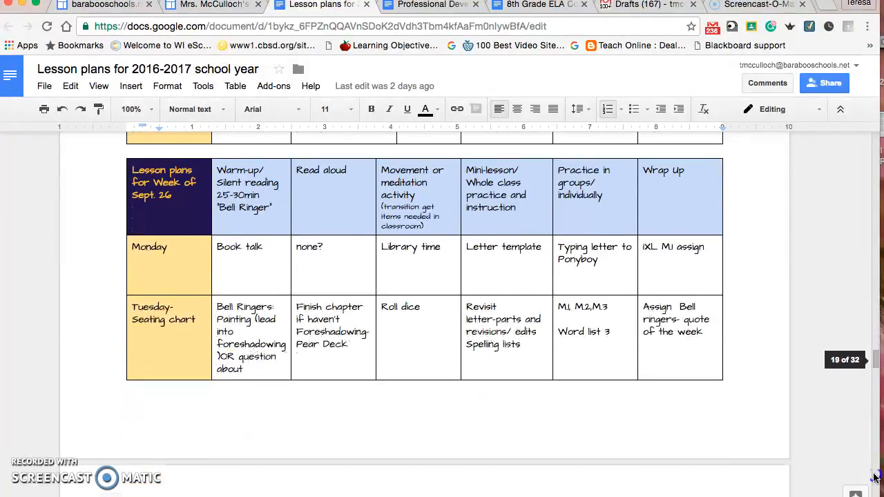
scroll("down", 3)
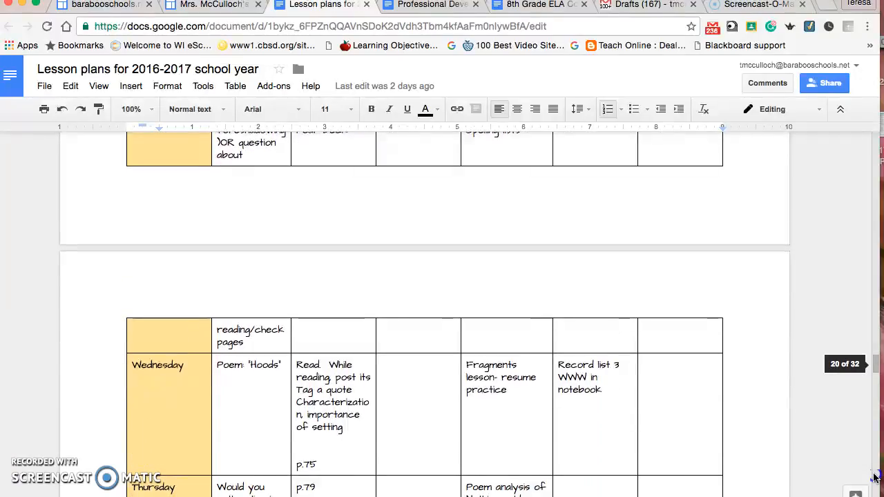
scroll("down", 3)
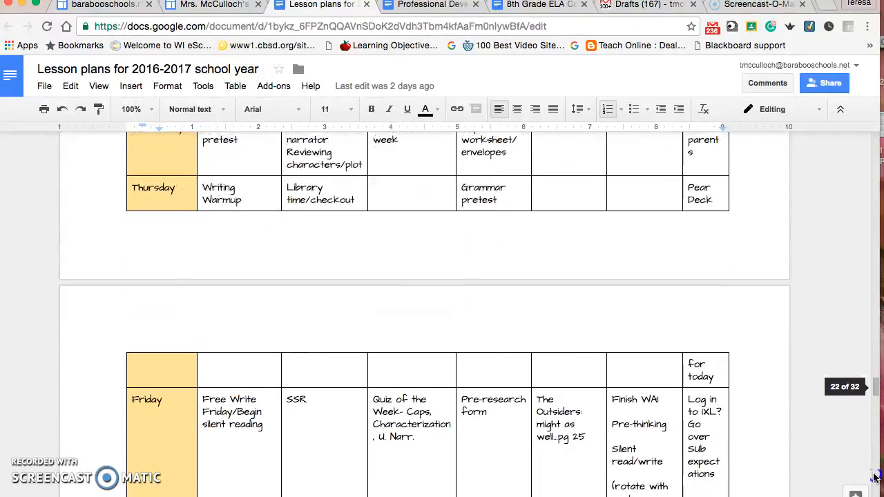
scroll("down", 3)
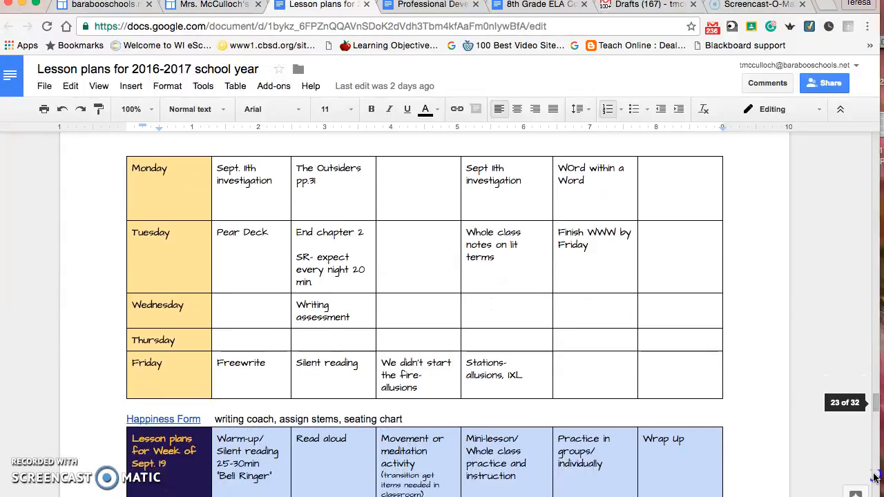
scroll("down", 3)
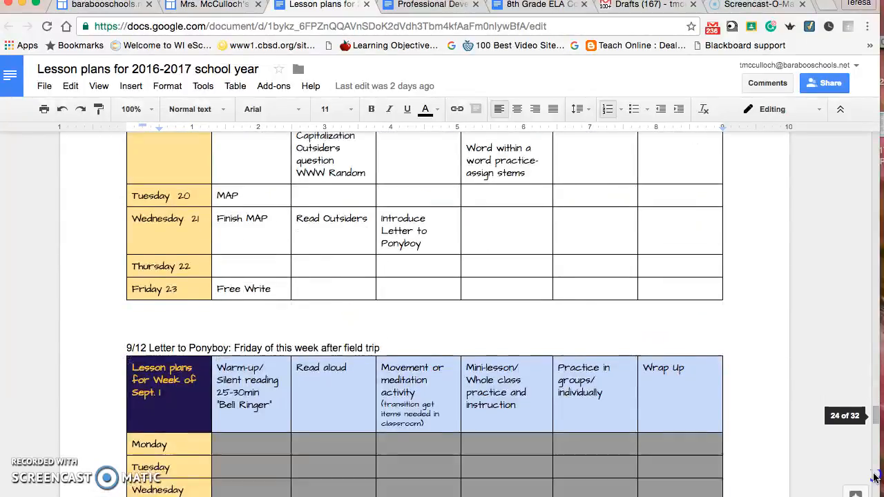
scroll("down", 3)
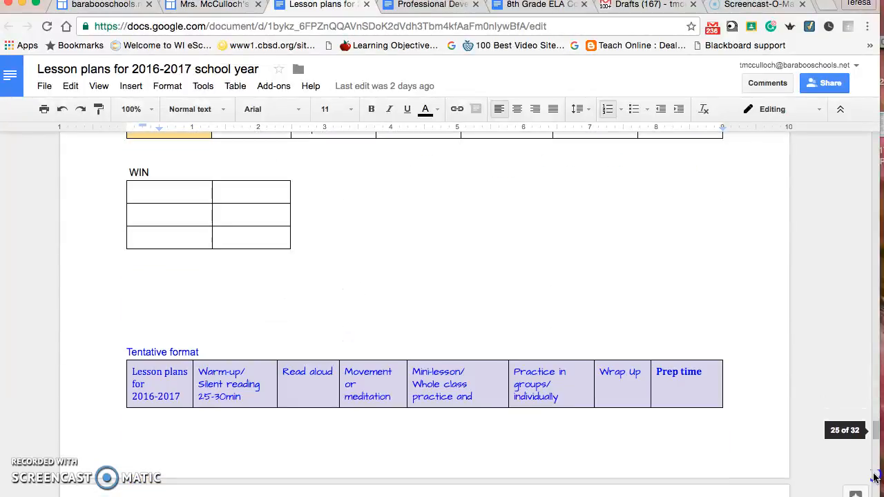
scroll("down", 3)
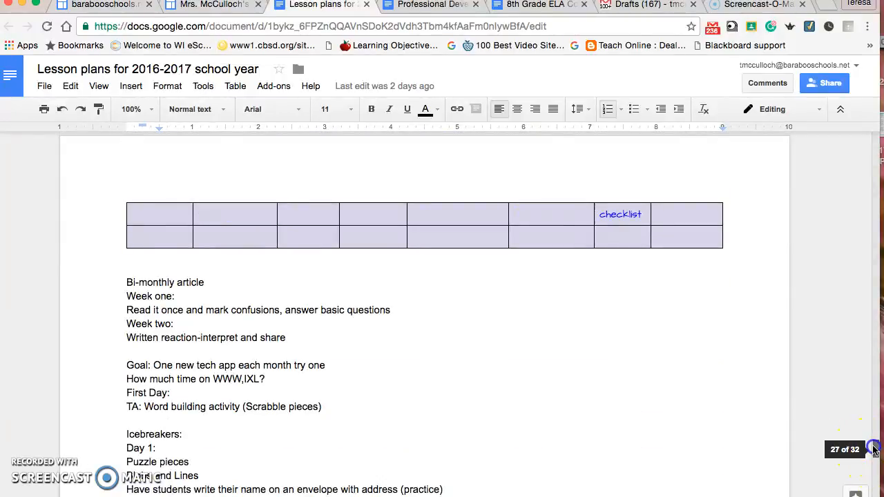
scroll("up", 3)
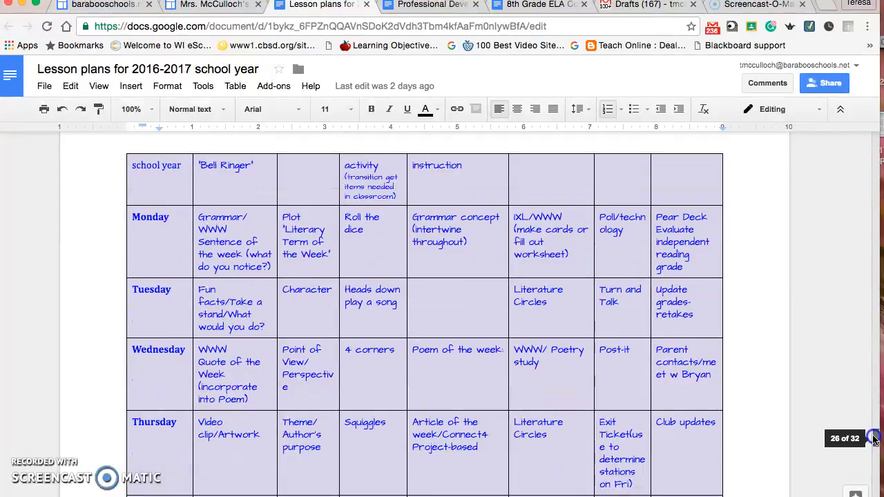
scroll("down", 3)
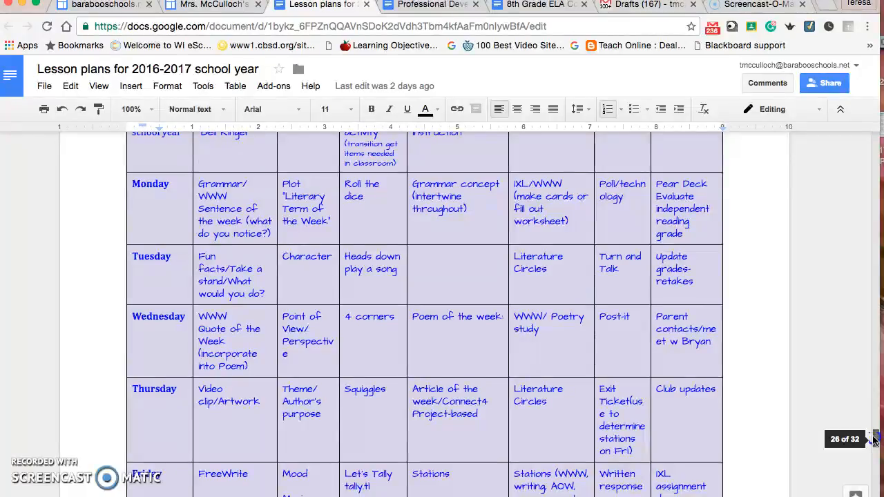
mouse_move(544, 359)
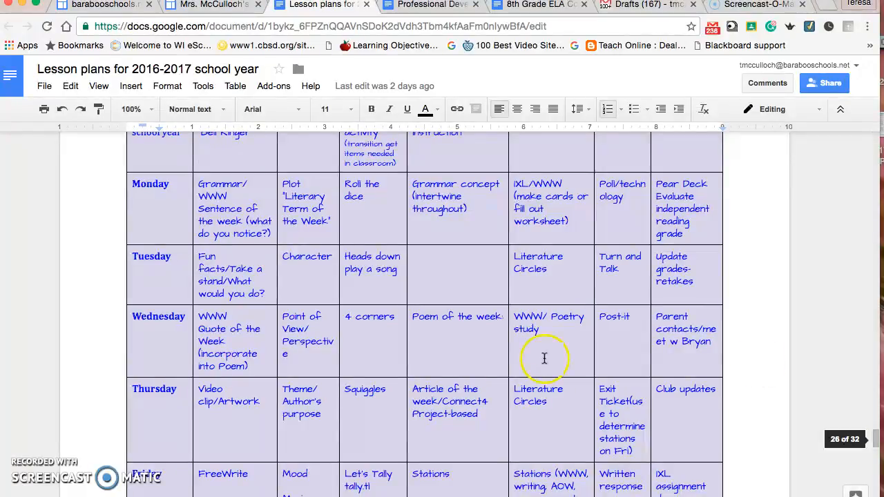
mouse_move(560, 192)
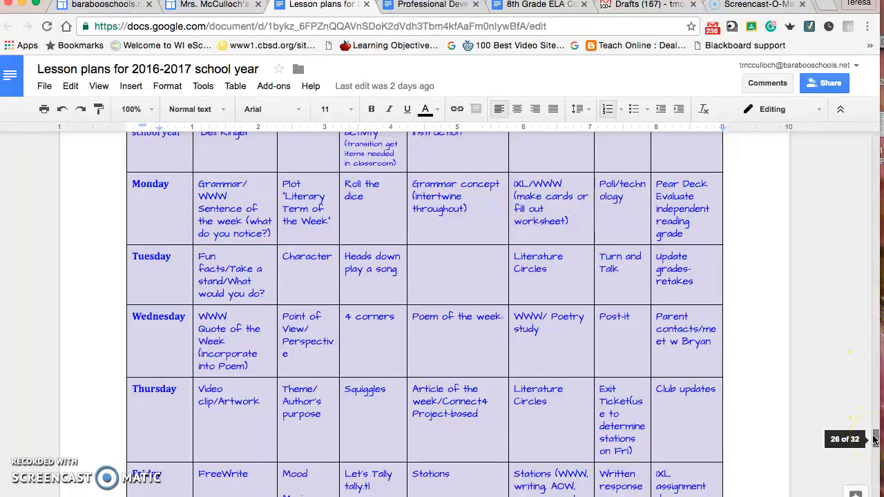
scroll("down", 3)
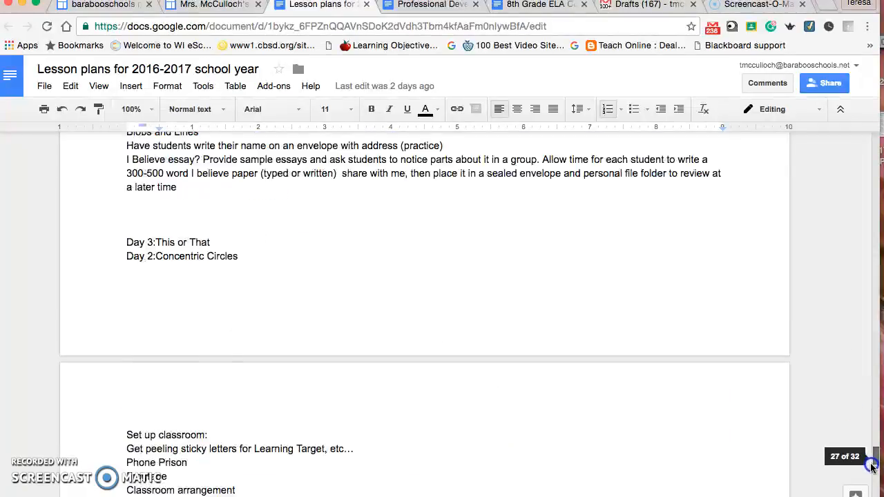
scroll("down", 3)
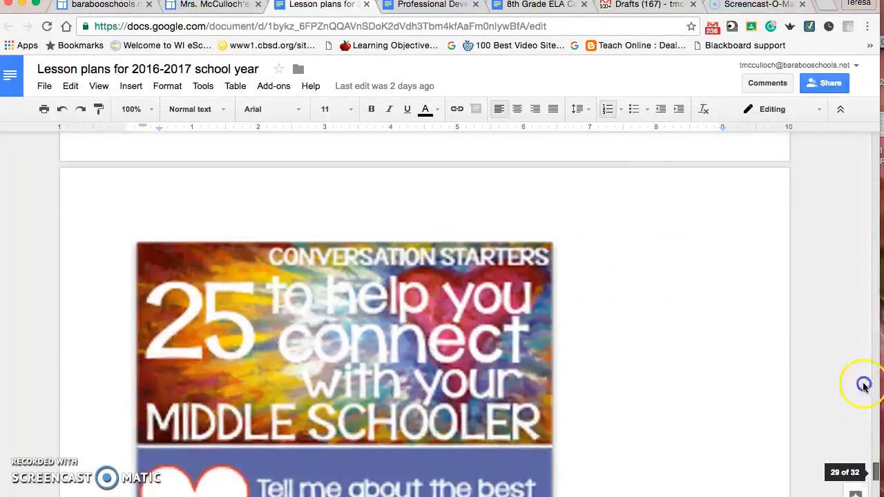
Return to the class website and bring the English Language Arts 8 home page back to its top.
left_click(210, 5)
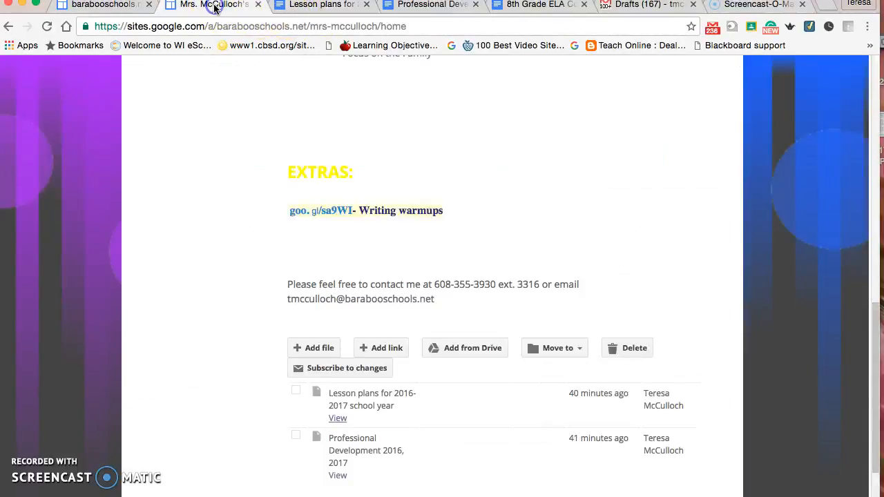
scroll("up", 3)
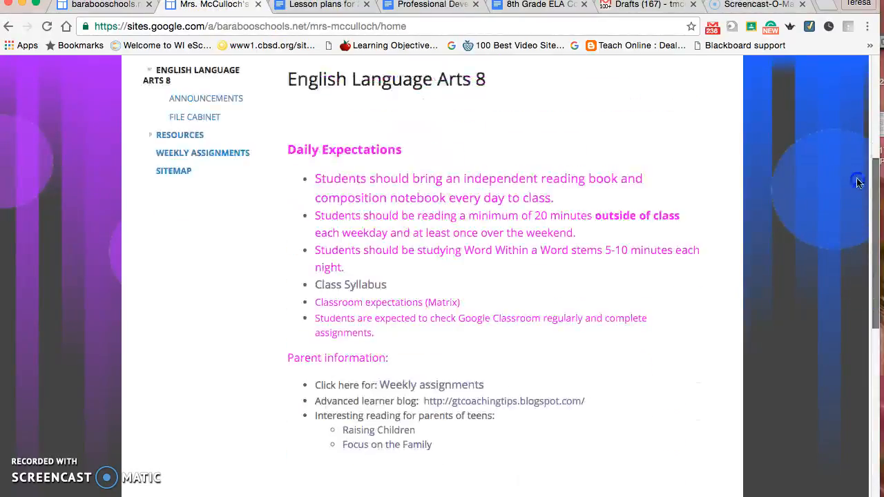
scroll("up", 3)
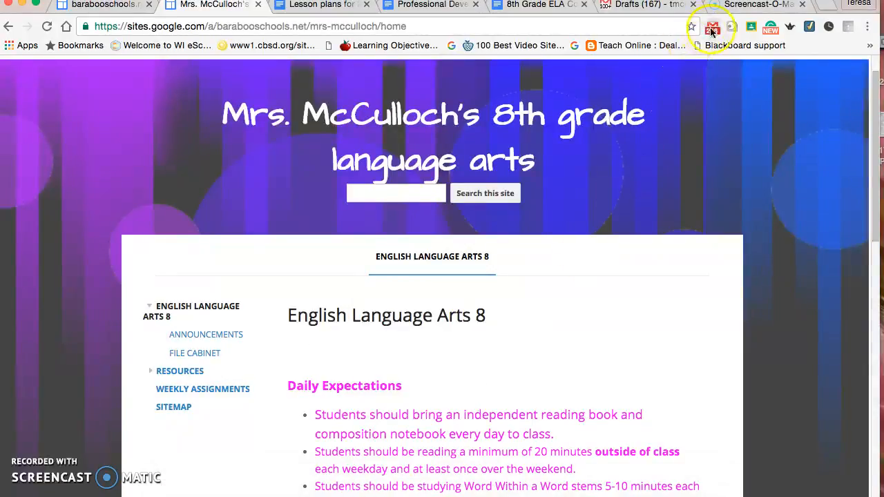
From the Gmail draft to a parent, follow the Classroom website goo.gl link at its end.
left_click(639, 5)
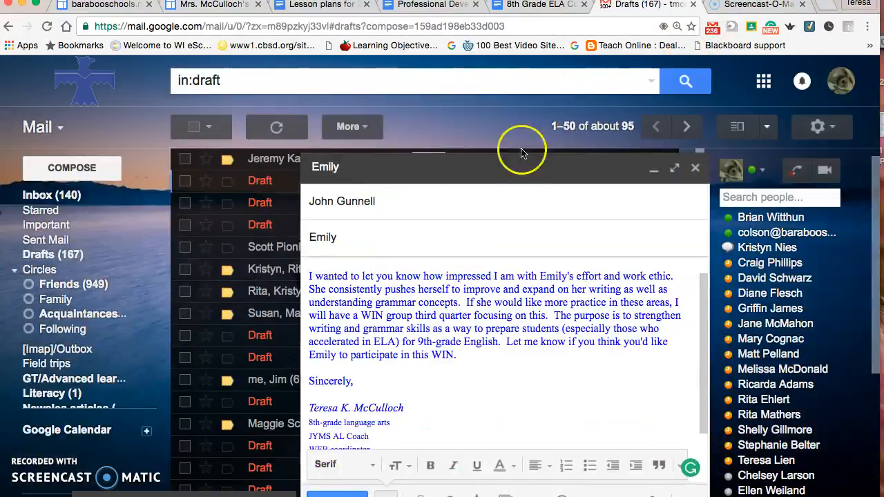
mouse_move(338, 256)
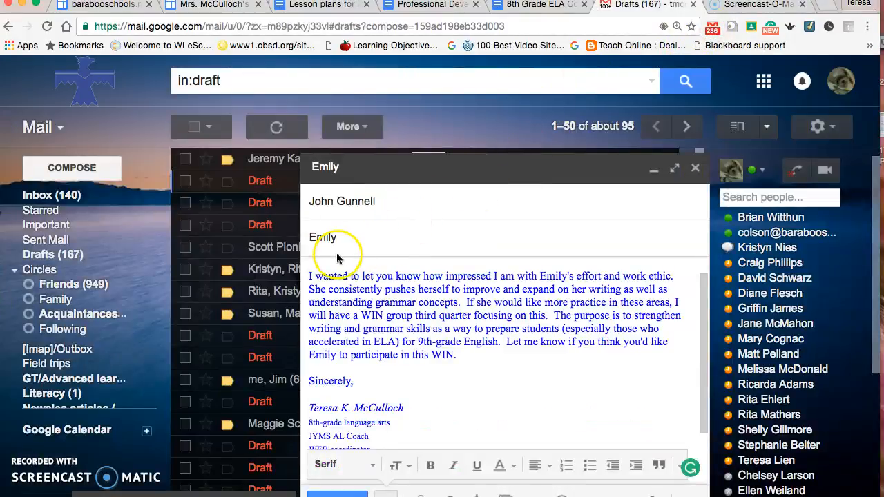
mouse_move(456, 345)
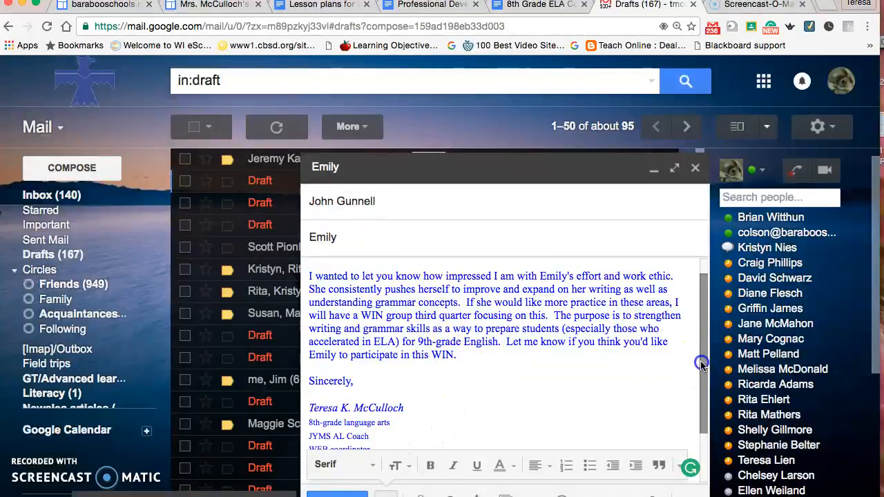
scroll("down", 3)
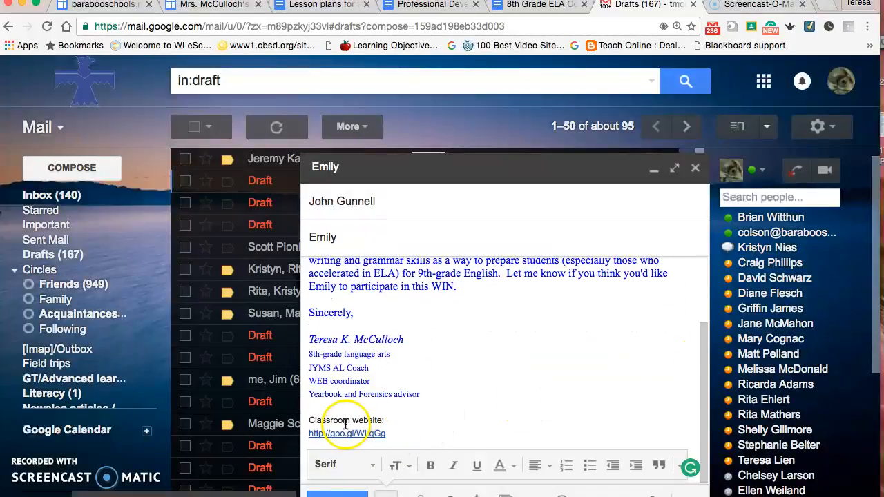
left_click(347, 433)
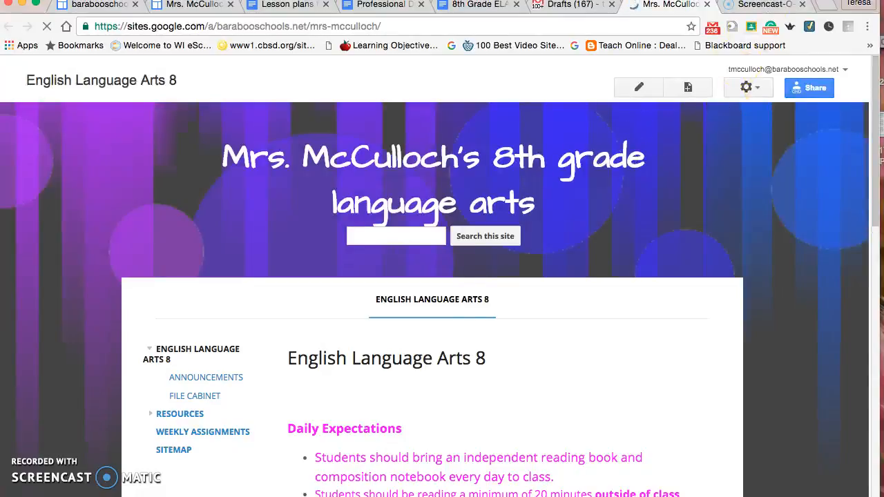
mouse_move(610, 39)
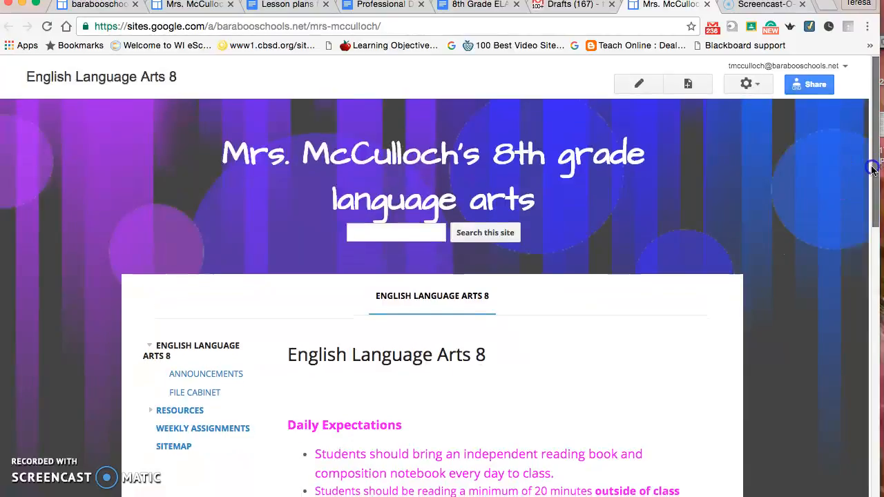
Go through the Resources page to Google Classroom and enter English Language Arts 8 Block 1.
scroll("down", 3)
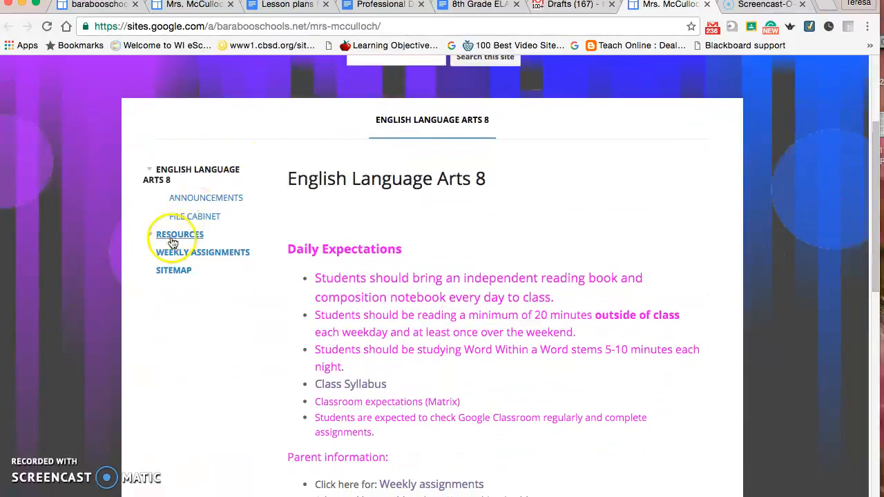
left_click(177, 235)
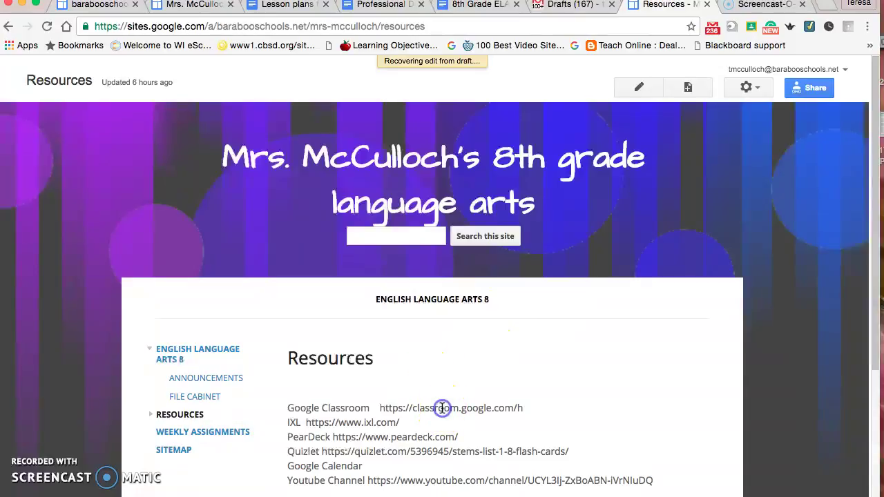
left_click(638, 87)
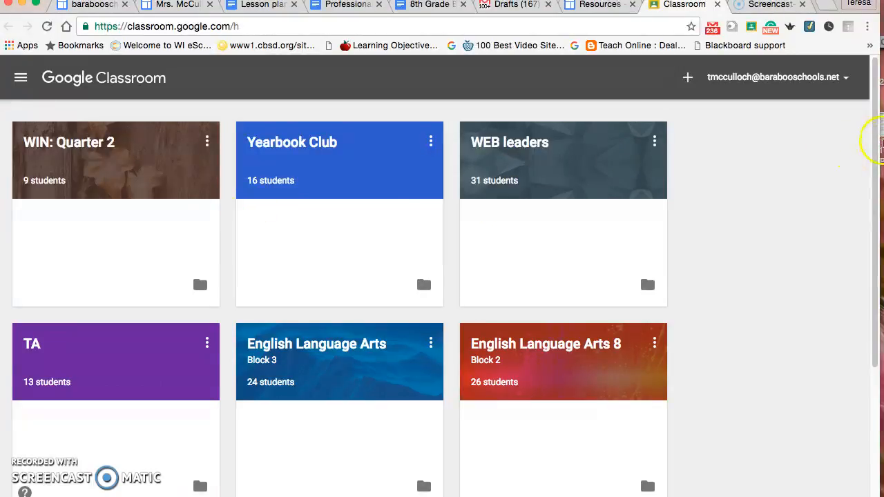
scroll("down", 3)
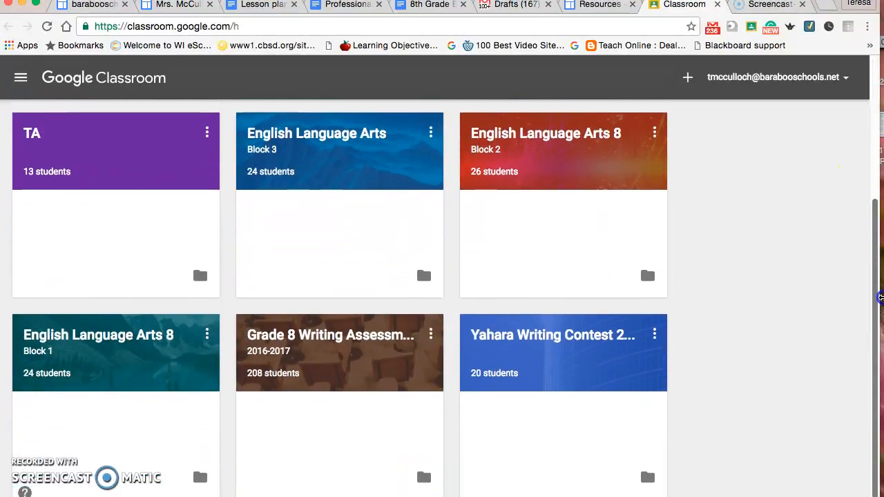
left_click(98, 336)
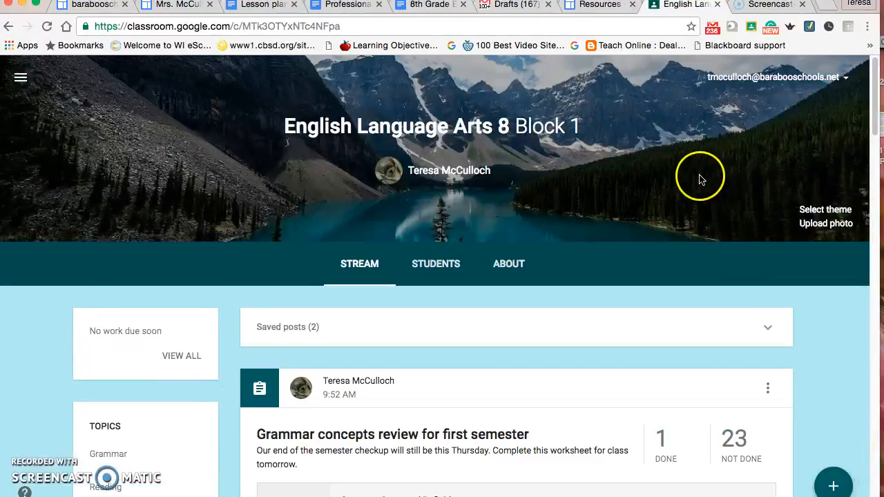
mouse_move(715, 268)
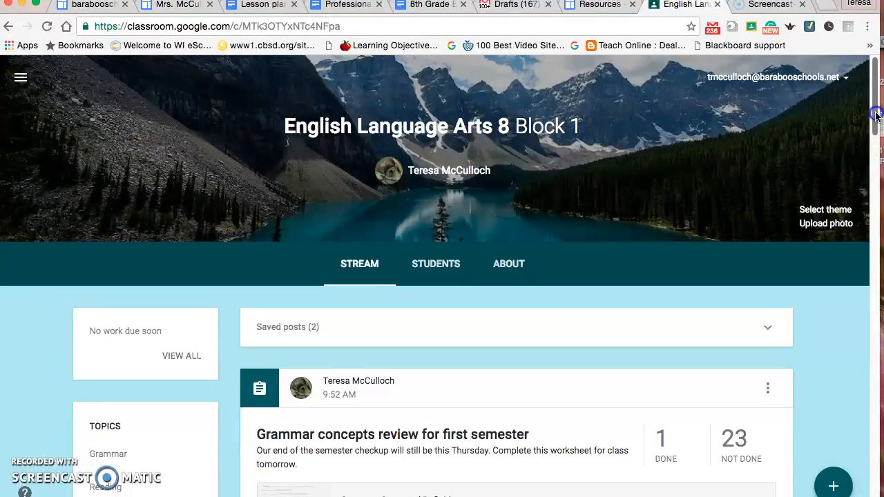
Browse the class stream with the grammar concepts review post, then go to its About page.
scroll("down", 3)
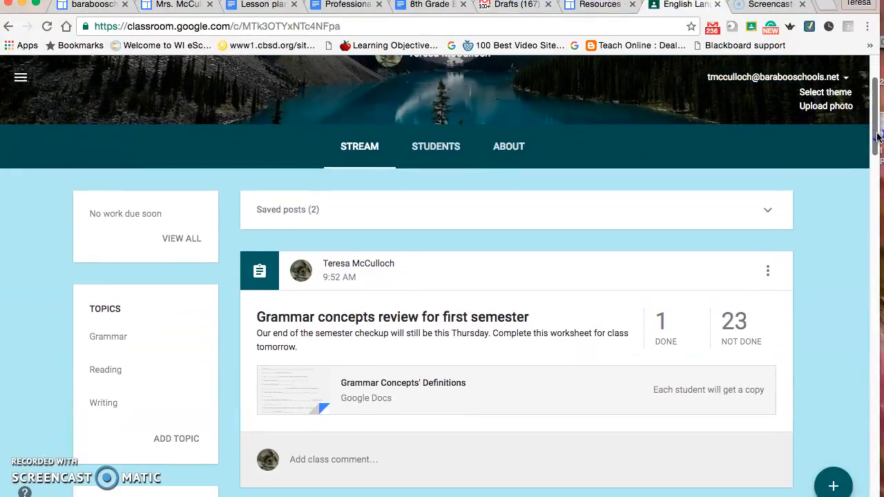
mouse_move(301, 316)
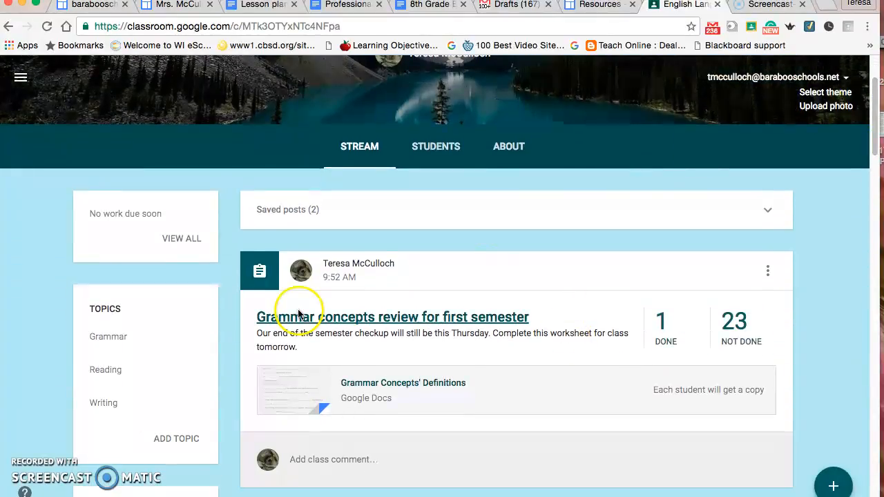
mouse_move(500, 171)
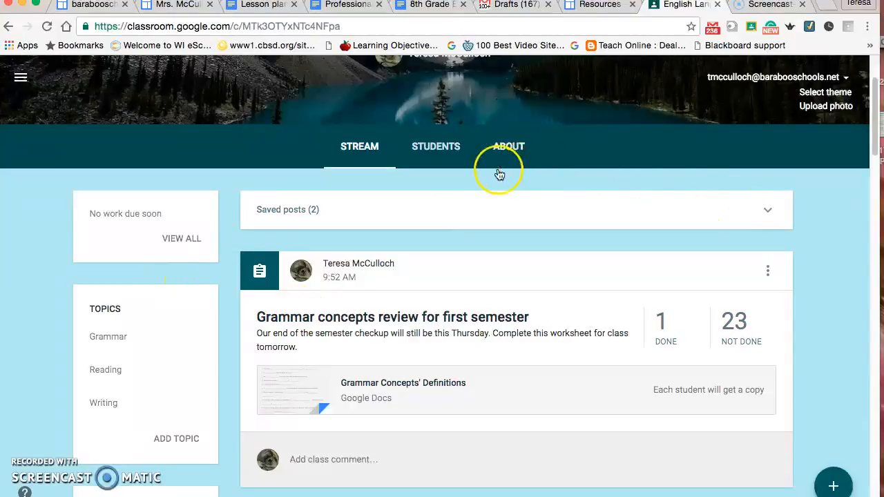
scroll("down", 3)
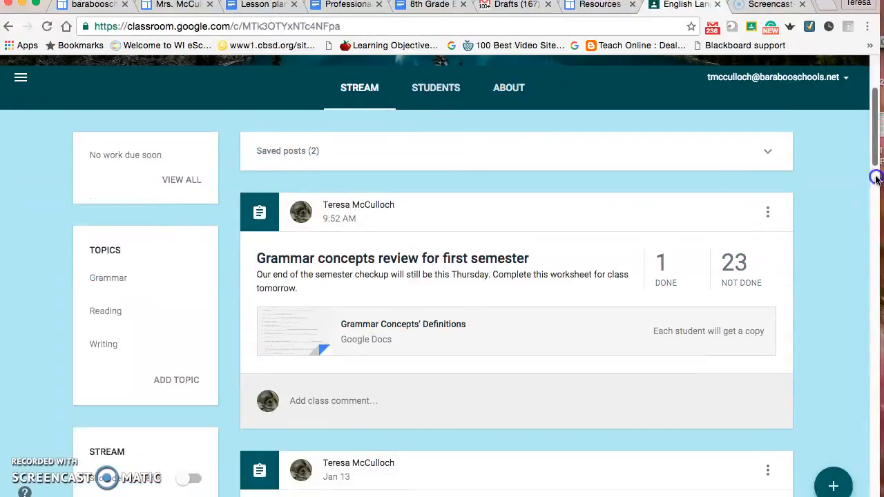
scroll("up", 3)
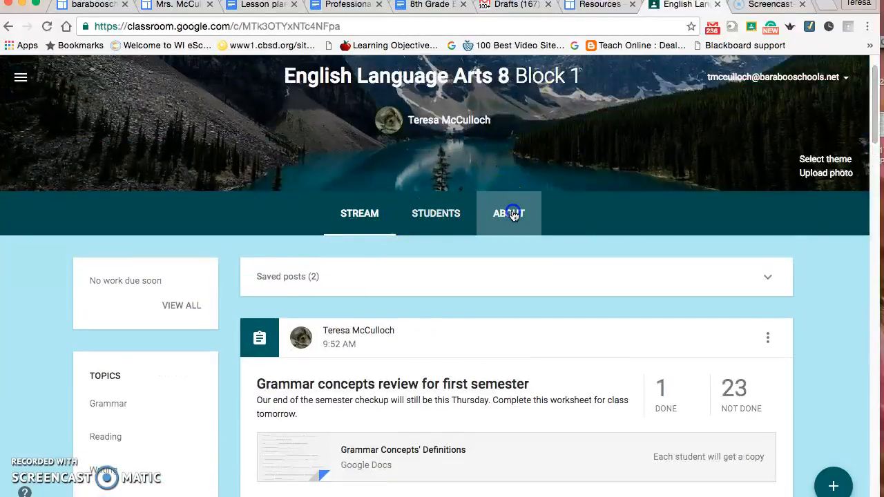
left_click(509, 213)
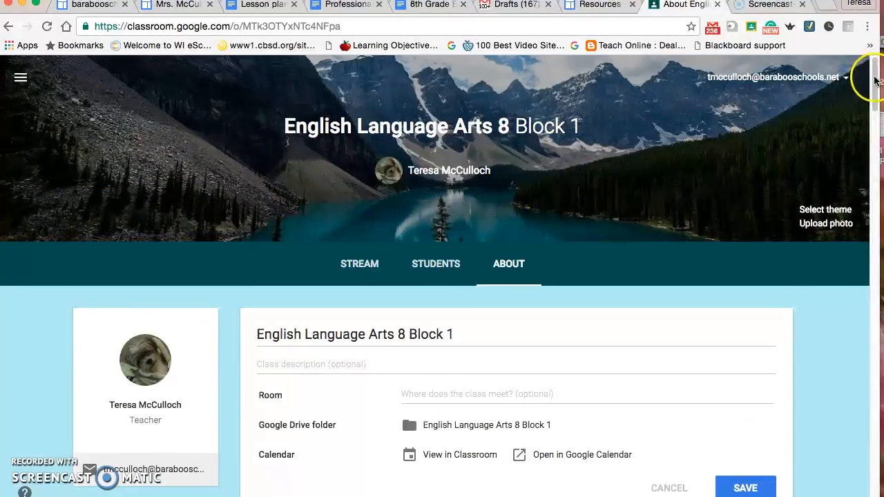
scroll("down", 3)
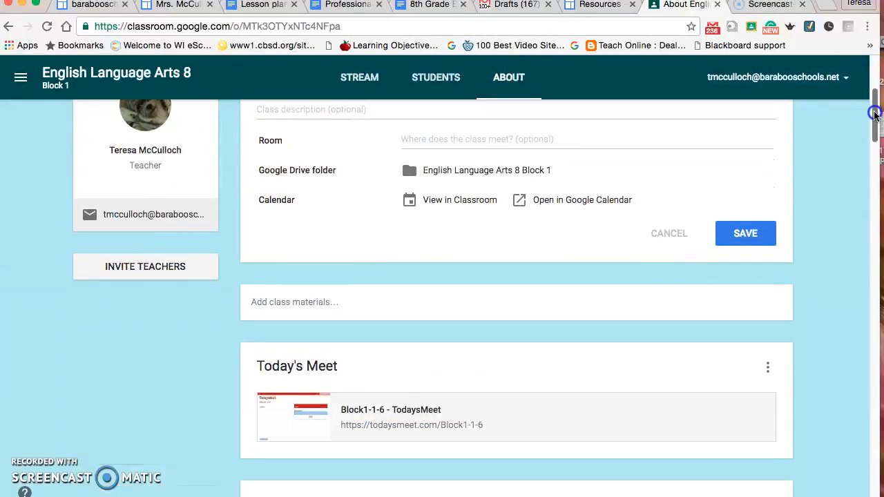
scroll("down", 3)
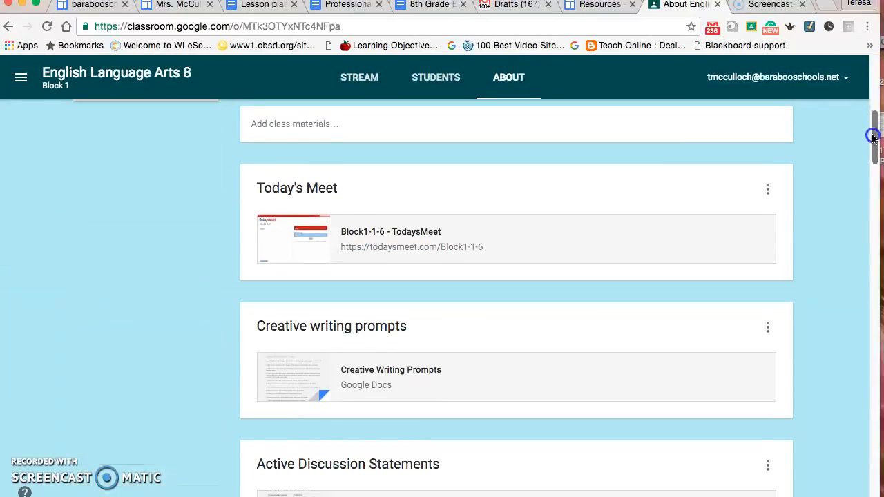
scroll("down", 3)
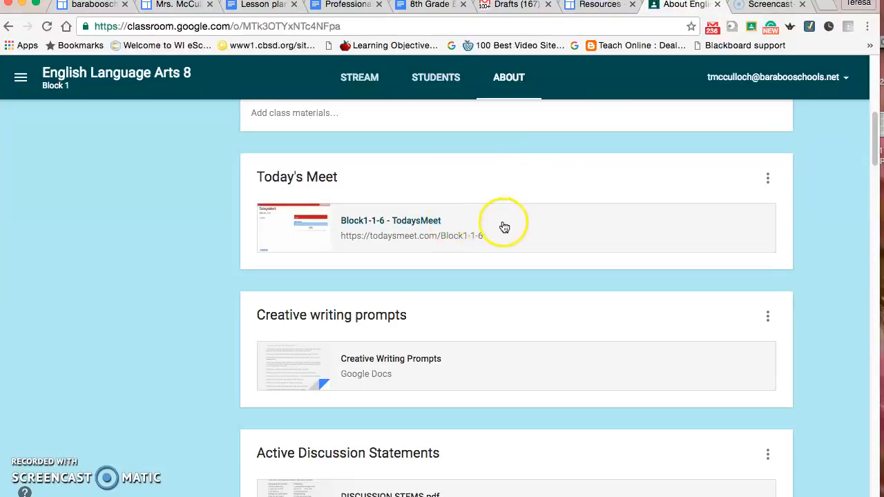
mouse_move(528, 315)
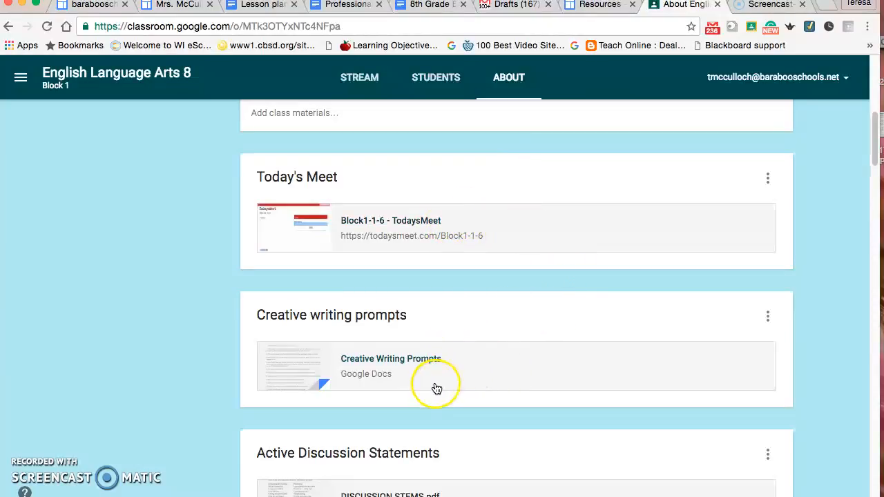
mouse_move(873, 153)
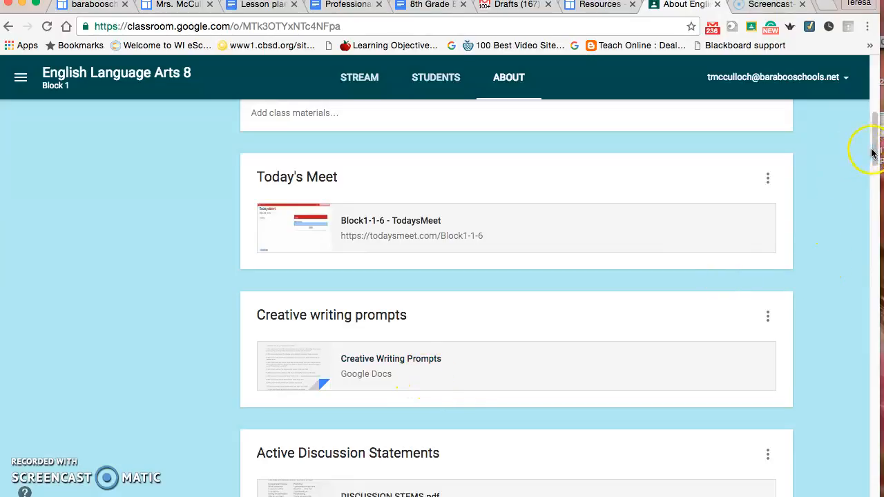
scroll("down", 3)
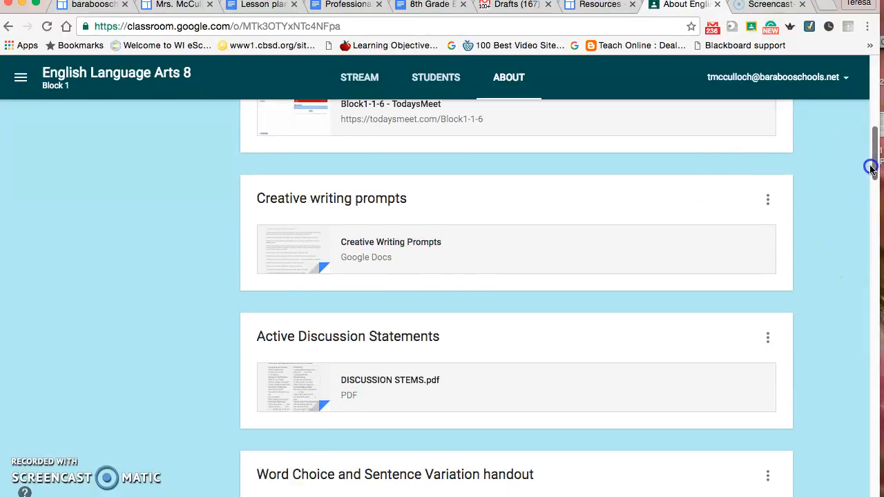
scroll("down", 3)
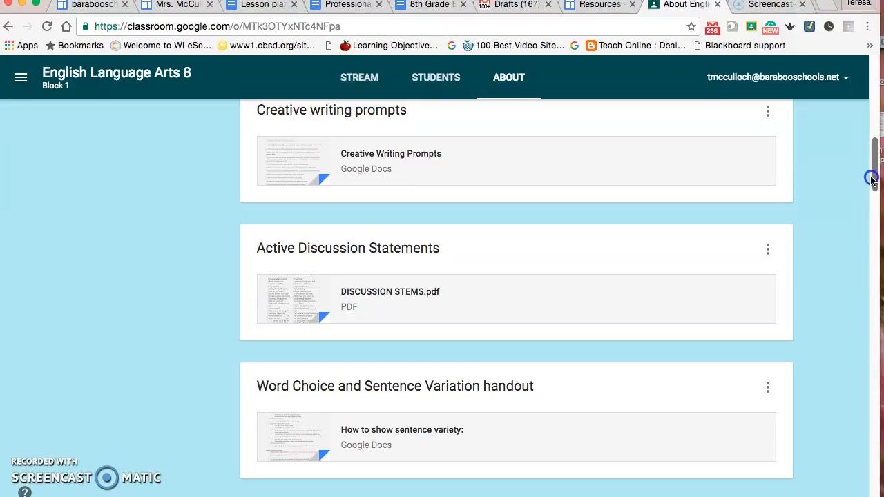
mouse_move(389, 291)
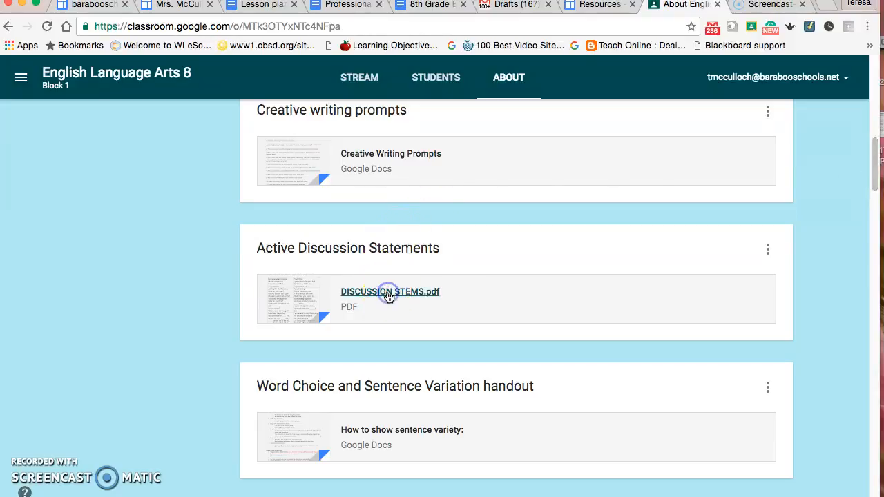
left_click(390, 291)
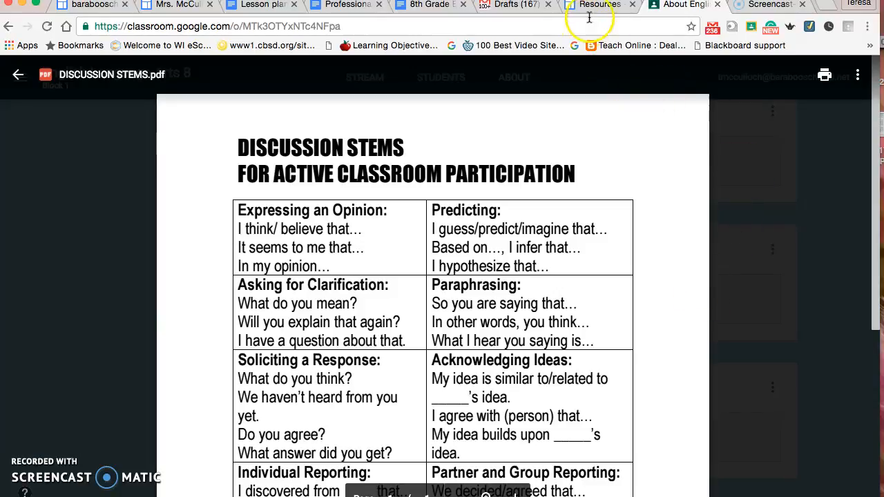
left_click(594, 6)
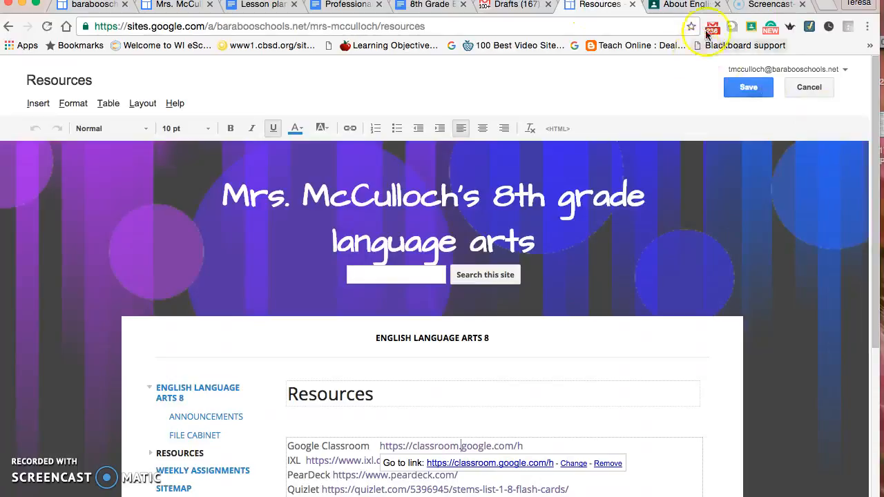
left_click(489, 463)
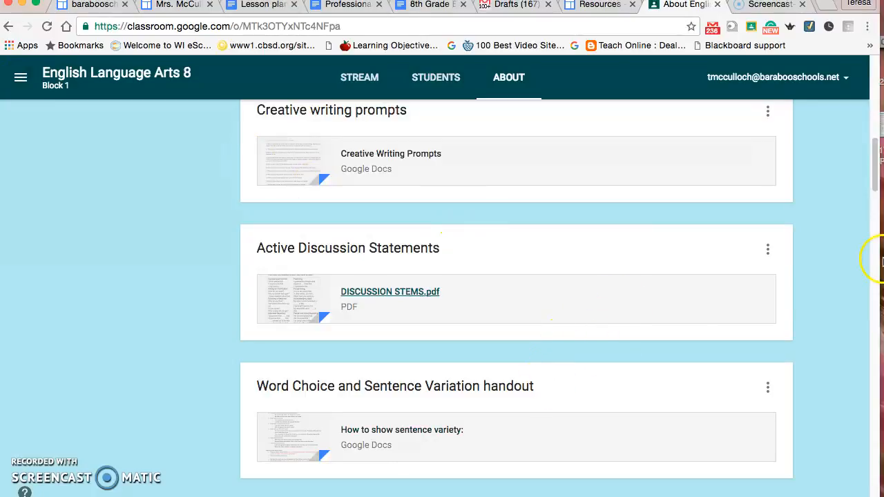
scroll("down", 3)
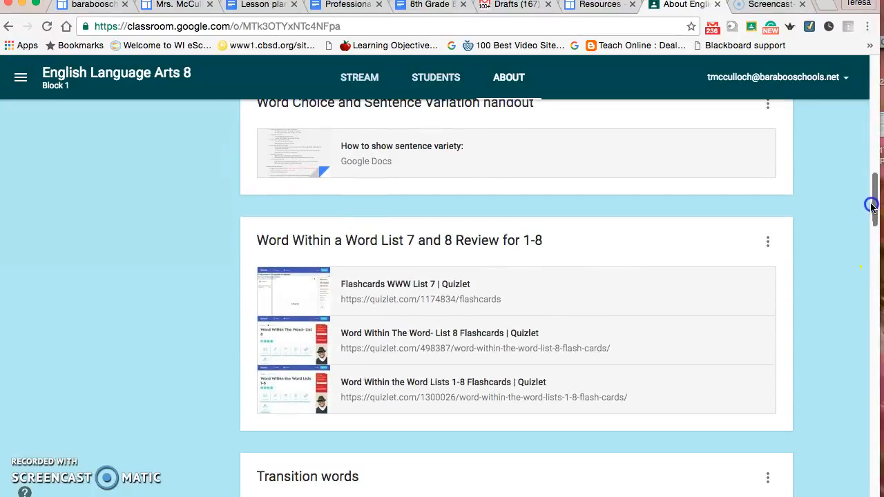
scroll("down", 3)
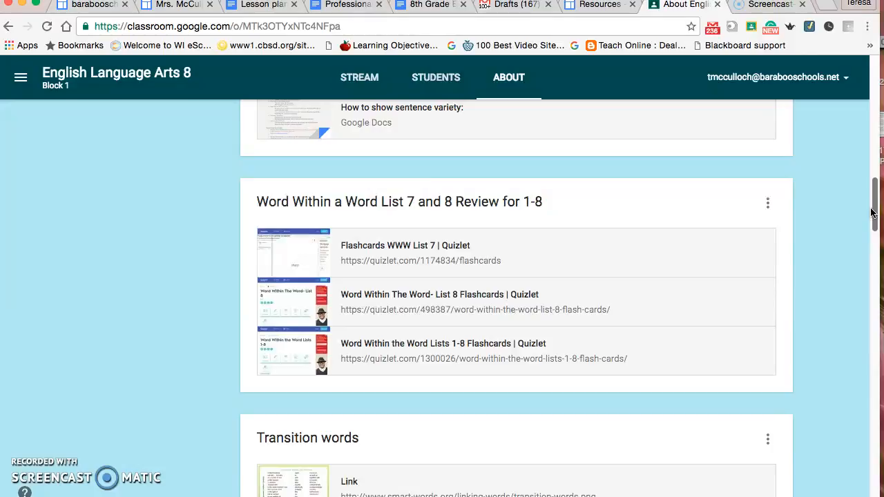
mouse_move(873, 204)
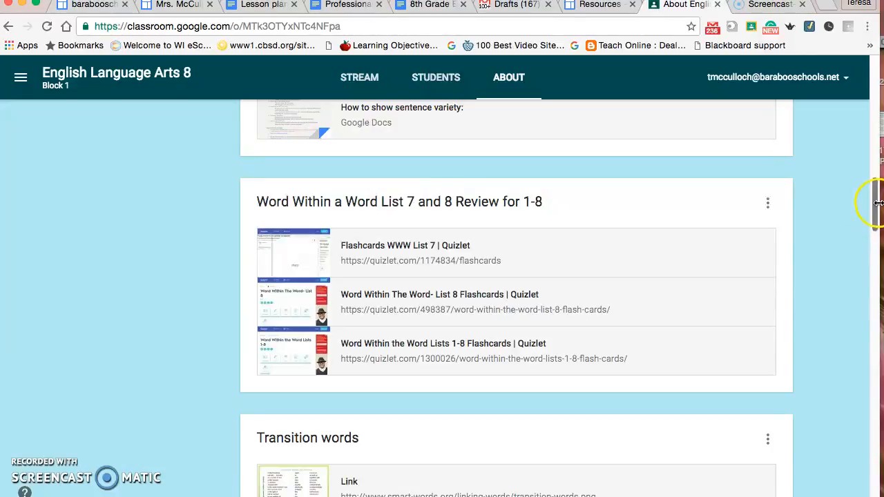
scroll("down", 3)
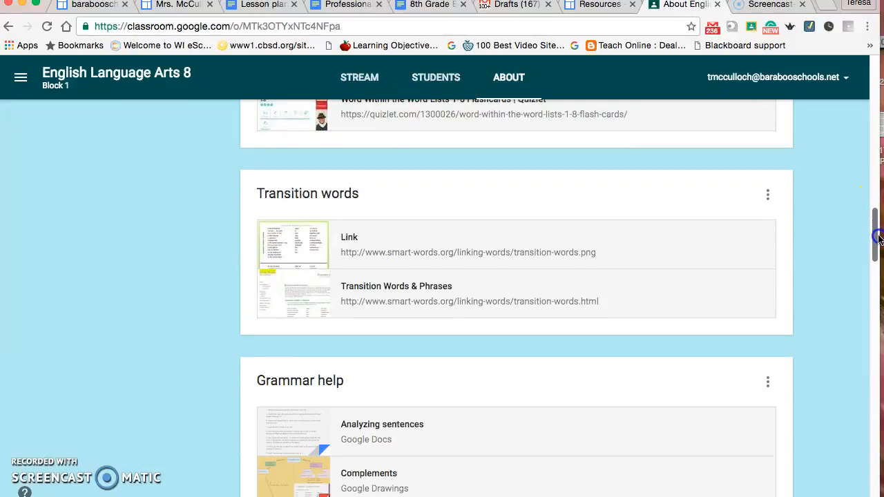
scroll("down", 3)
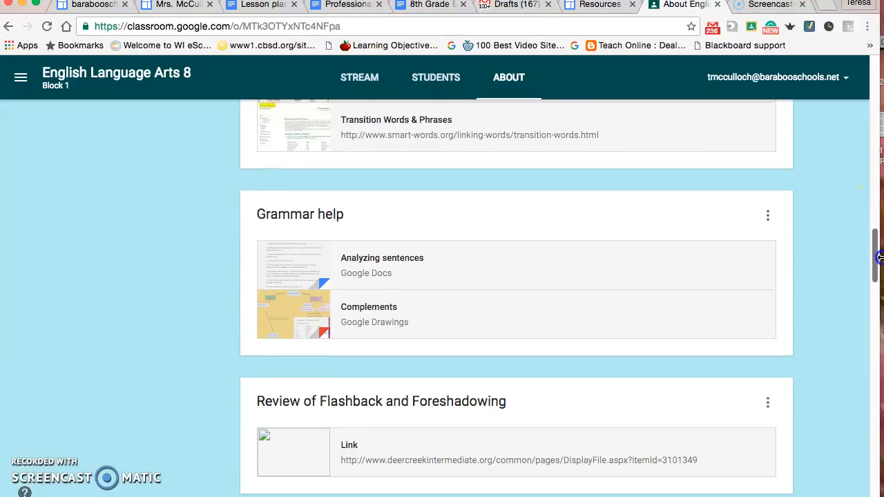
scroll("down", 3)
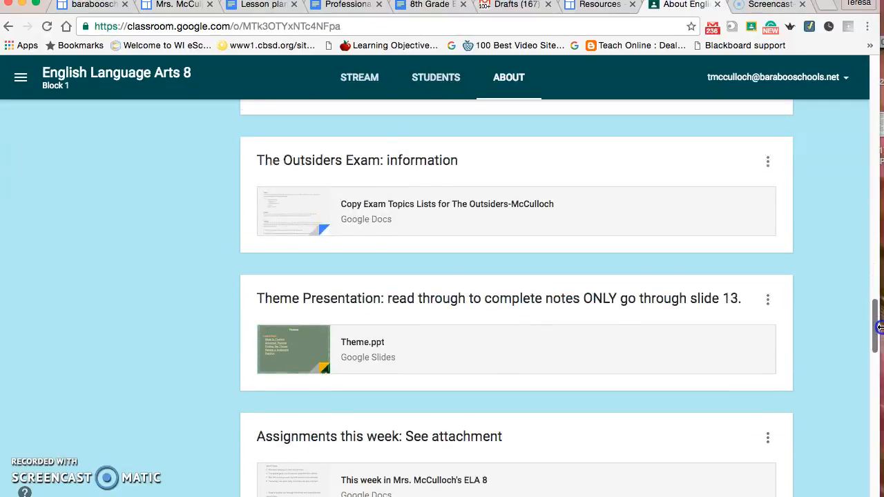
scroll("down", 3)
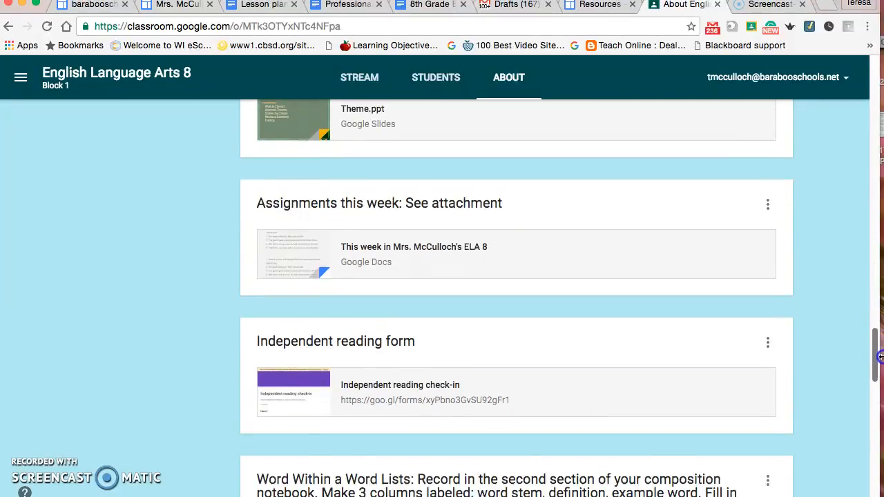
scroll("down", 3)
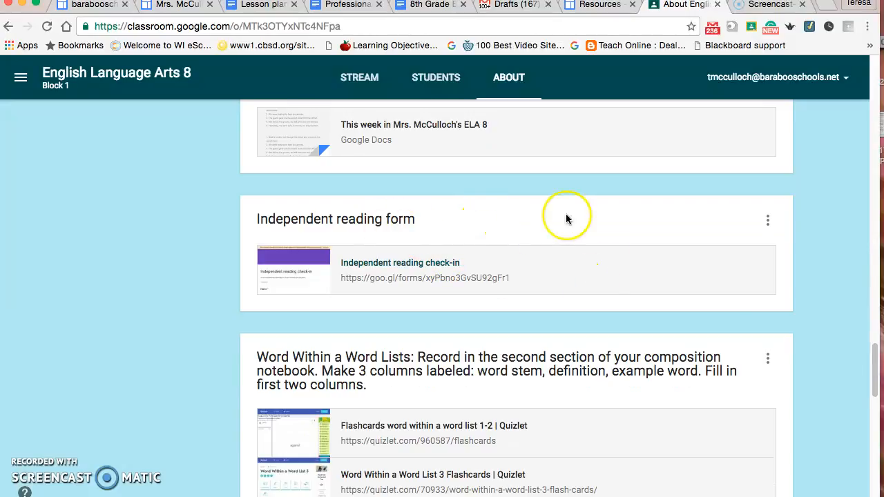
scroll("down", 3)
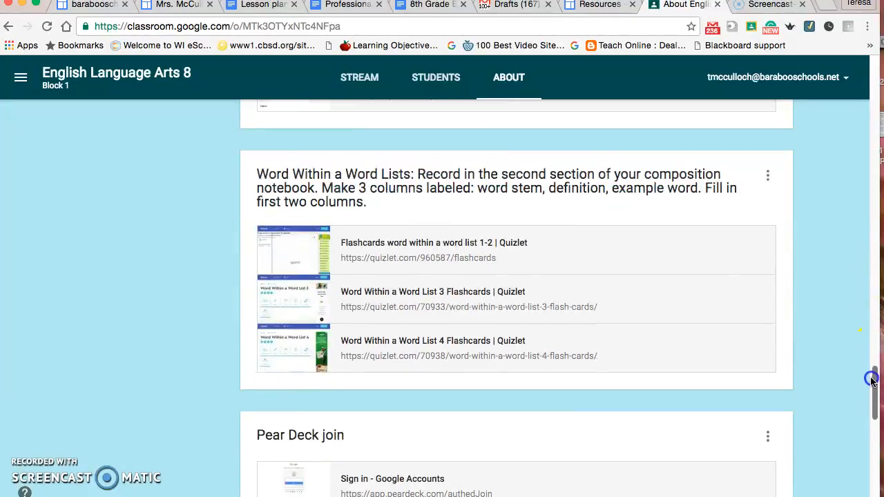
scroll("down", 3)
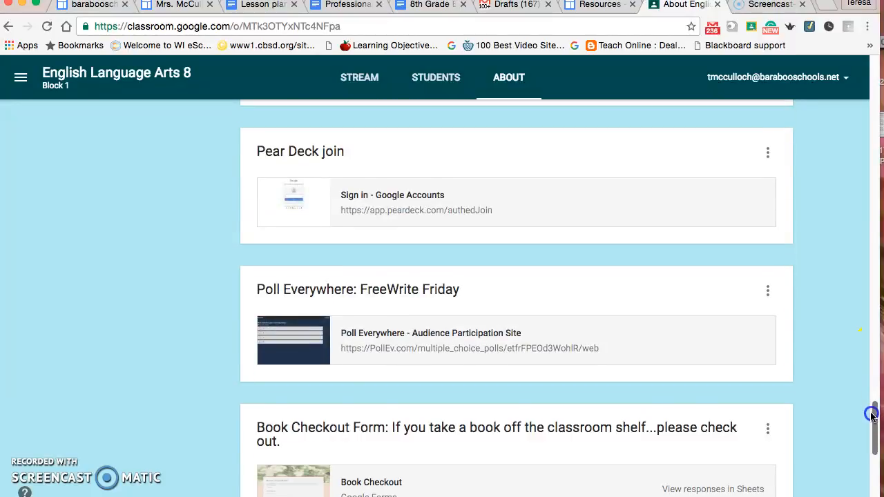
scroll("up", 3)
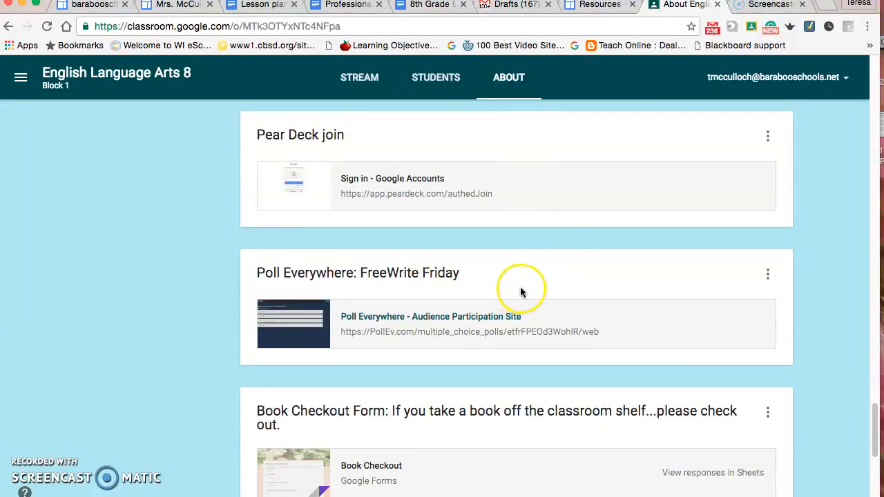
mouse_move(530, 315)
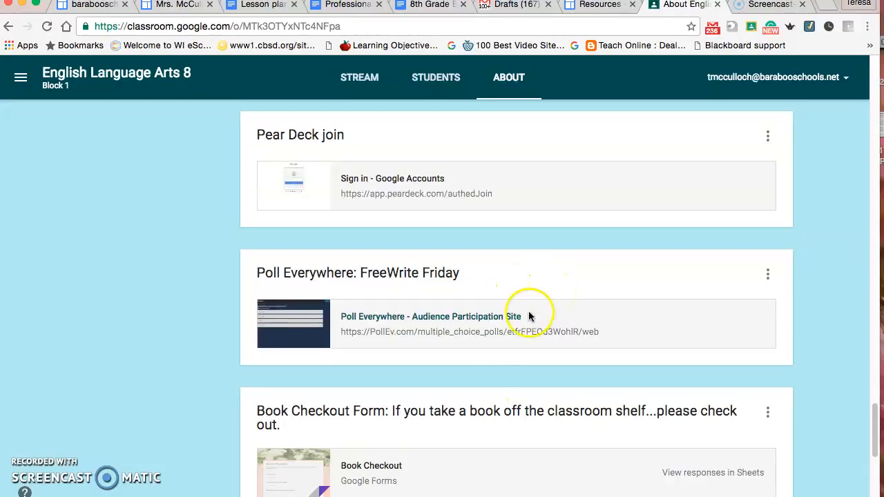
mouse_move(445, 187)
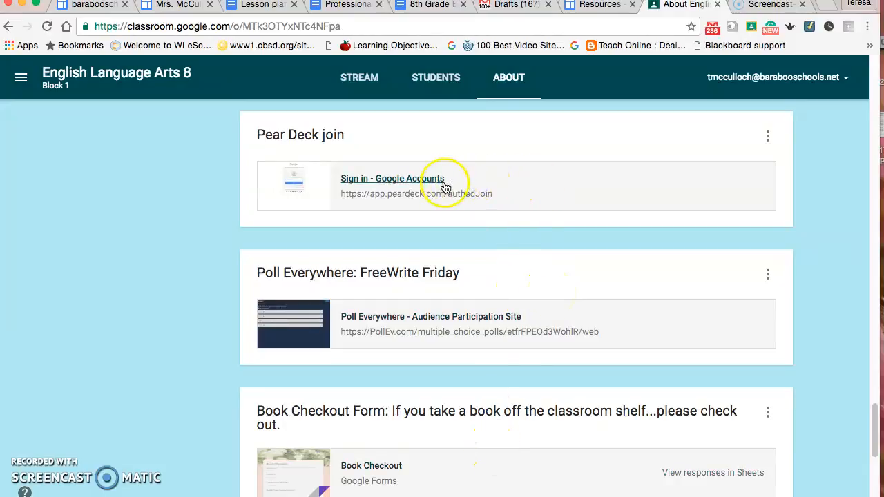
mouse_move(283, 16)
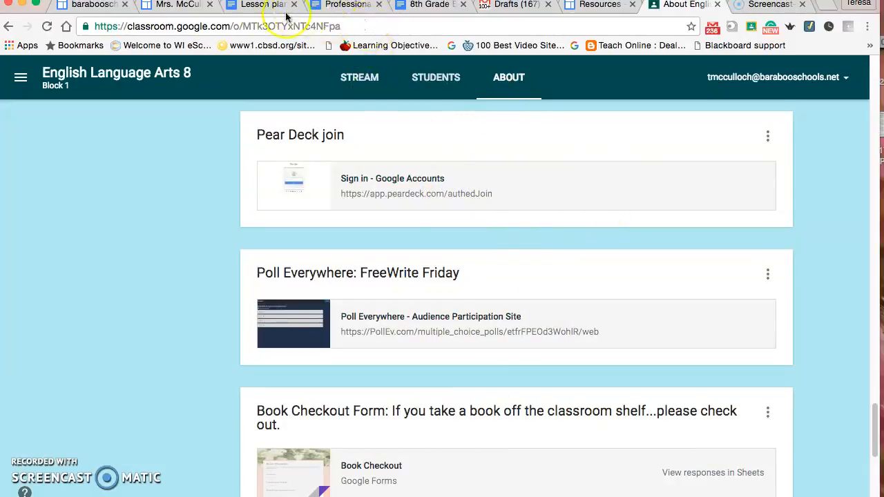
left_click(177, 6)
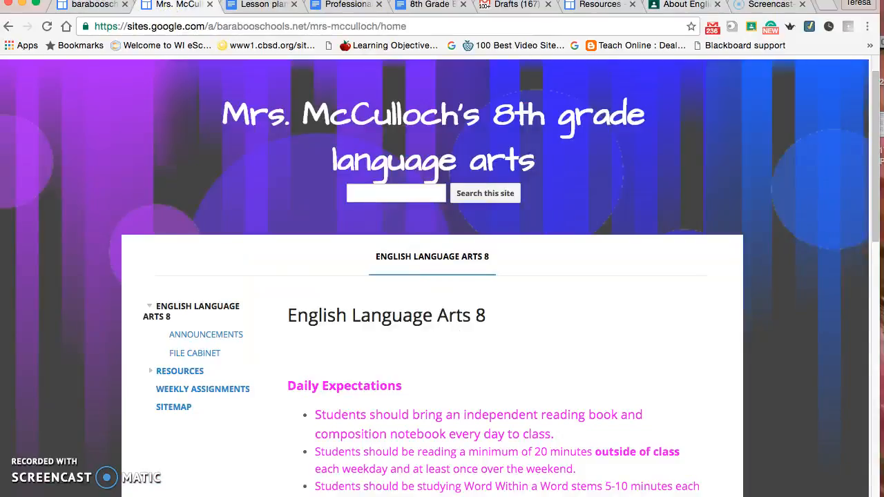
left_click(684, 6)
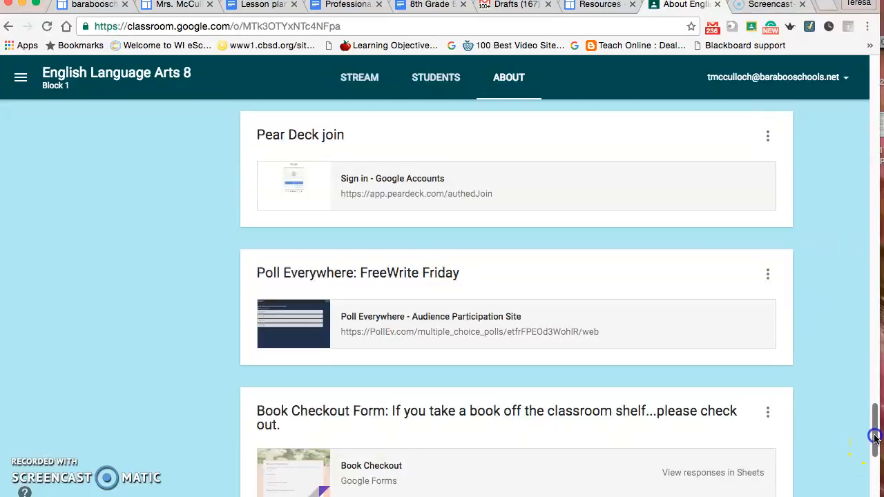
scroll("up", 3)
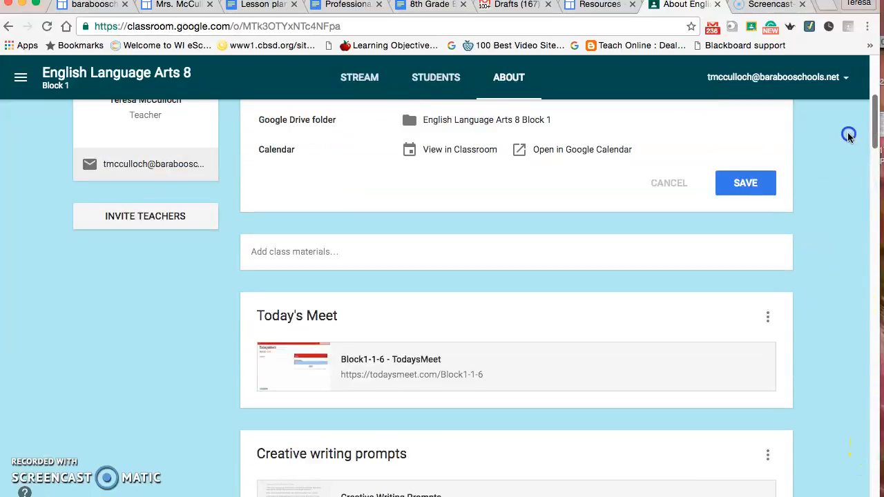
scroll("up", 3)
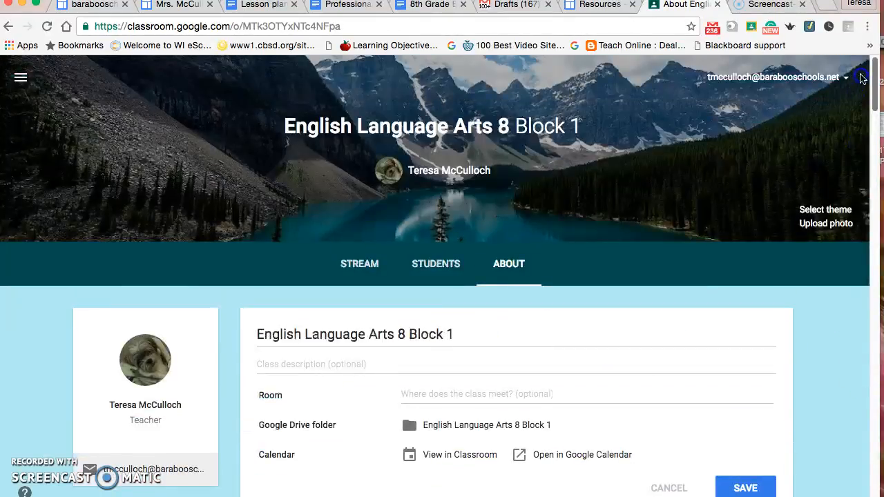